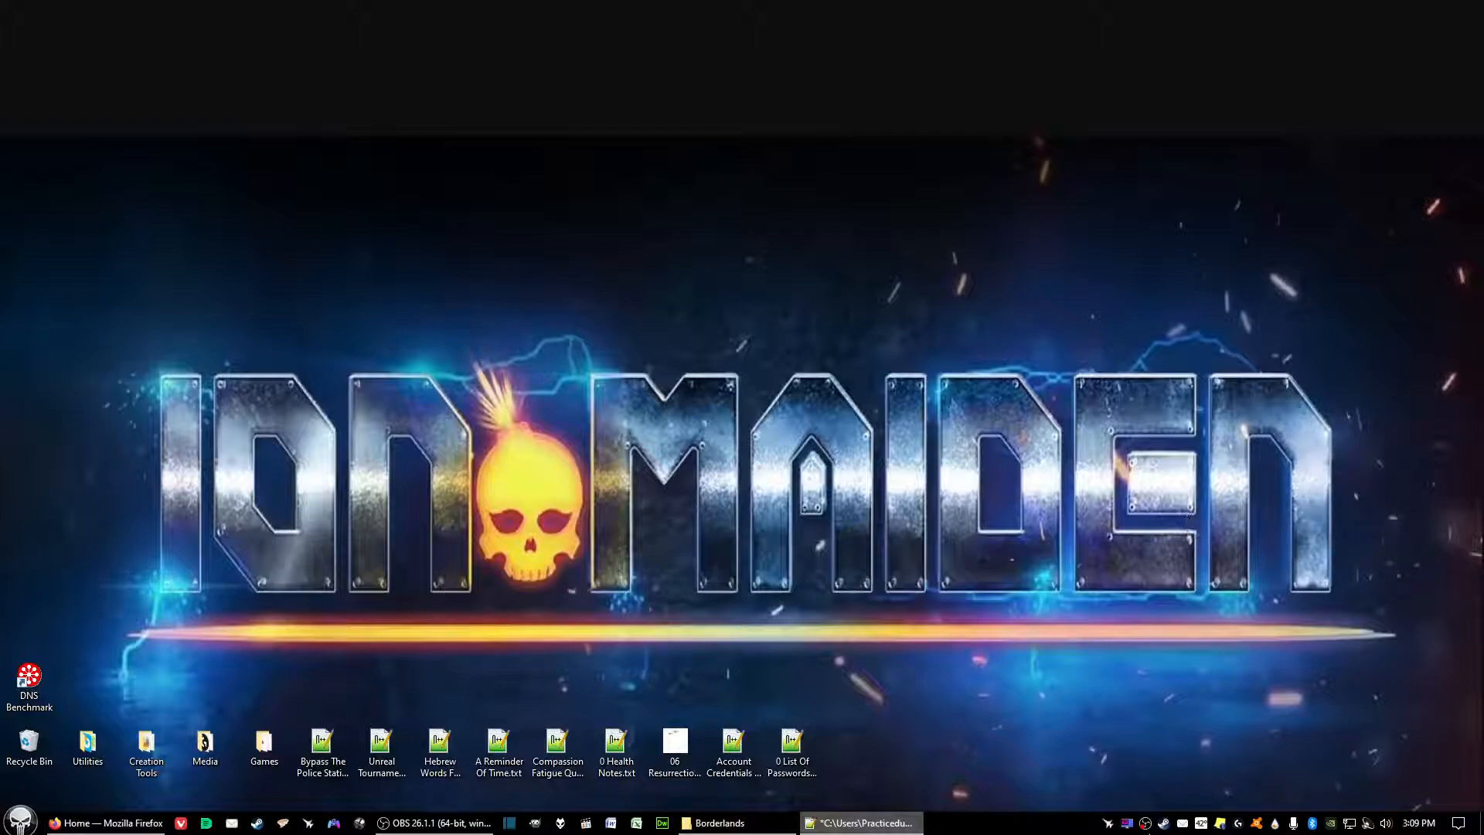
Step: Launch Borderlands GOTY Enhanced from the Steam library
left_click(951, 822)
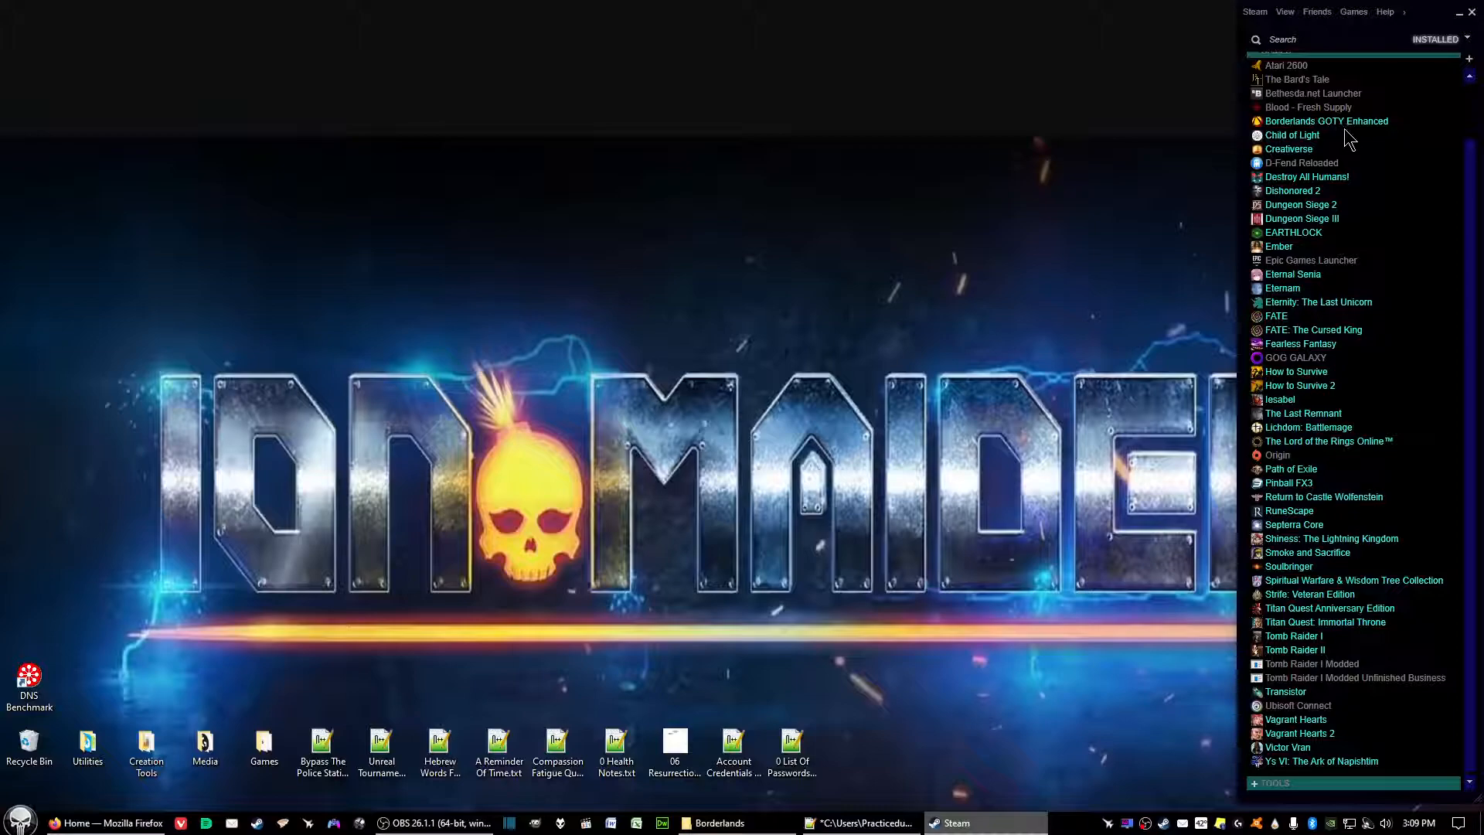
left_click(1326, 120)
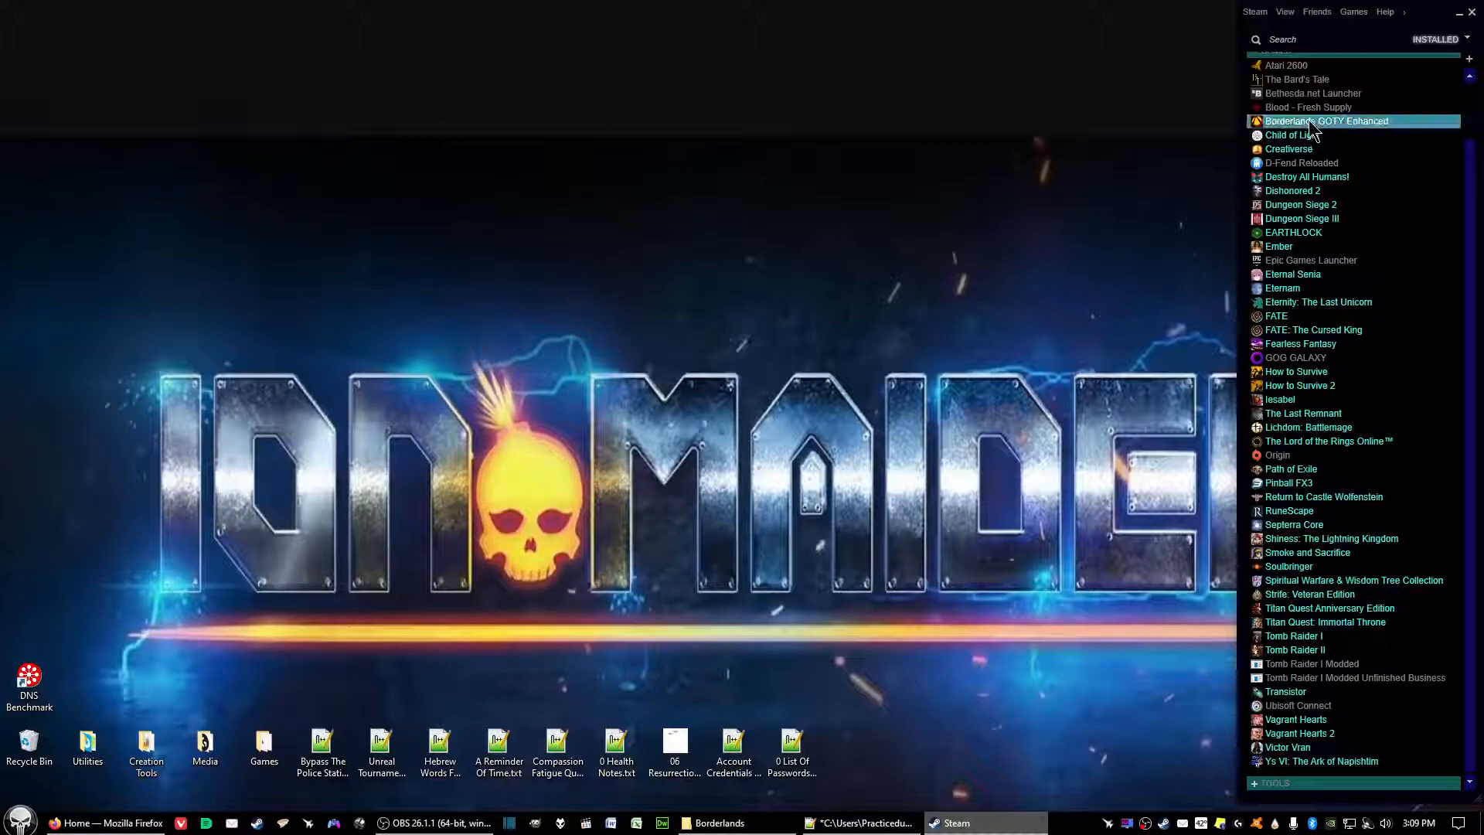
double_click(1326, 121)
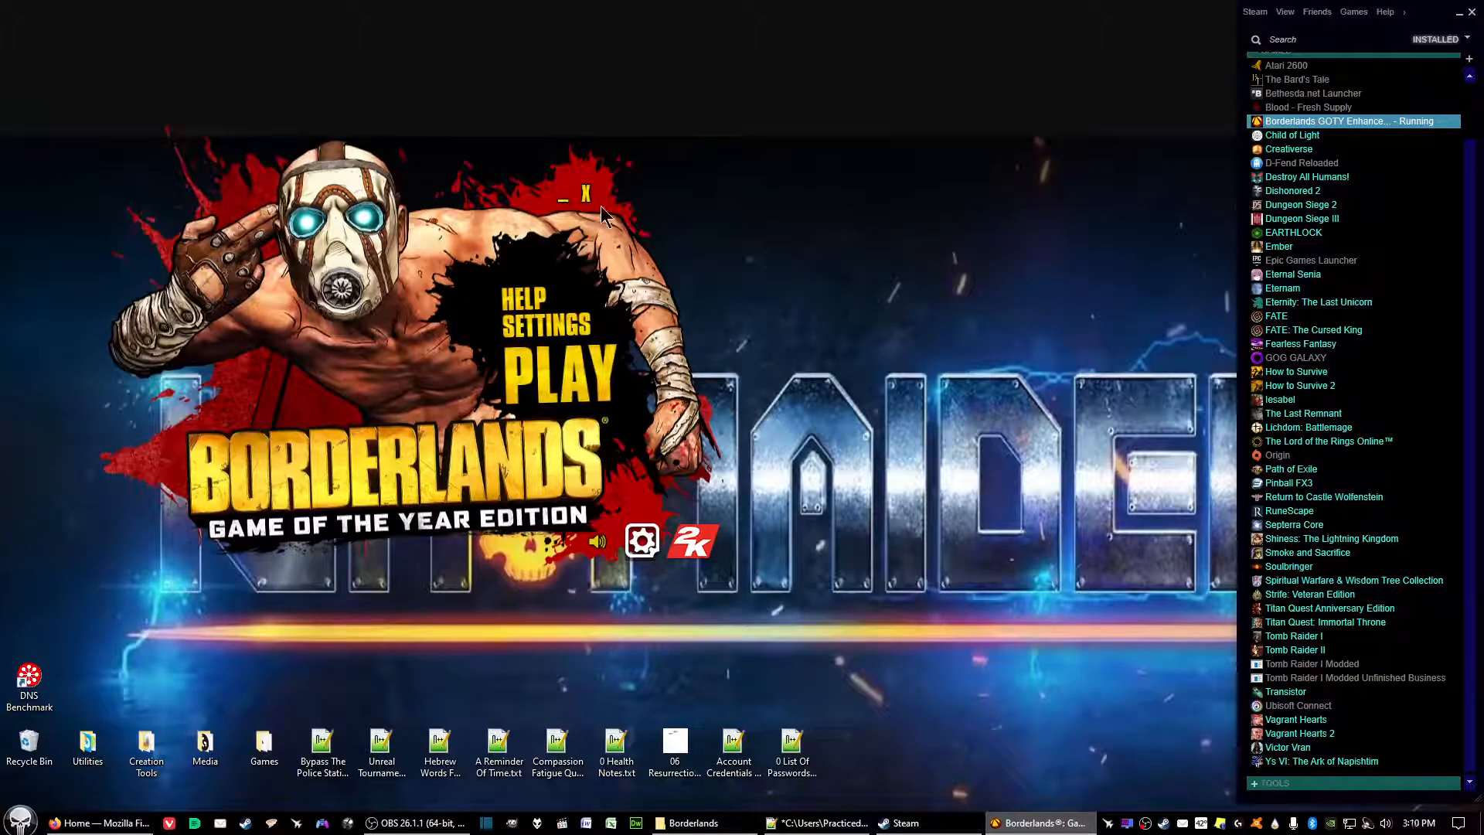
mouse_move(587, 197)
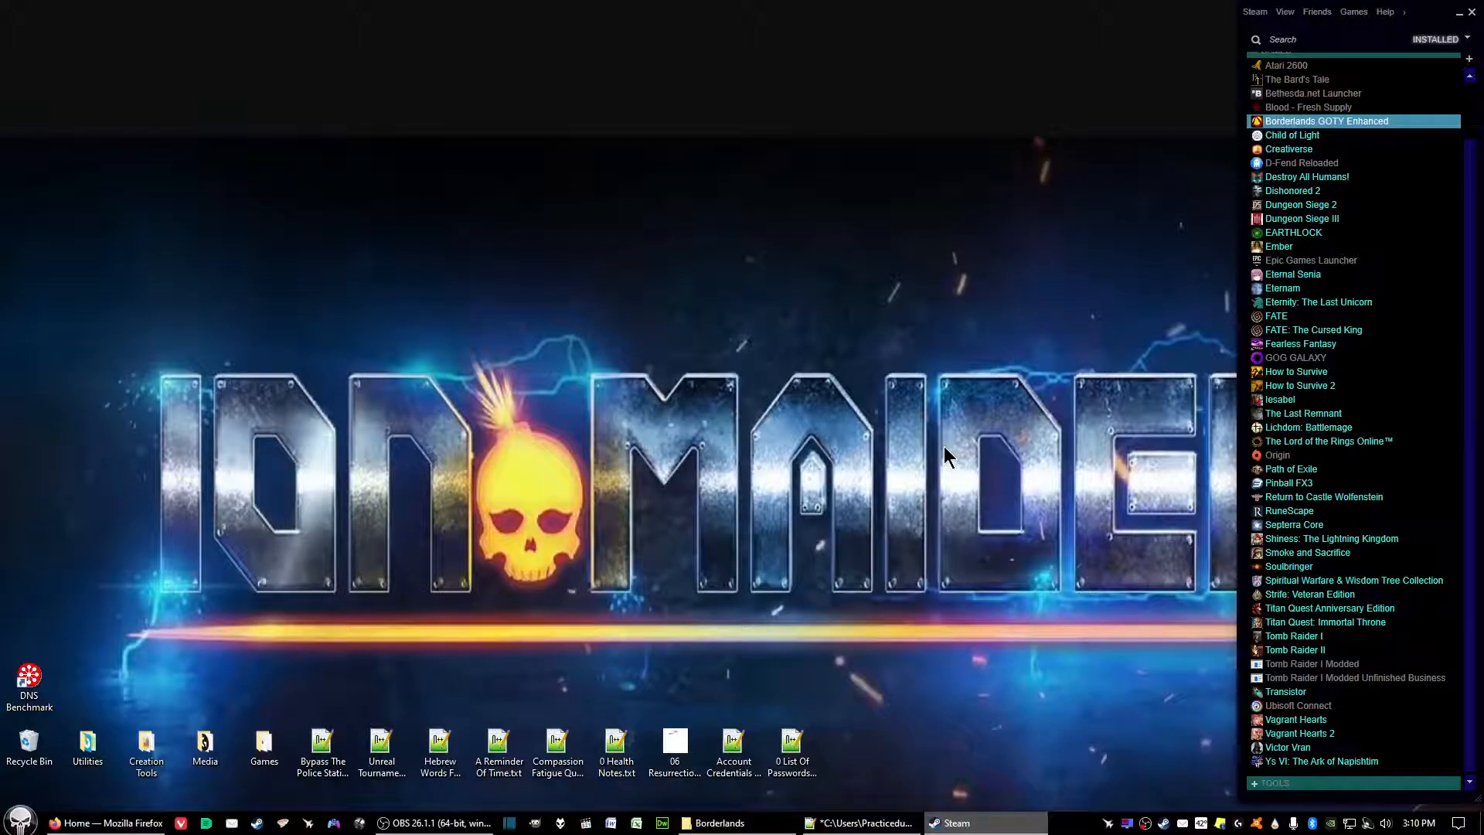
mouse_move(1472, 13)
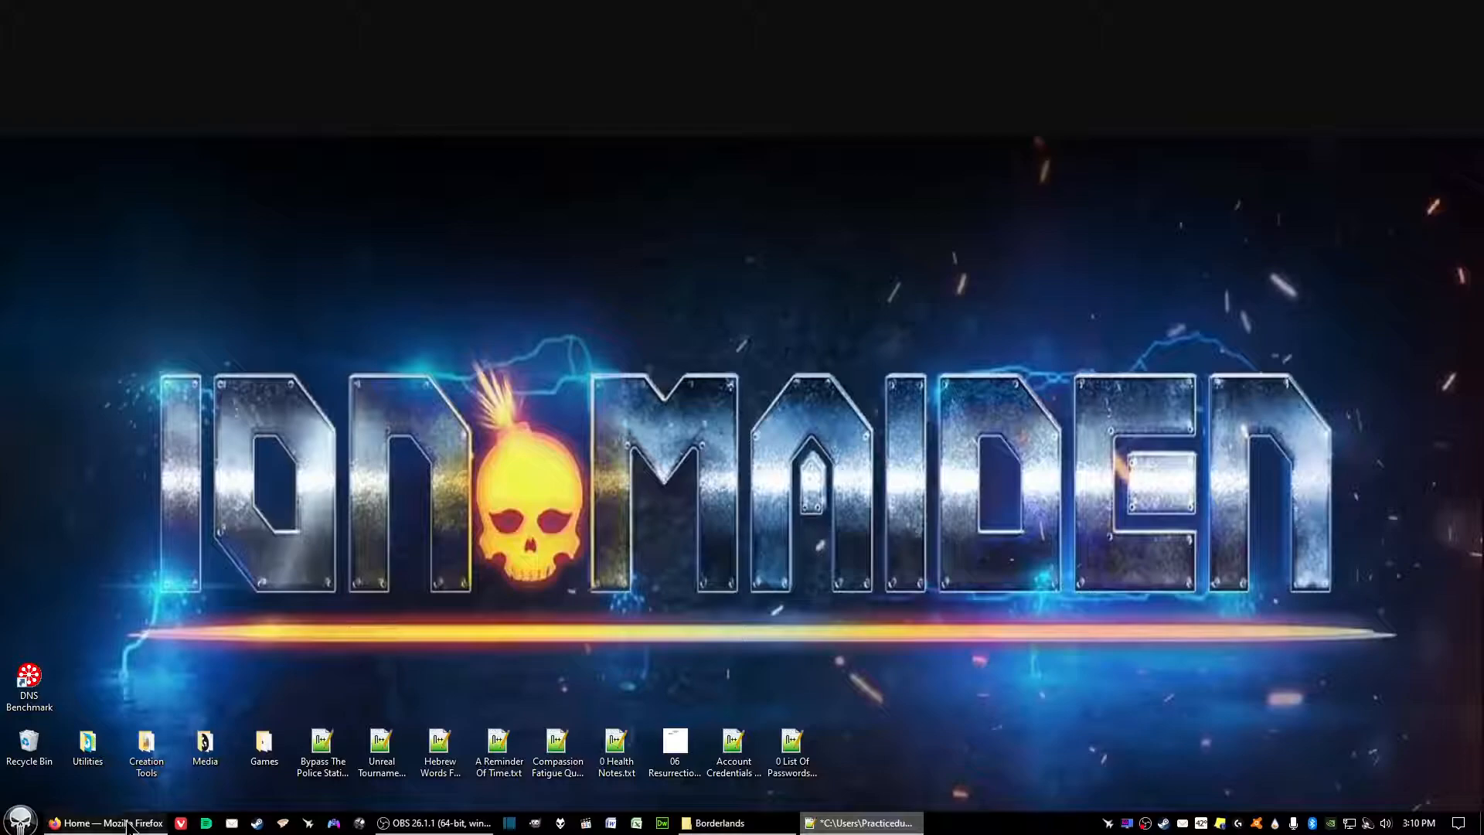
Step: In Firefox, go from the mod's Description to its Files tab and scroll to Main Files
left_click(109, 822)
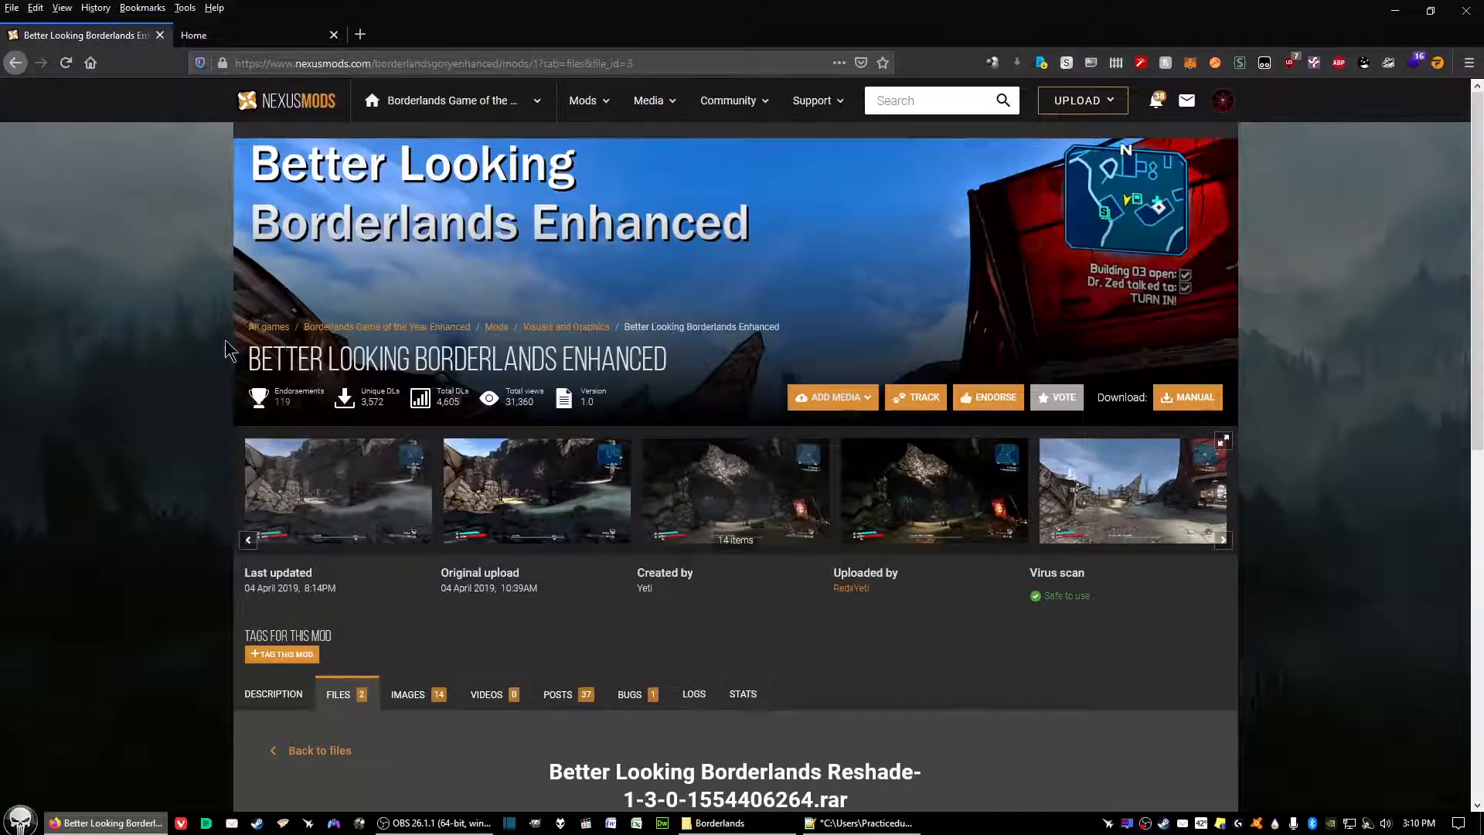
mouse_move(808, 306)
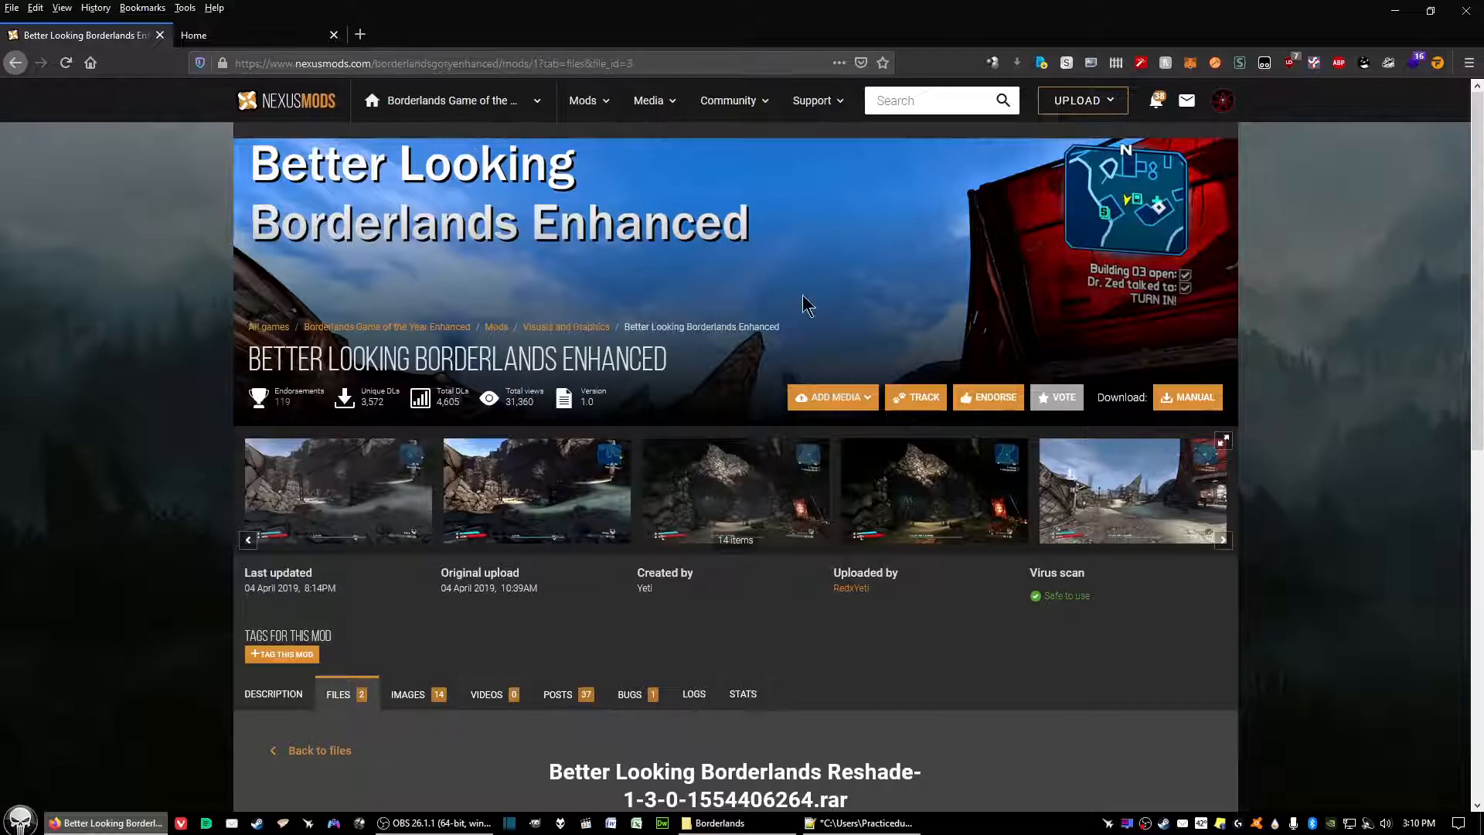
mouse_move(714, 270)
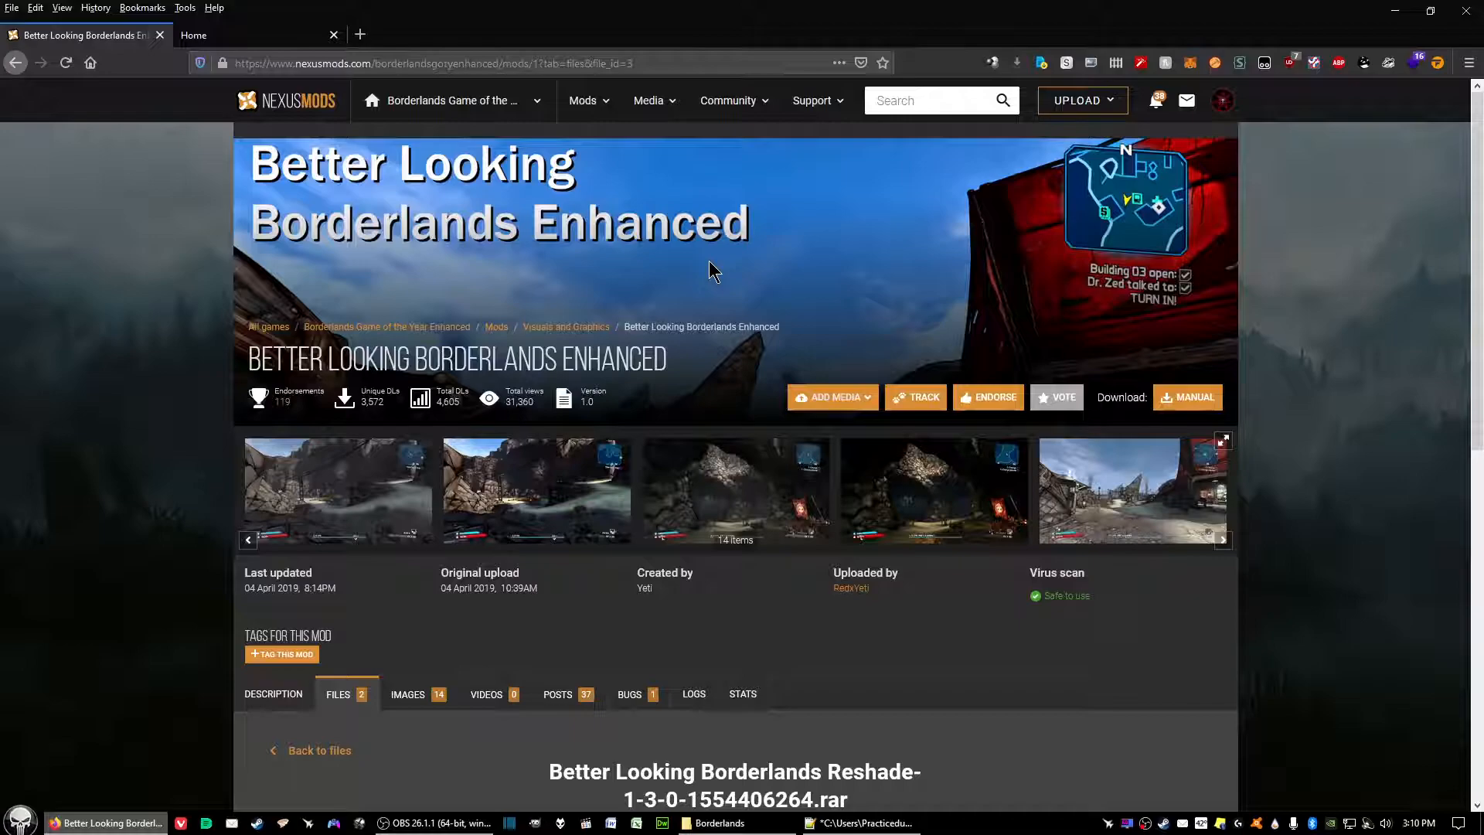
mouse_move(741, 320)
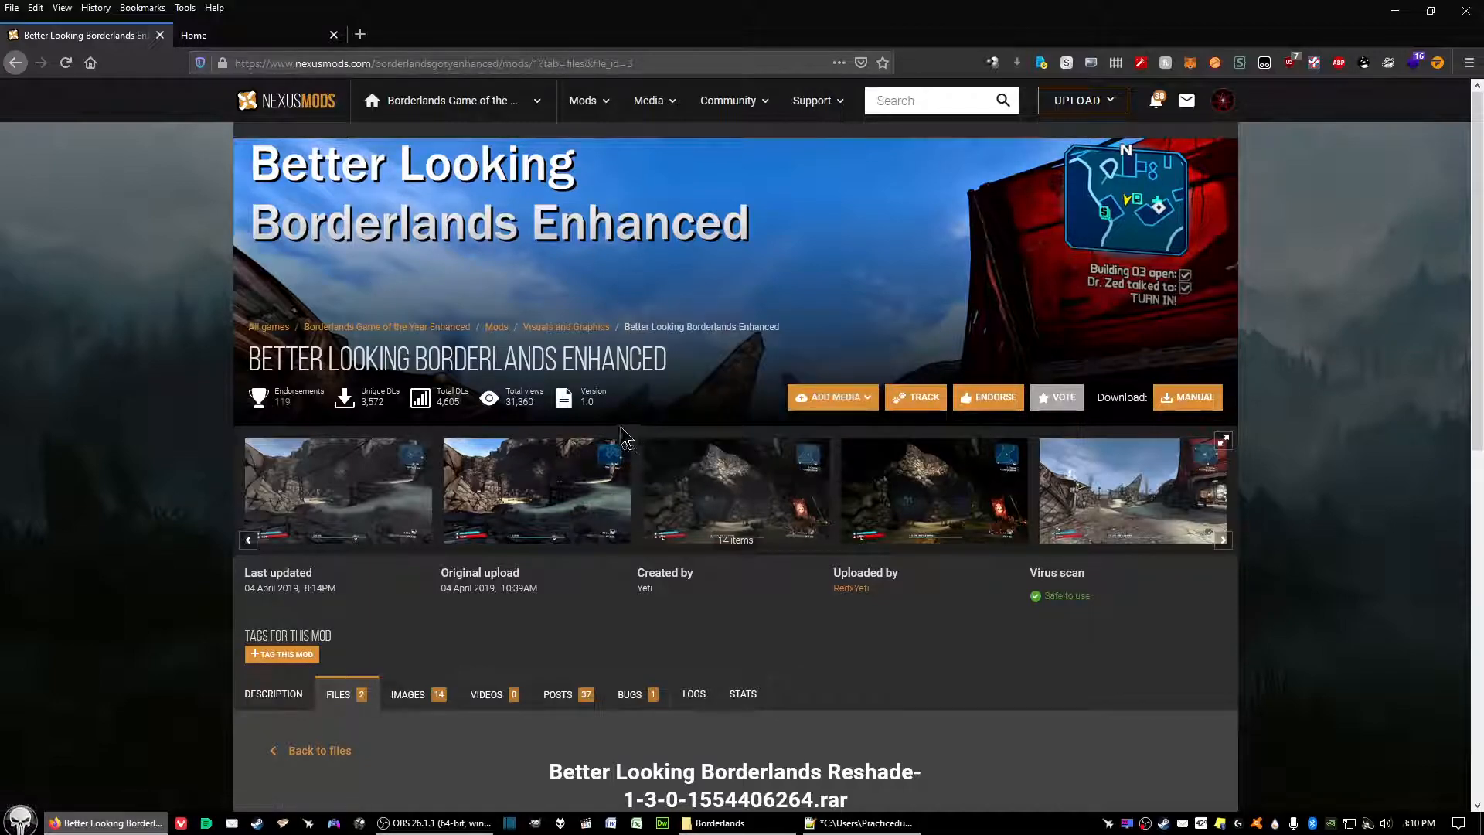
left_click(273, 693)
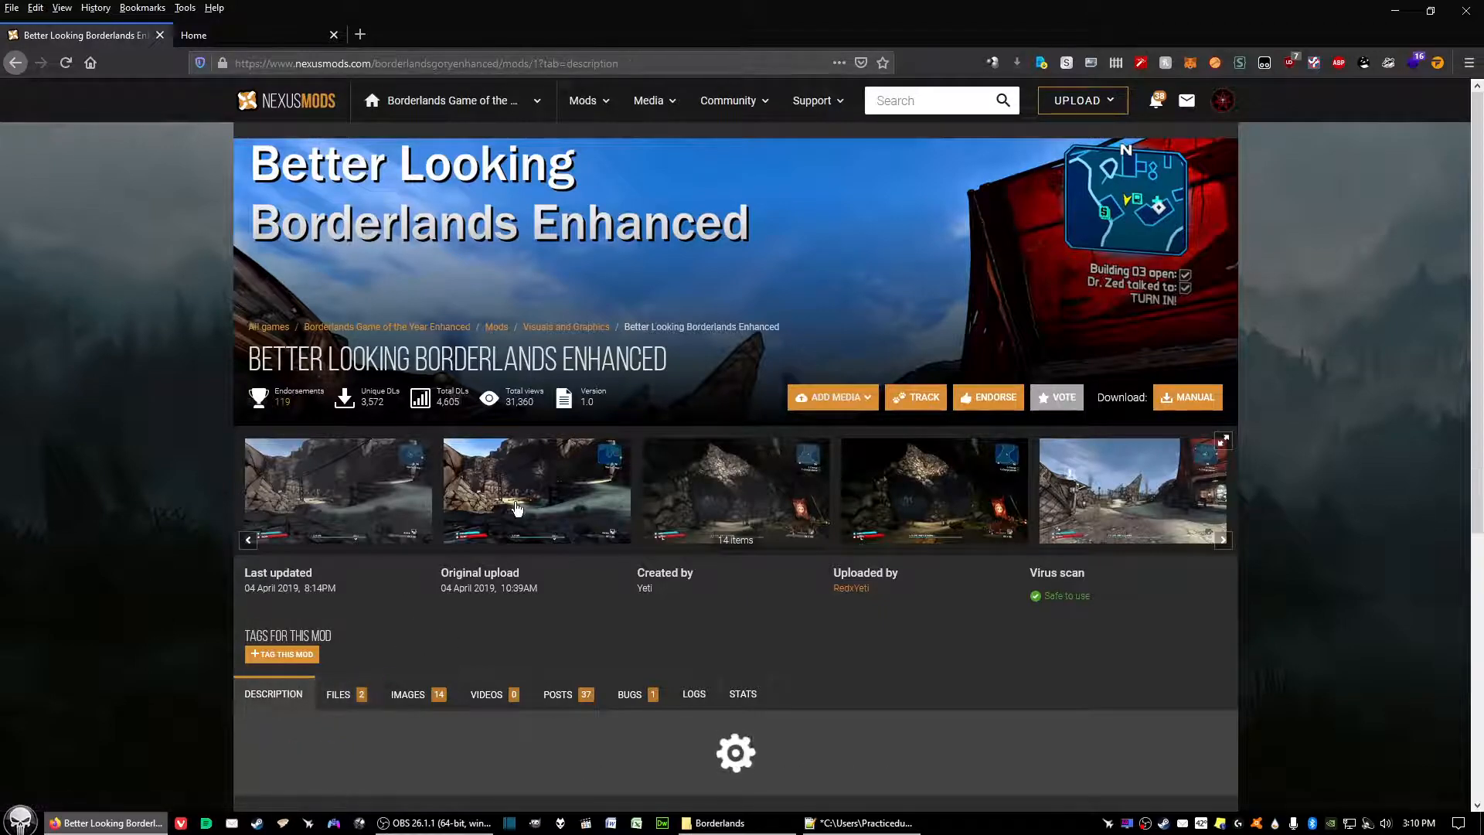
scroll("down", 3)
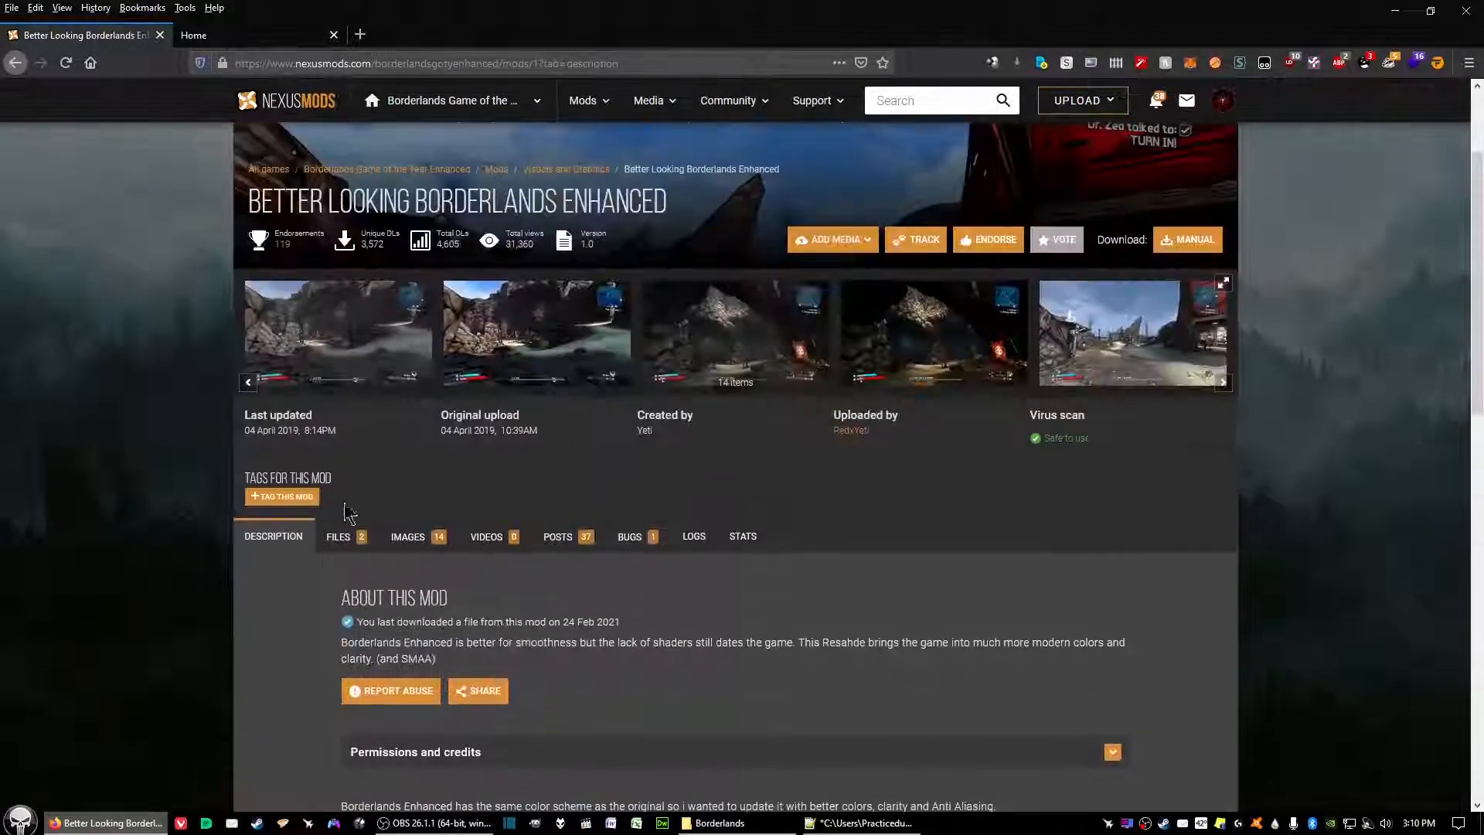
left_click(338, 536)
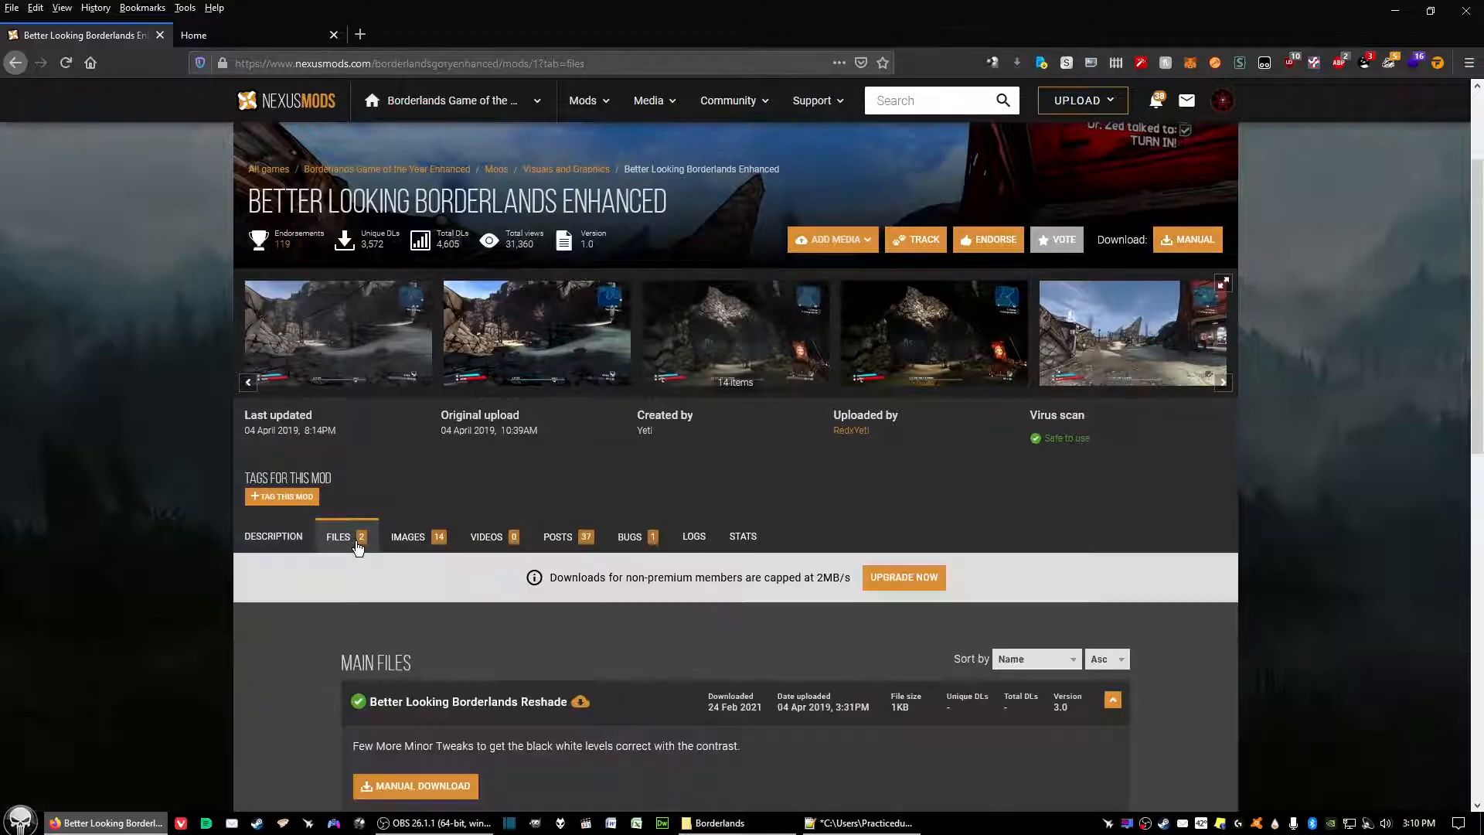
scroll("down", 3)
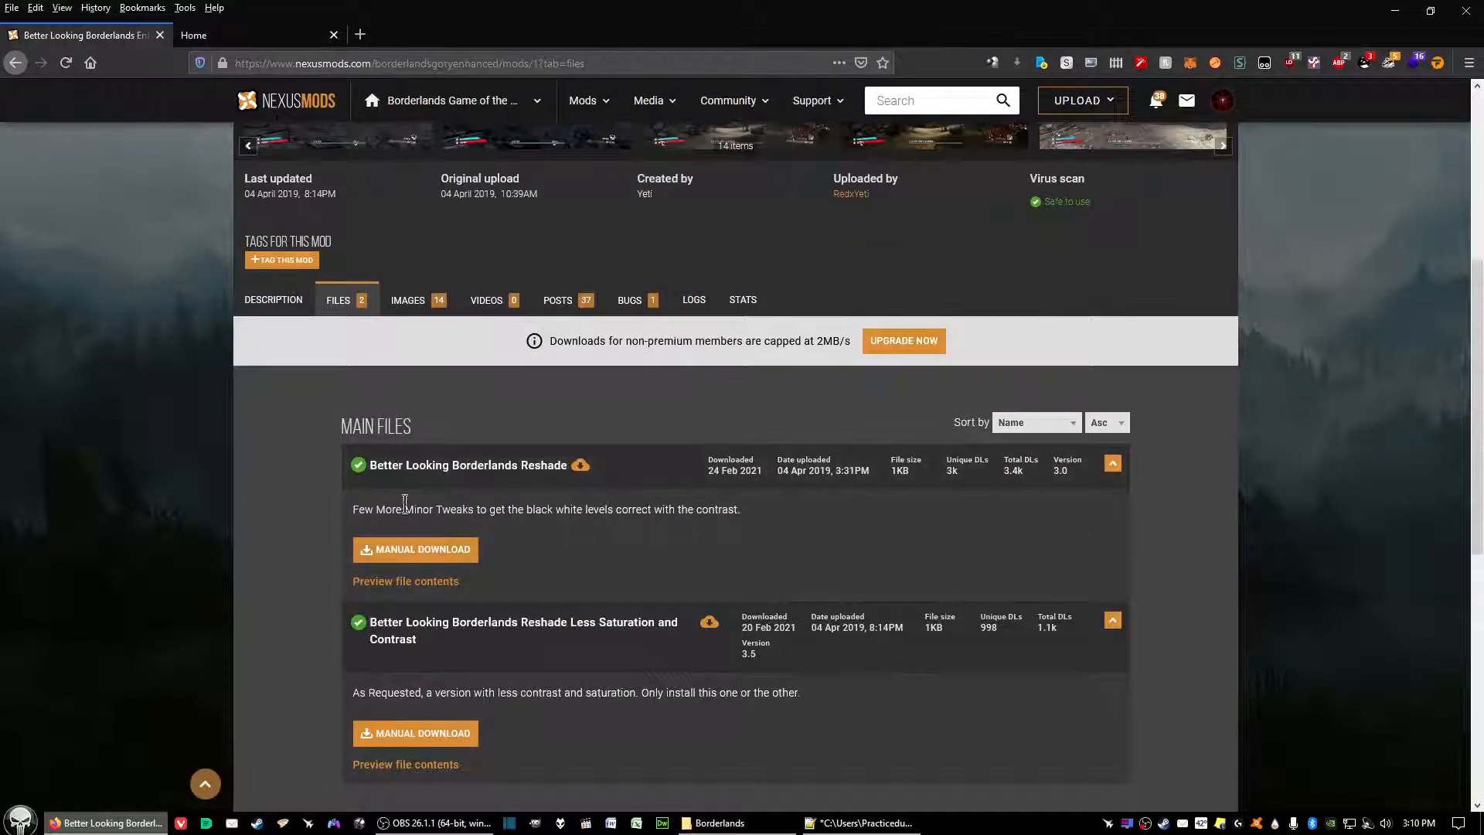
mouse_move(456, 484)
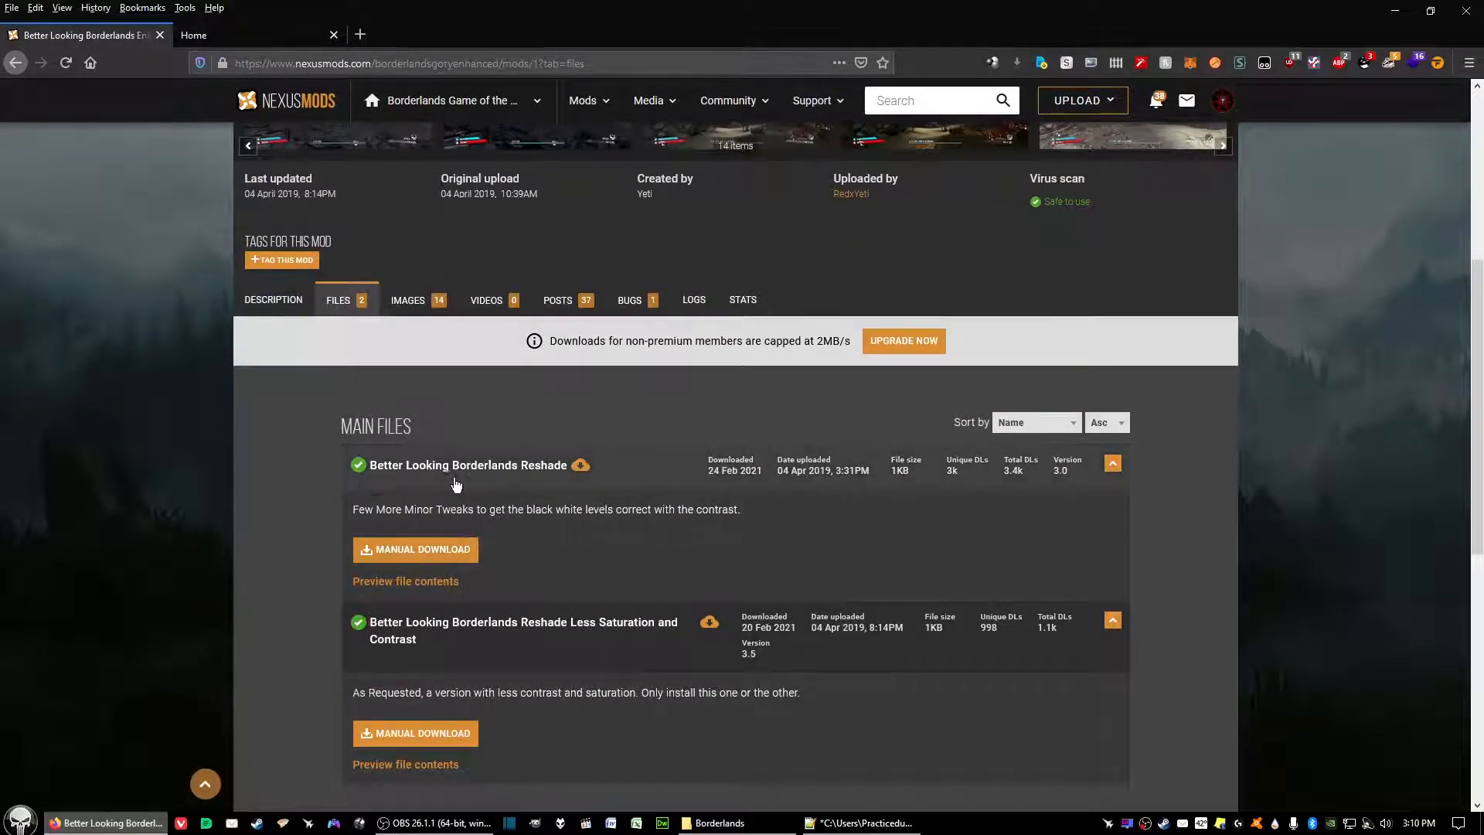
mouse_move(577, 591)
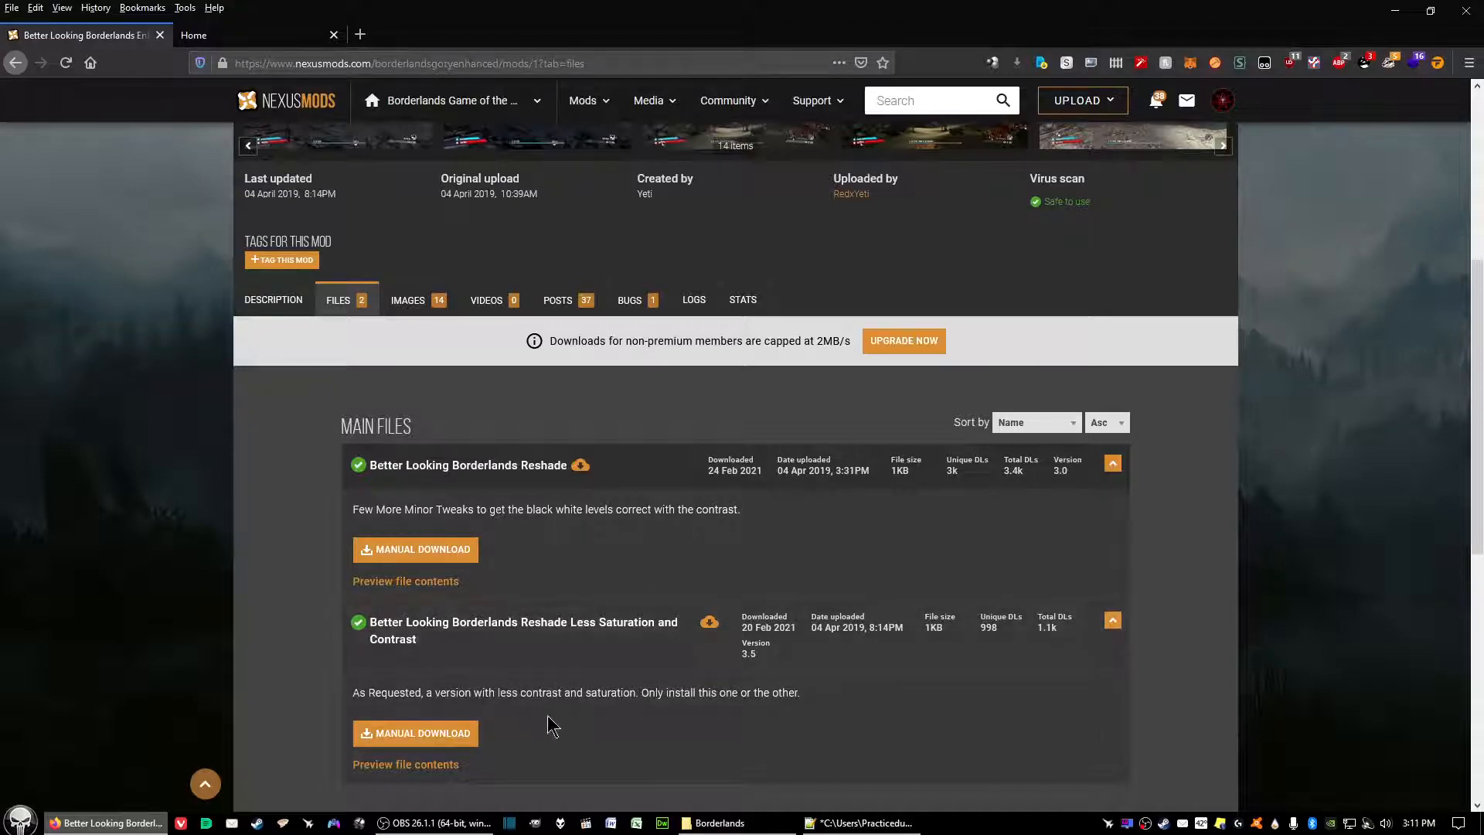
mouse_move(420, 554)
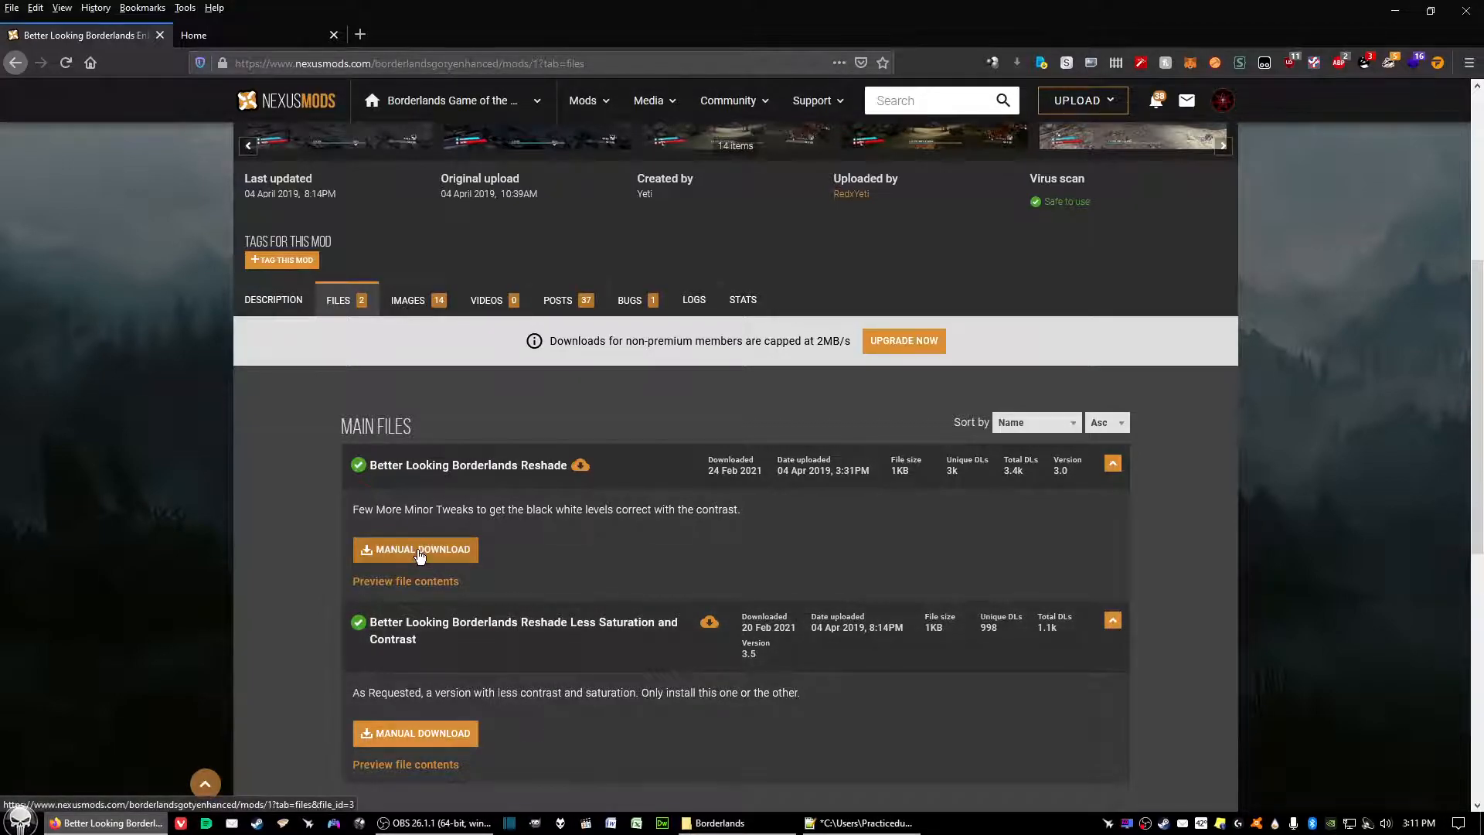
Step: Download the Better Looking Borderlands Reshade 1.3.0 .rar via Slow Download and save it
left_click(415, 550)
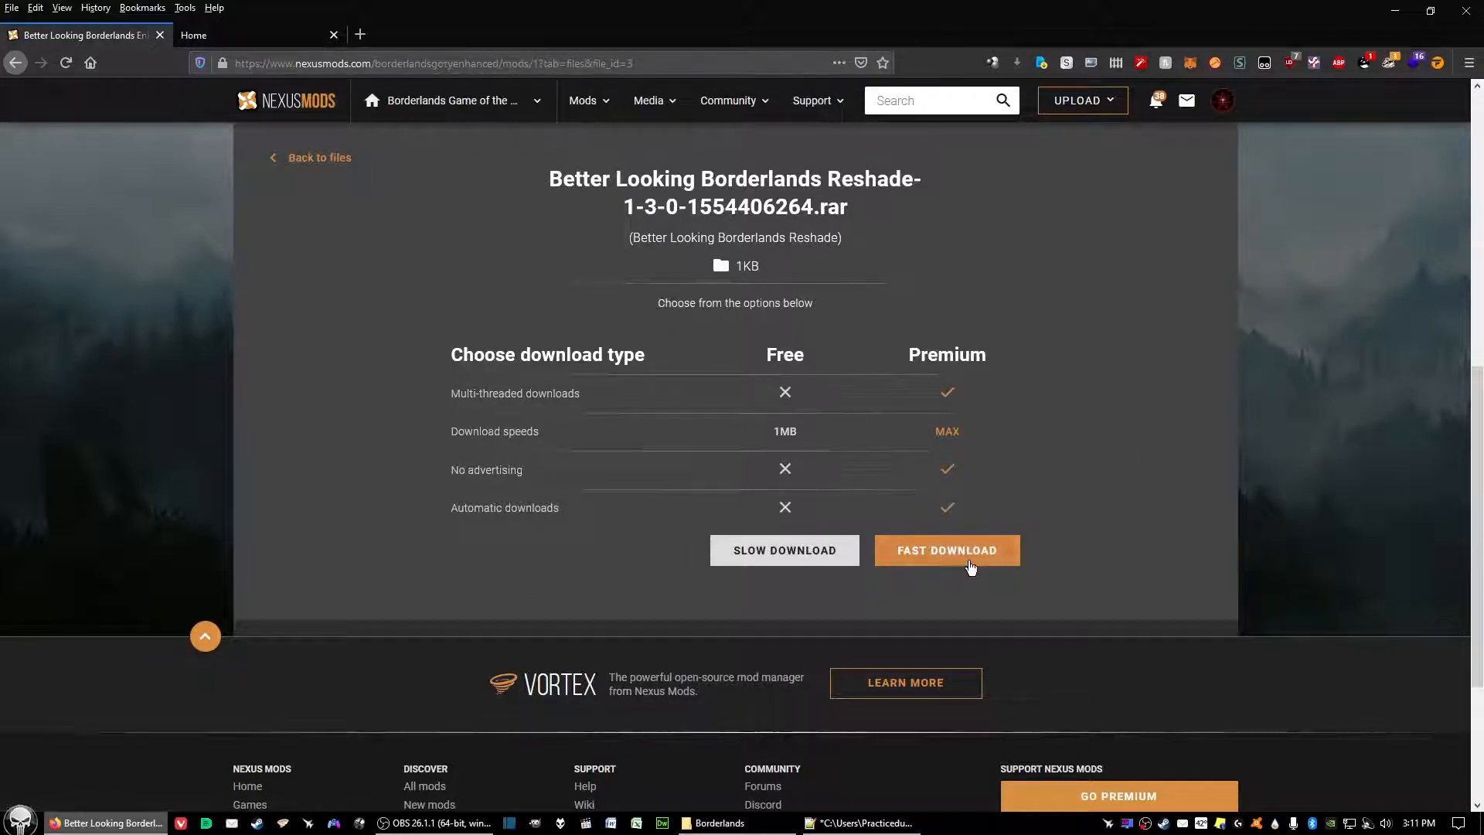
mouse_move(768, 593)
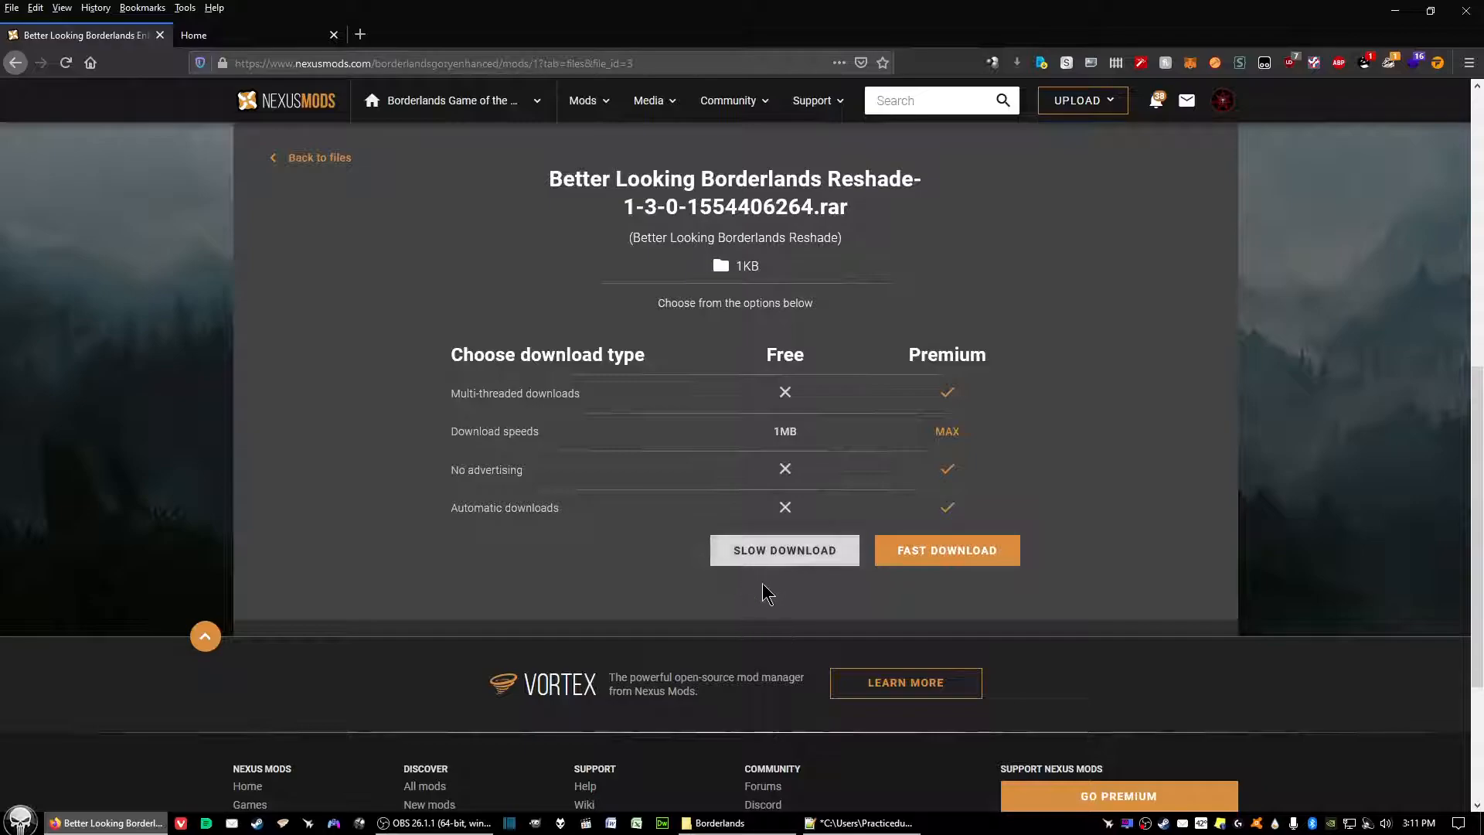
left_click(784, 550)
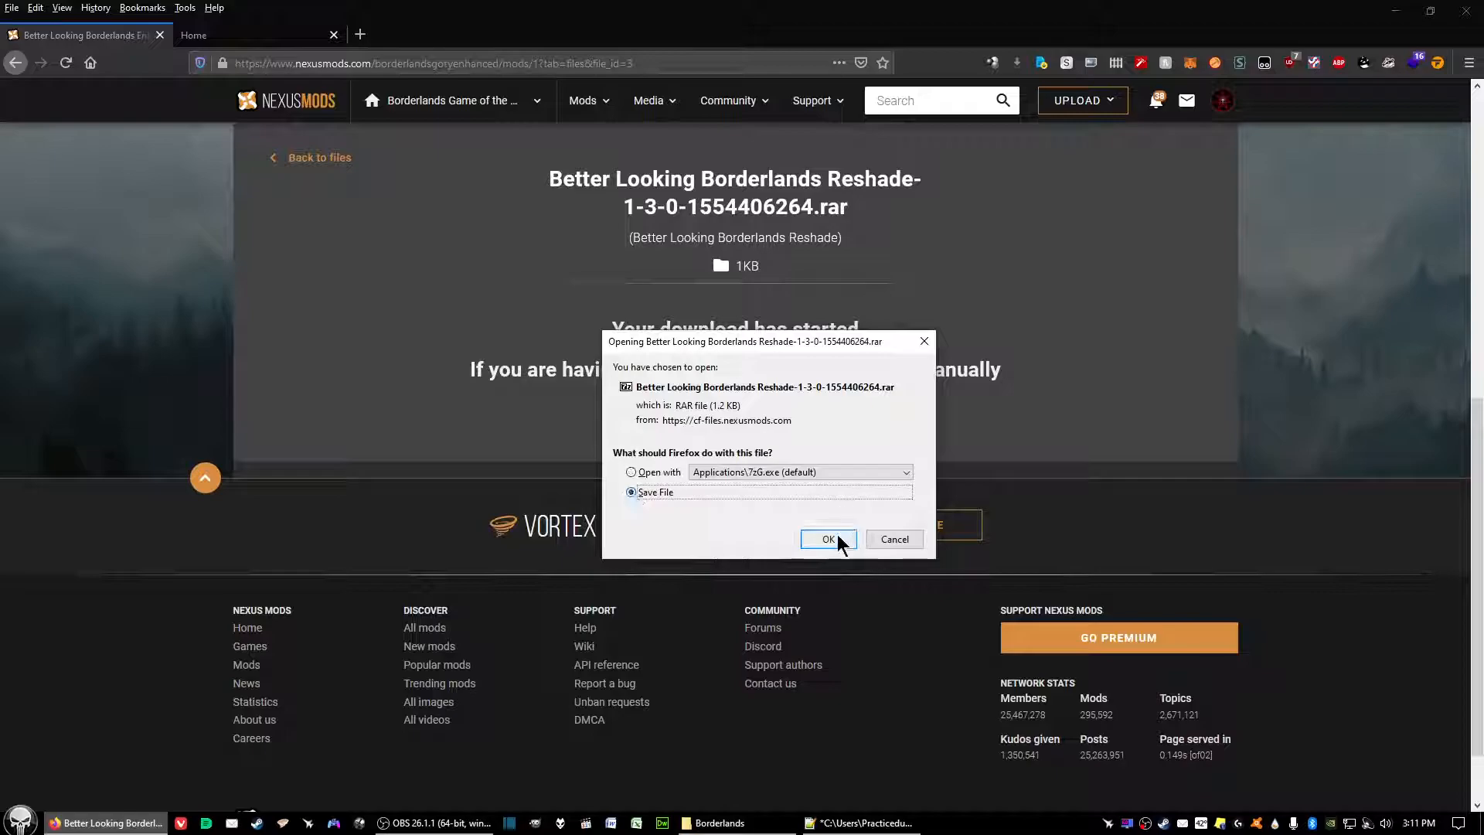
left_click(828, 539)
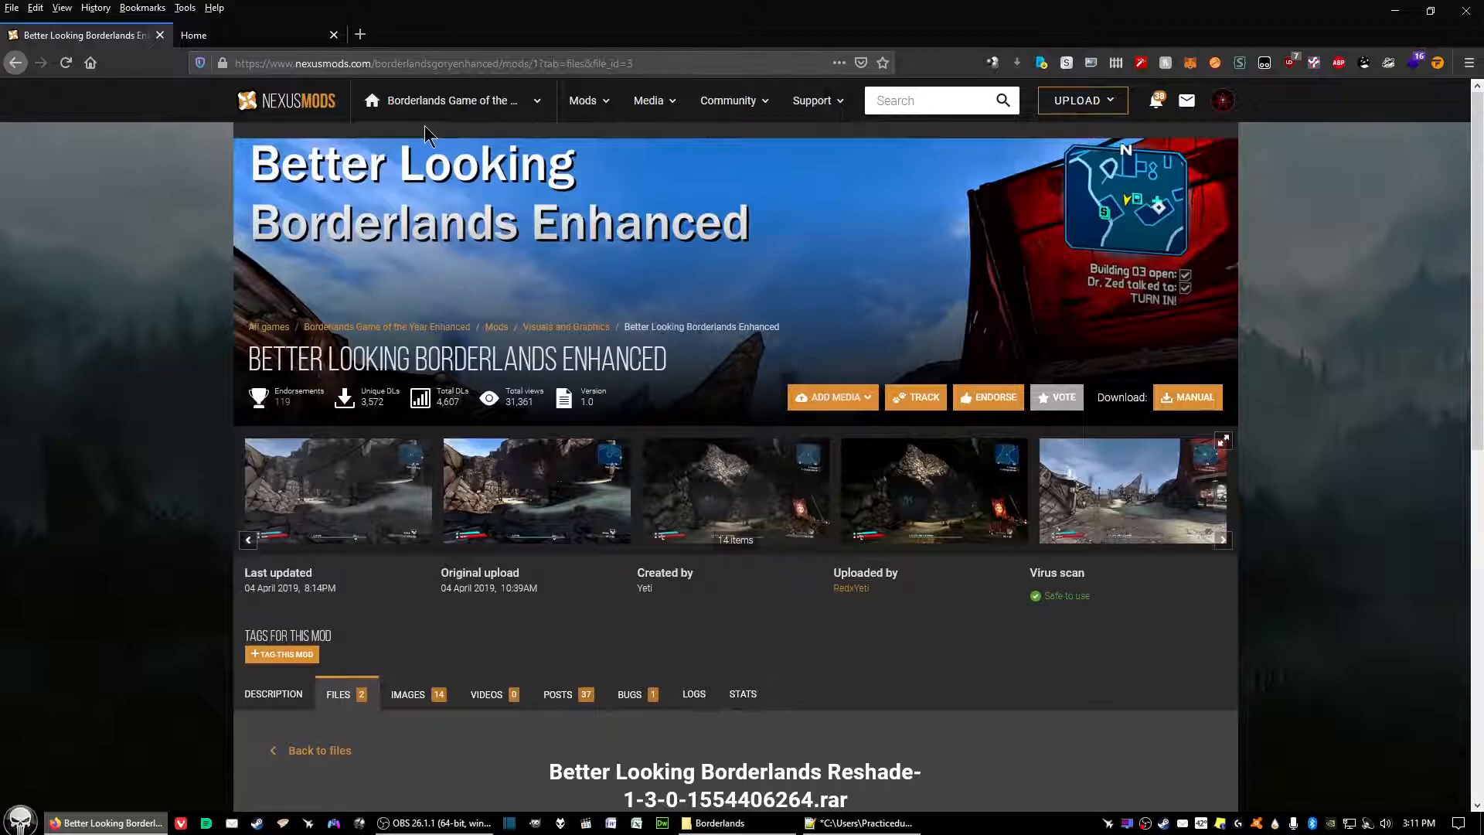
mouse_move(317, 60)
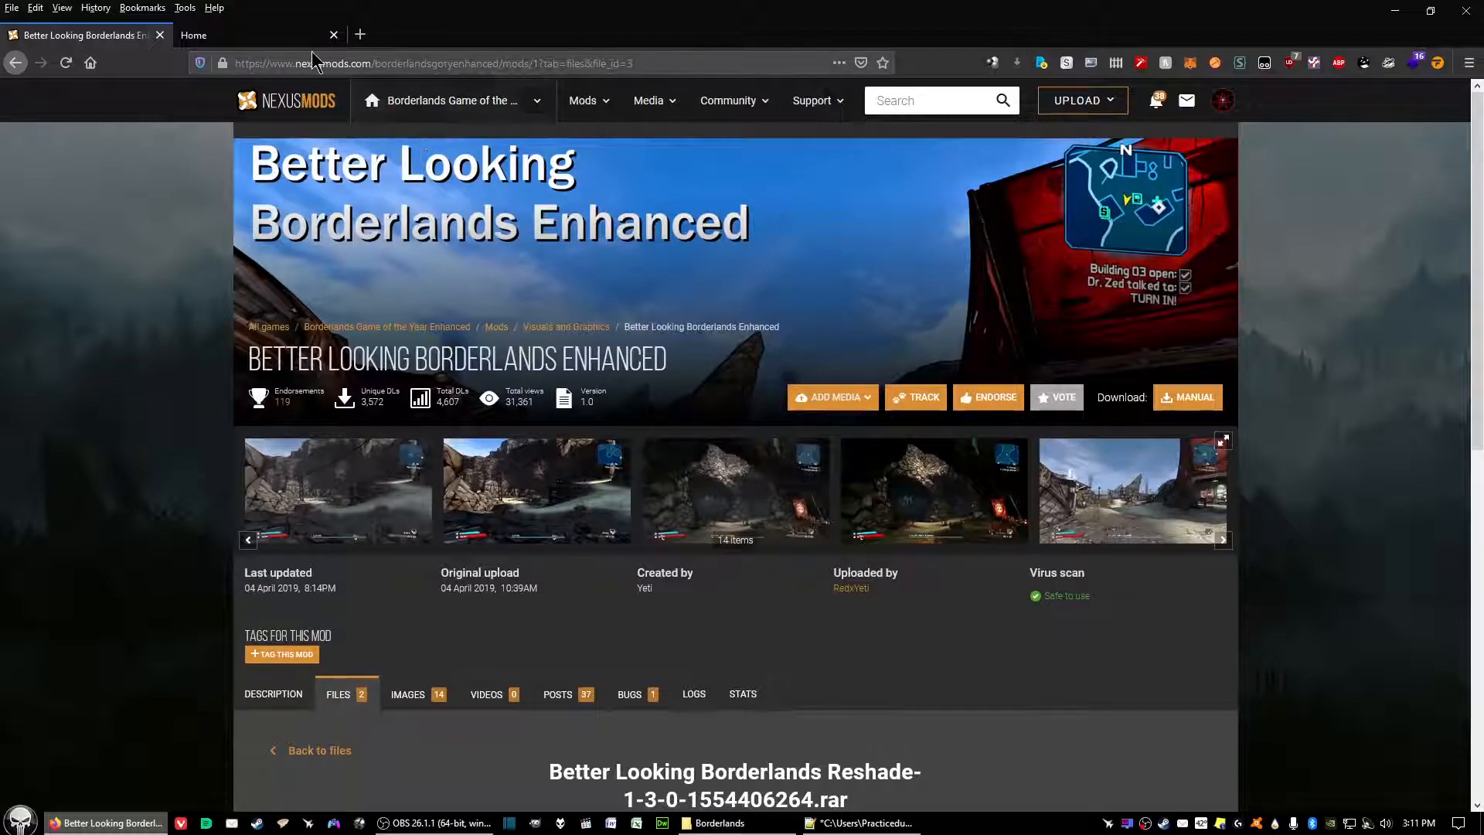
Step: On the ReShade website, download and save ReShade_Setup_4.9.1.exe
left_click(232, 35)
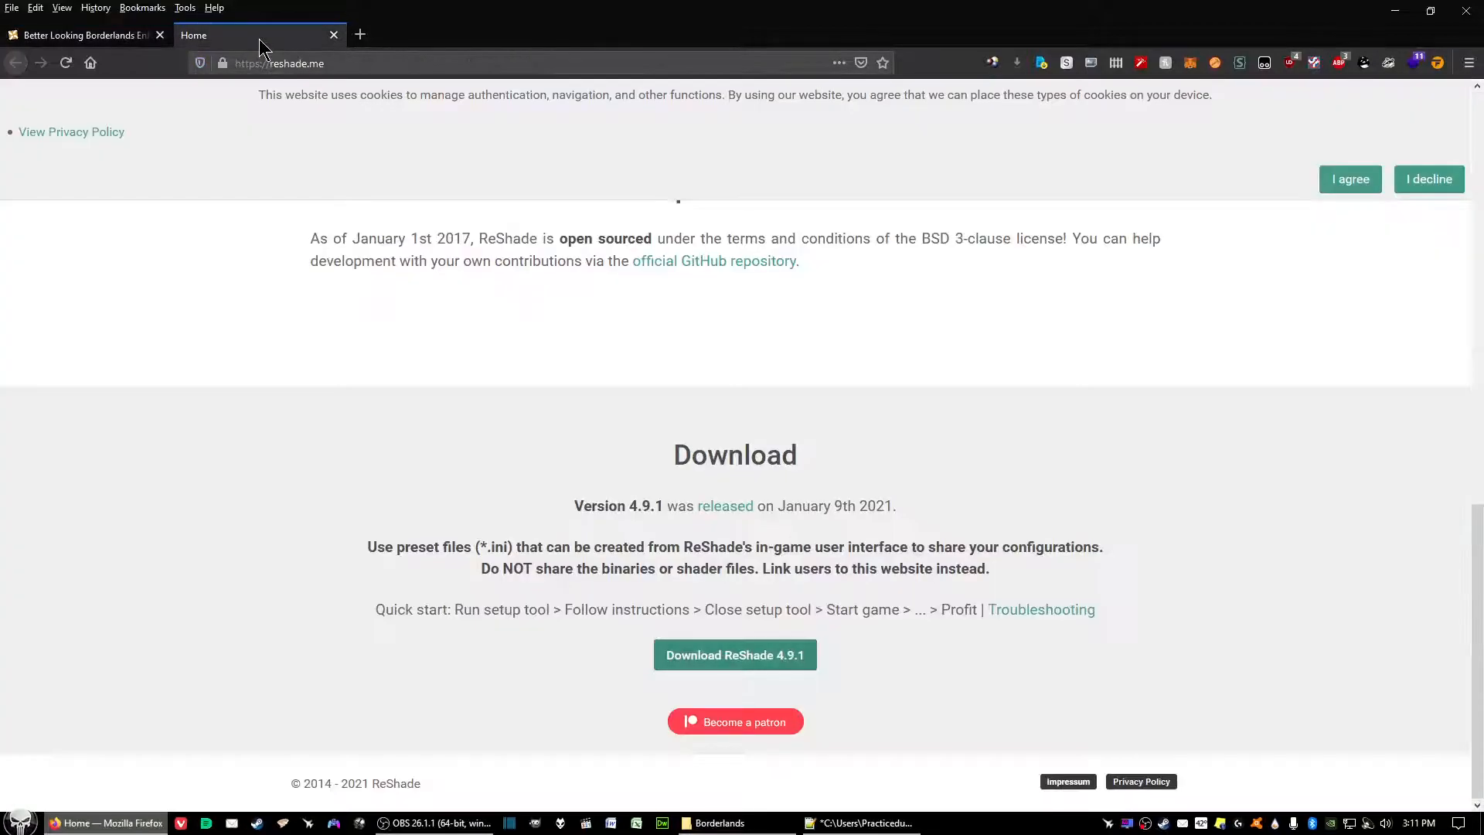
scroll("up", 3)
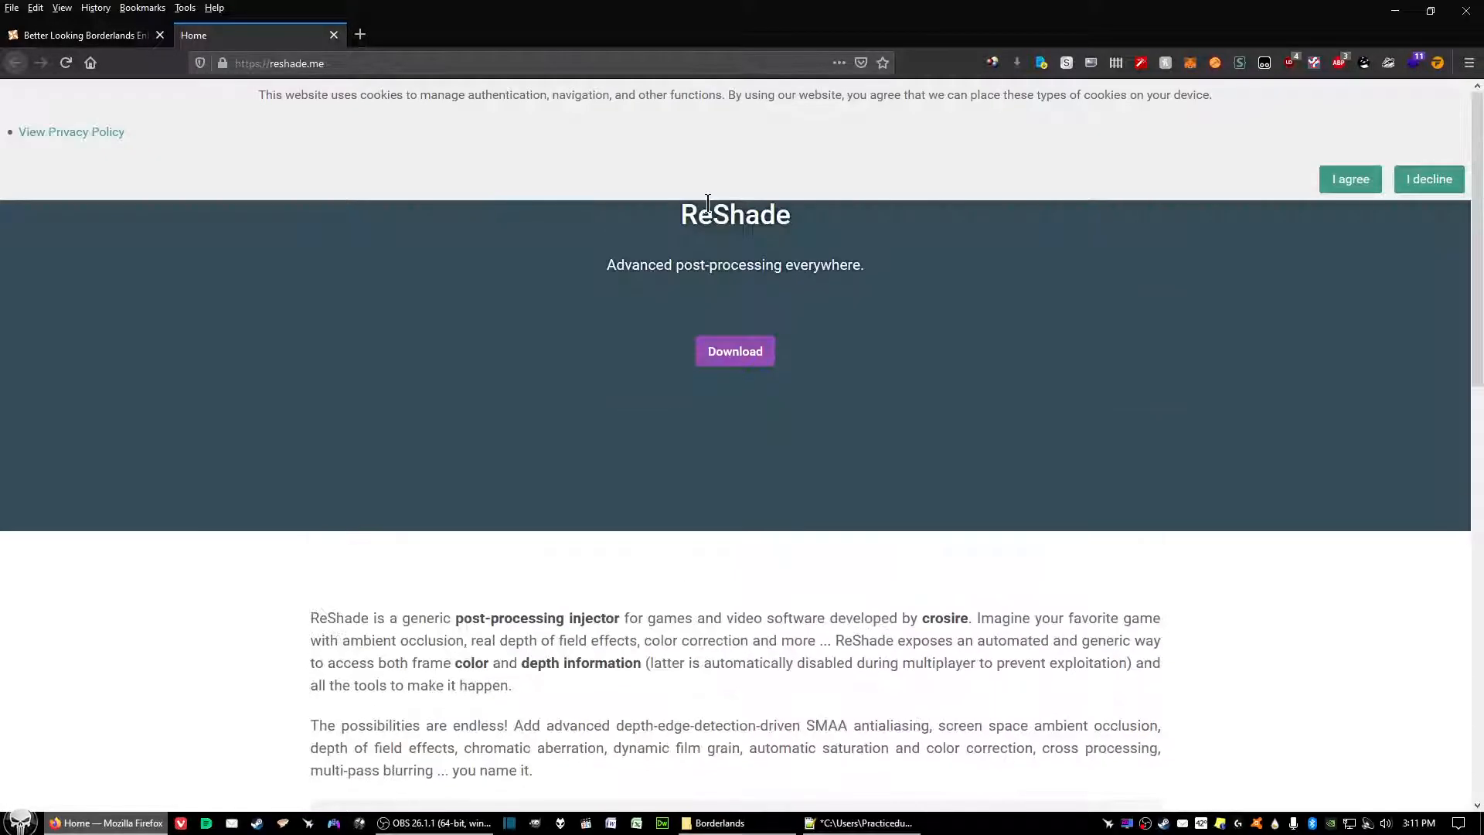
mouse_move(902, 230)
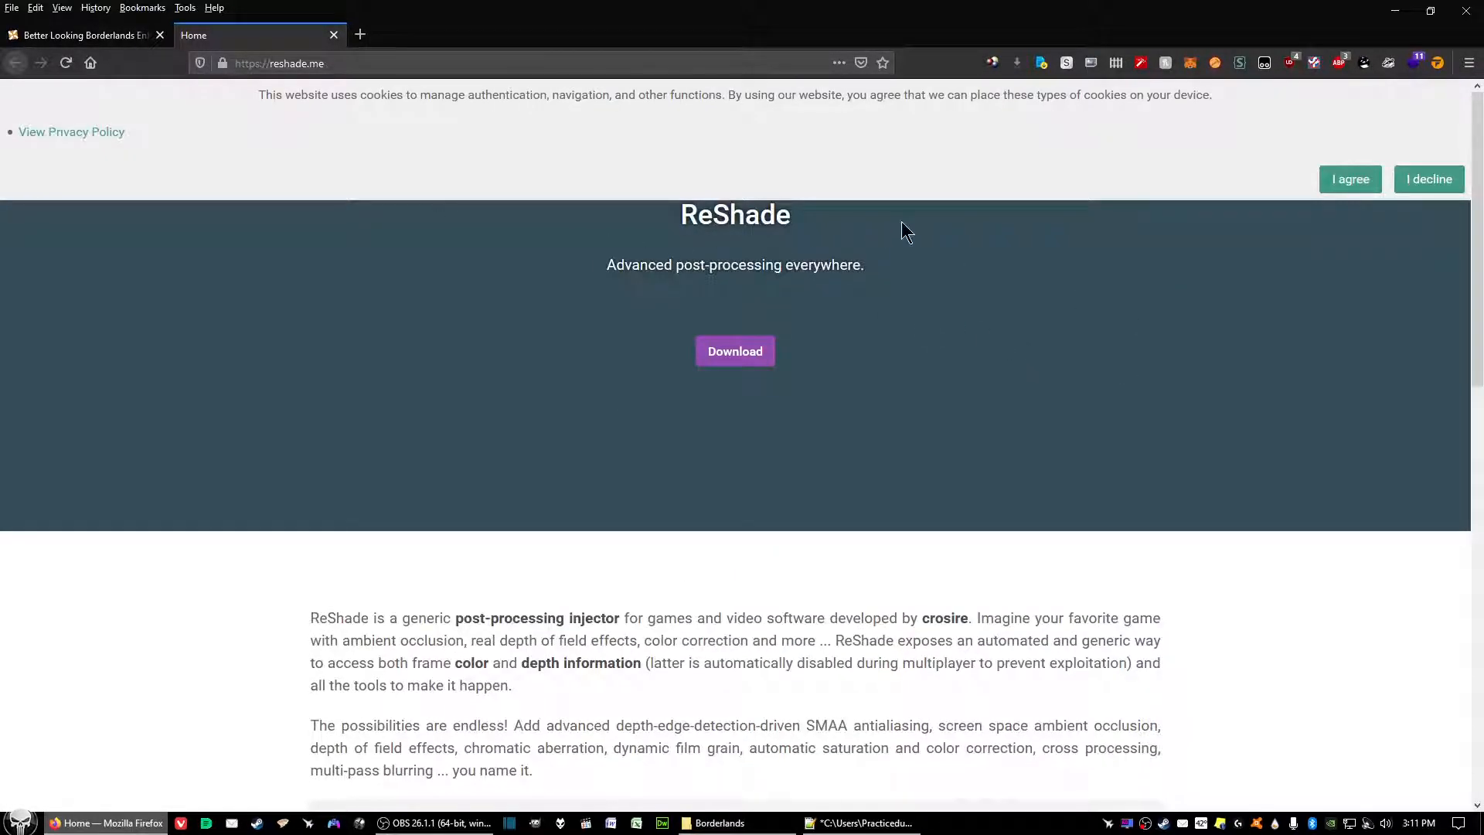
mouse_move(742, 359)
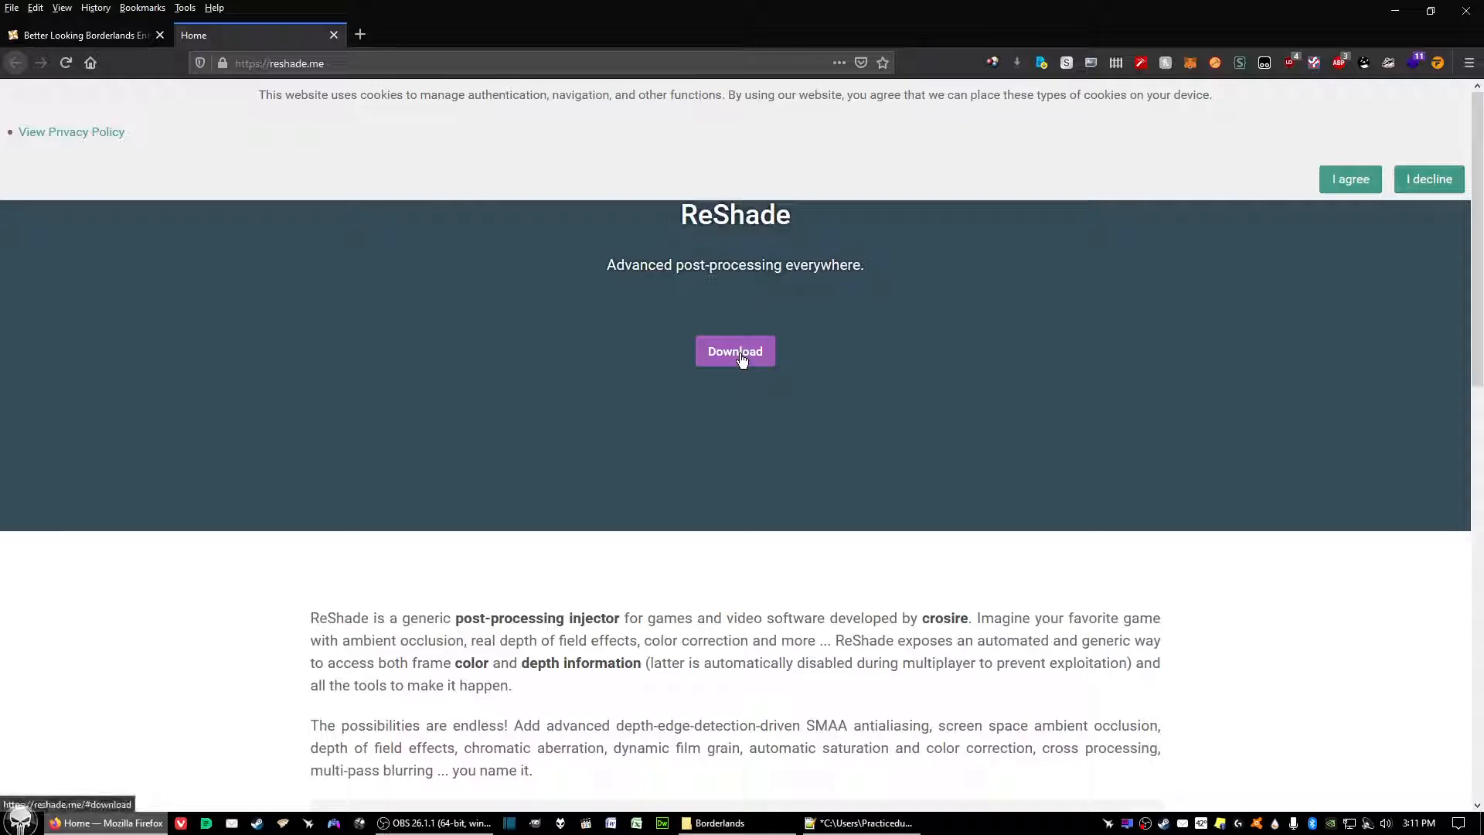
left_click(735, 350)
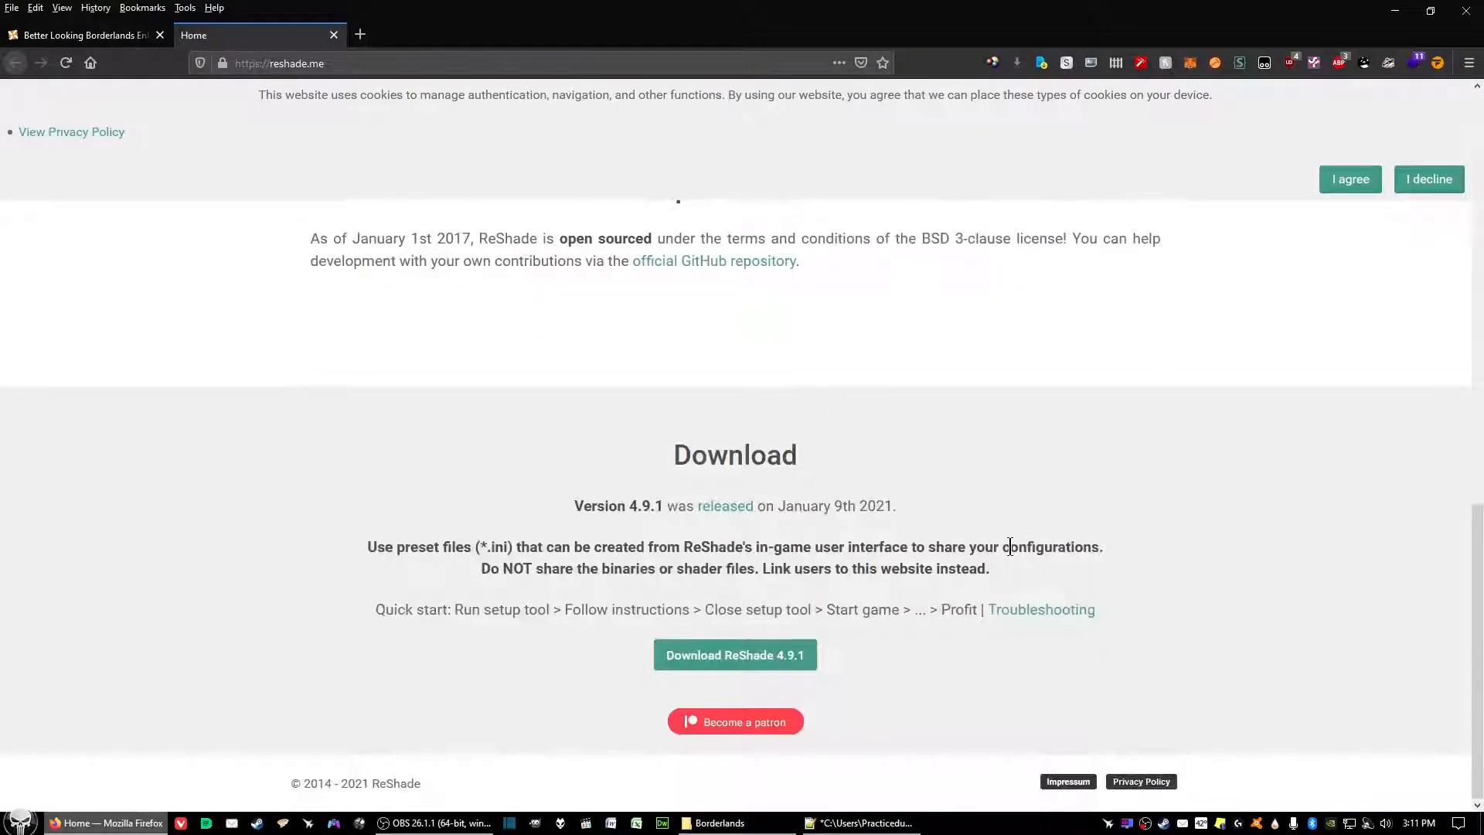
mouse_move(749, 661)
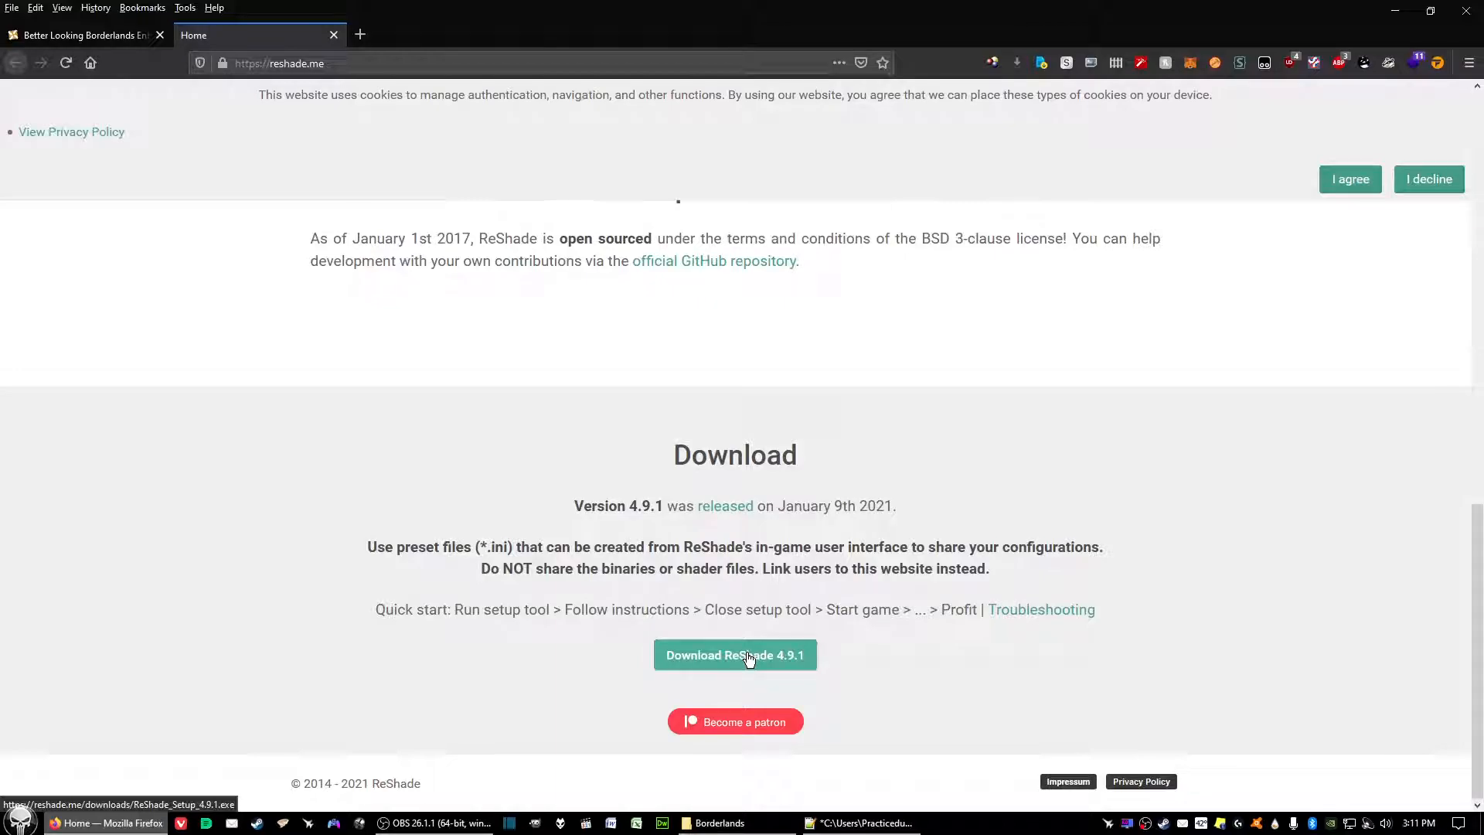
mouse_move(754, 665)
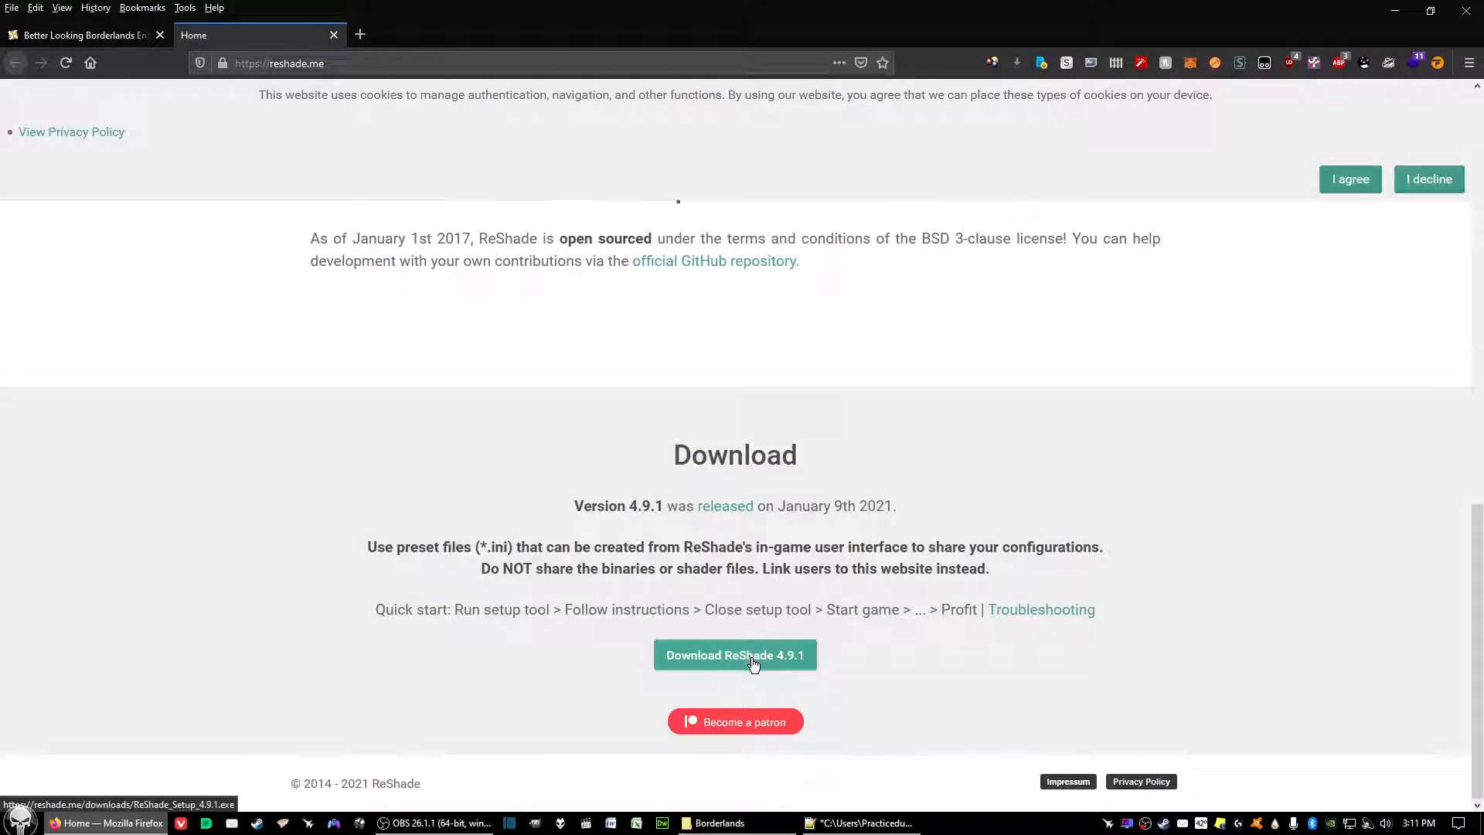
left_click(735, 654)
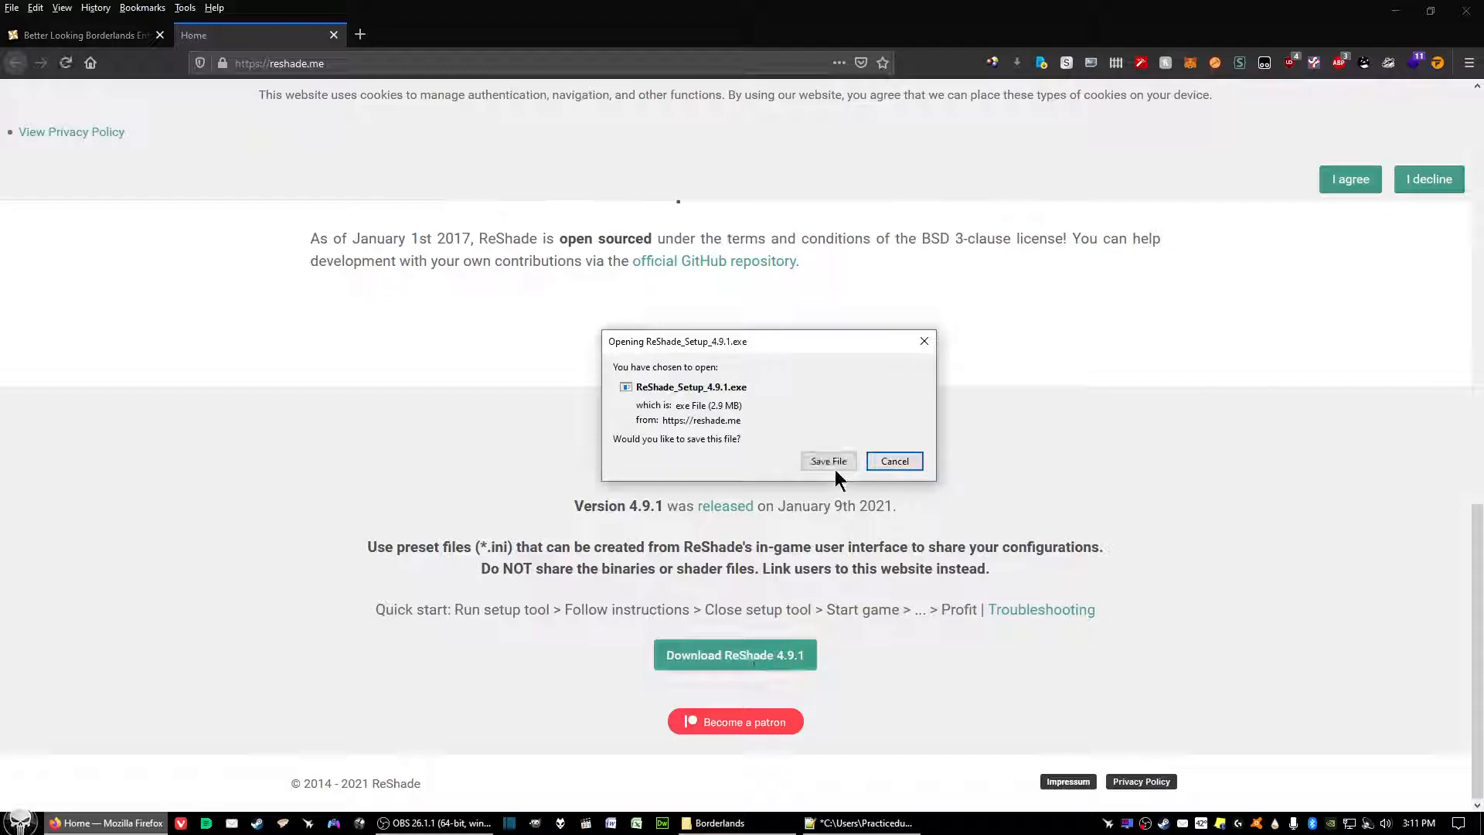
left_click(828, 460)
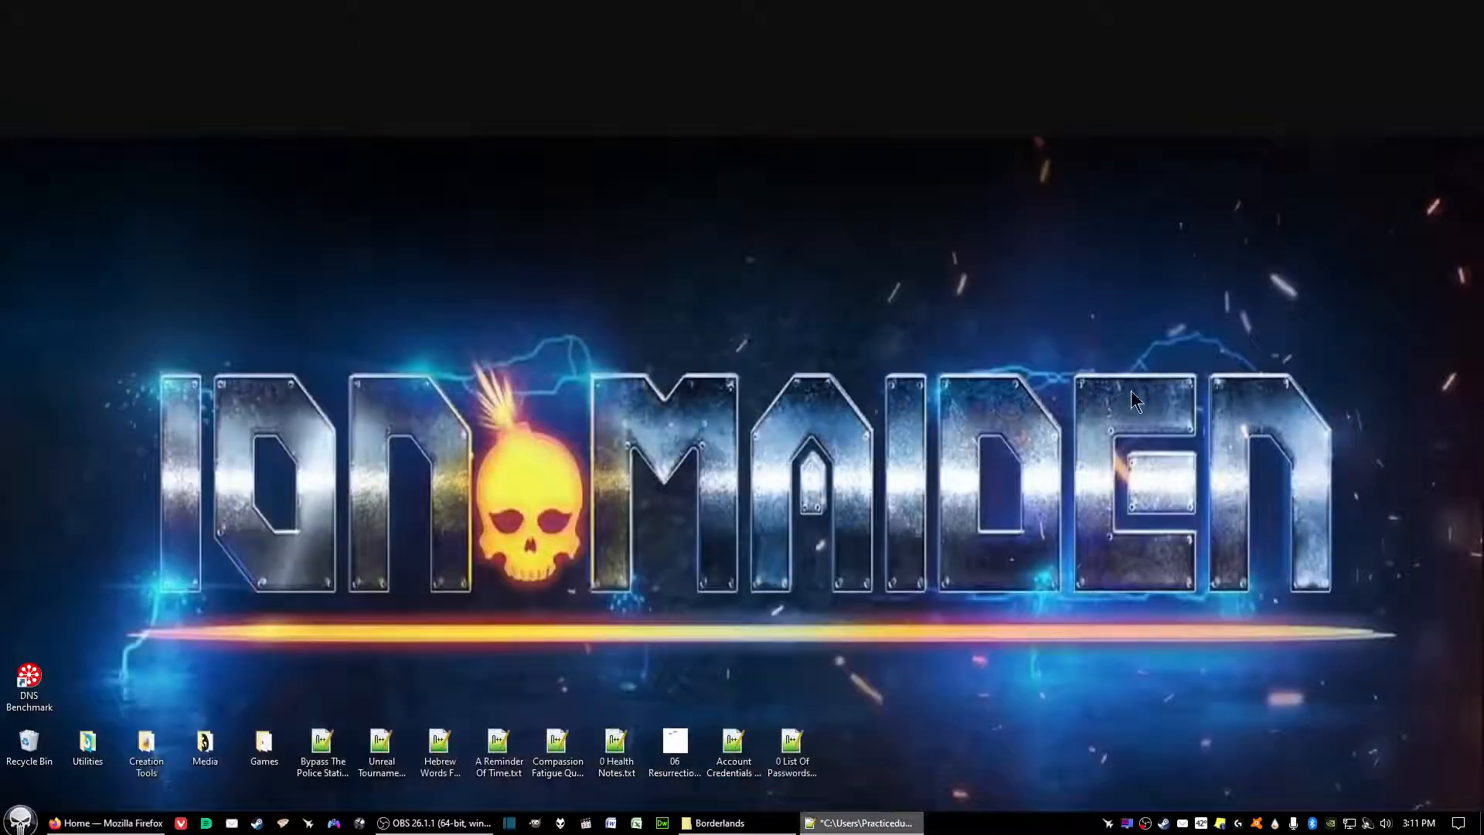
mouse_move(1136, 415)
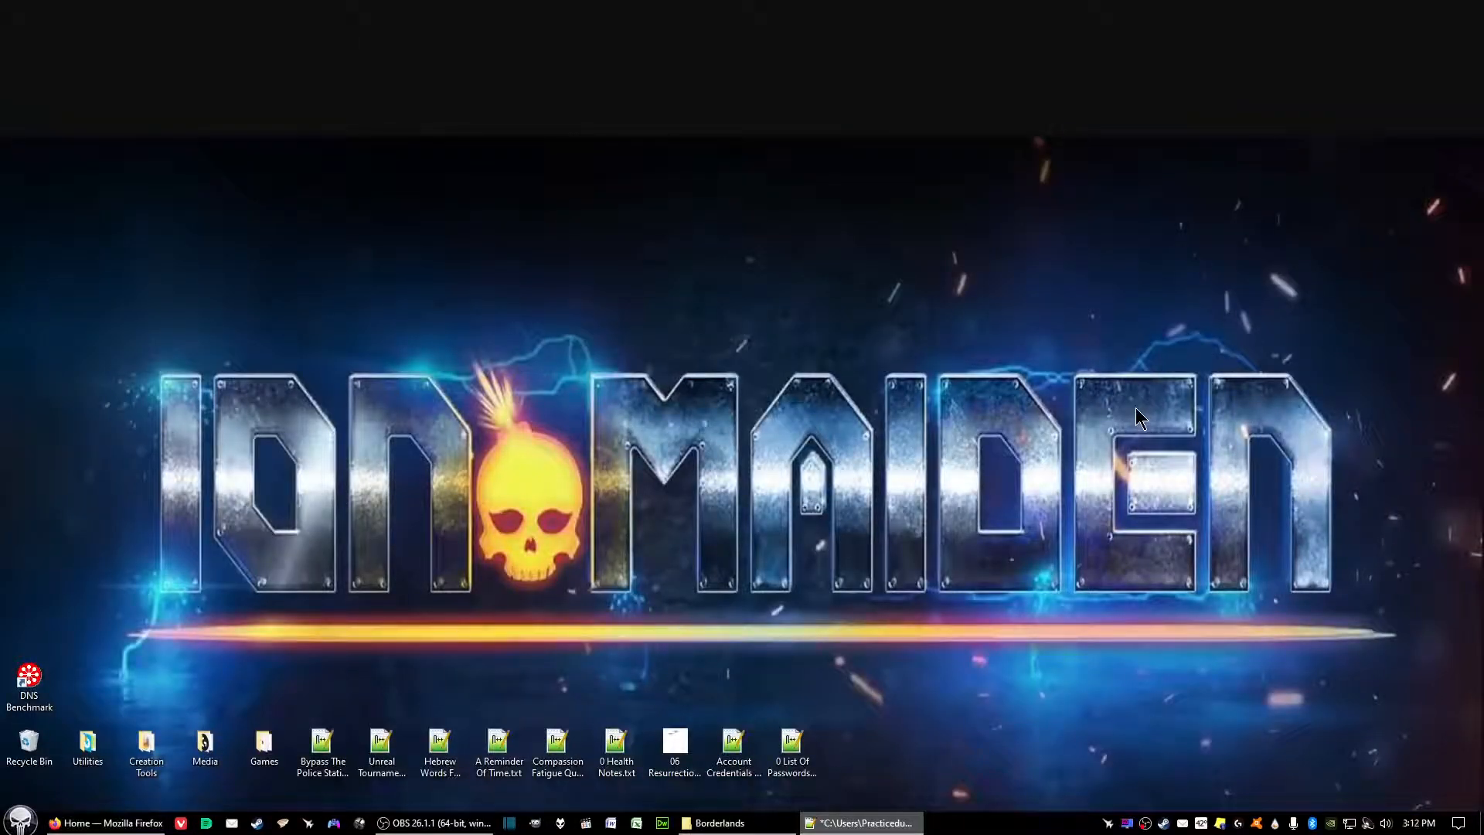
mouse_move(1098, 439)
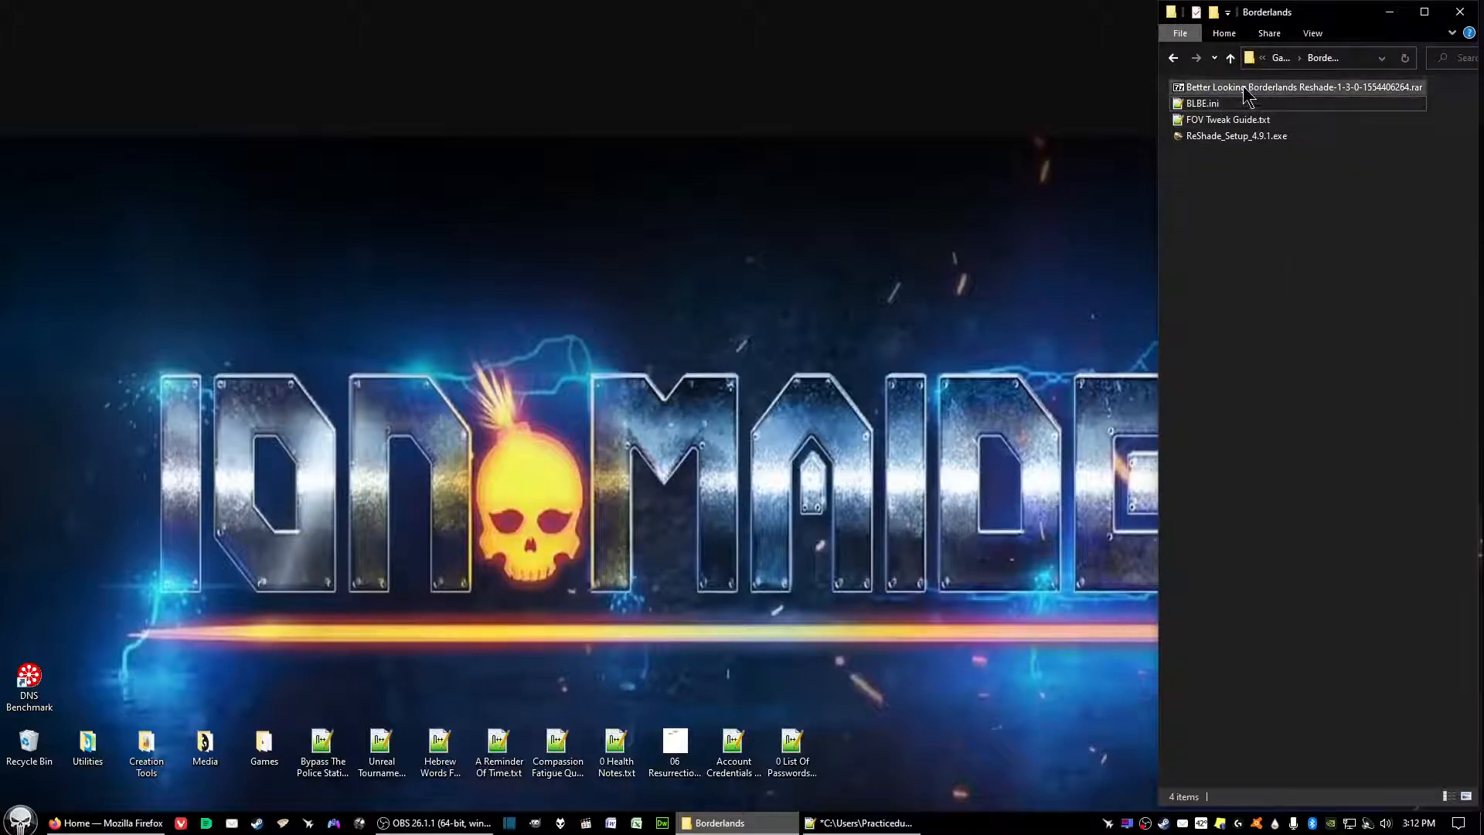
mouse_move(1244, 92)
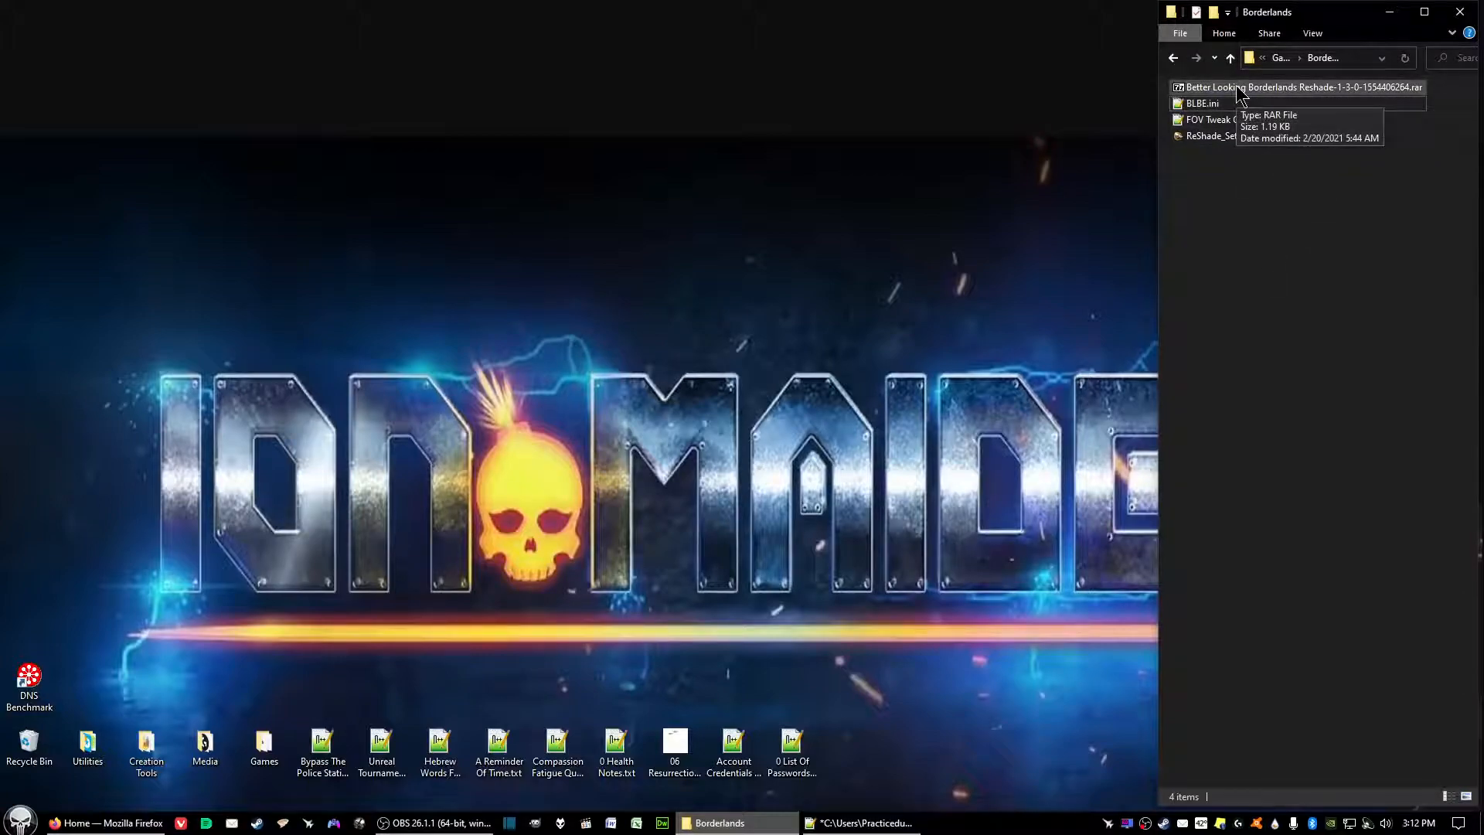
Step: Extract the Better Looking Borderlands .rar with 7-Zip, replacing the existing BLBE.ini
left_click(1295, 87)
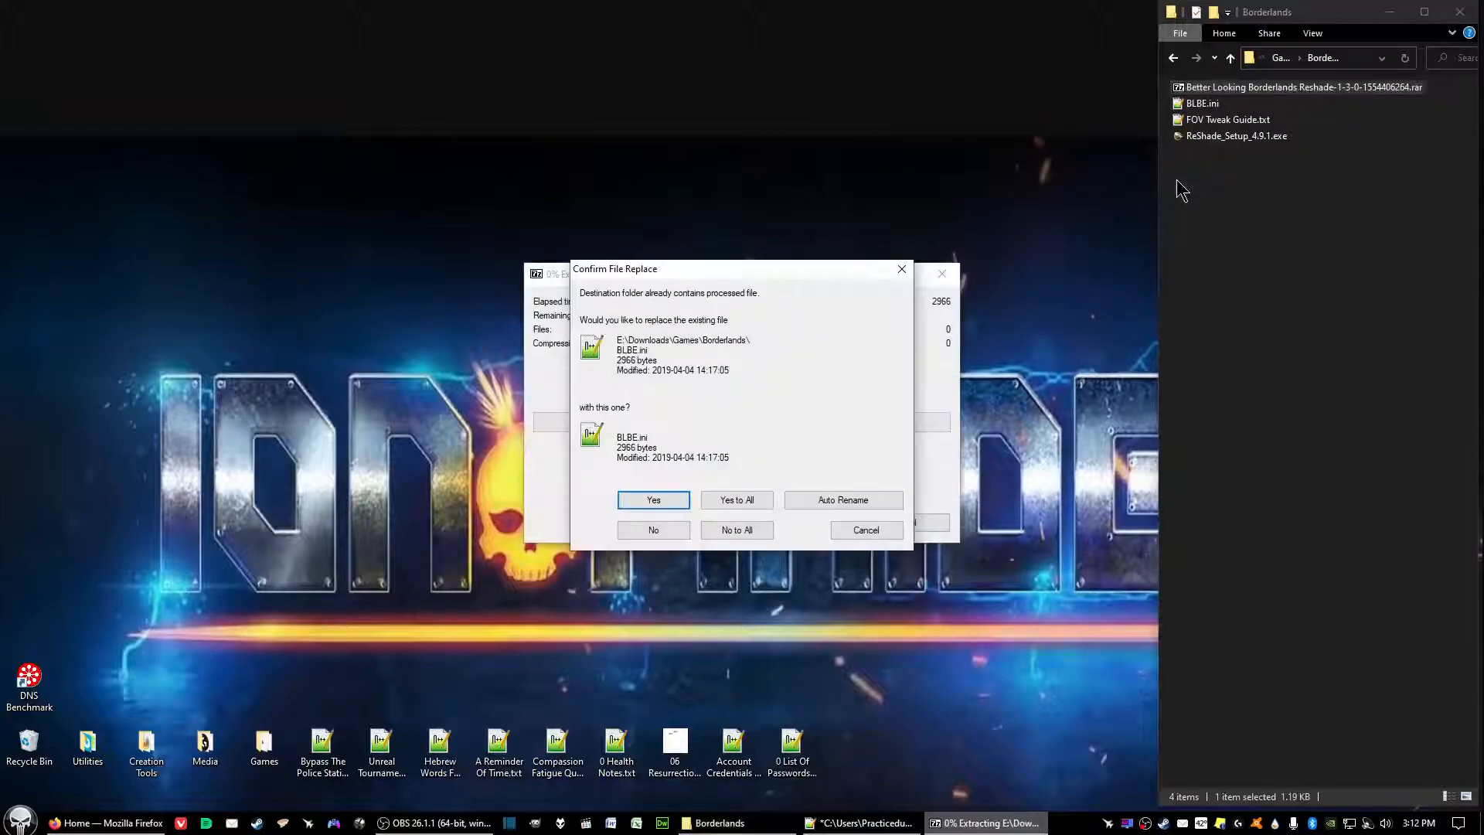
left_click(653, 500)
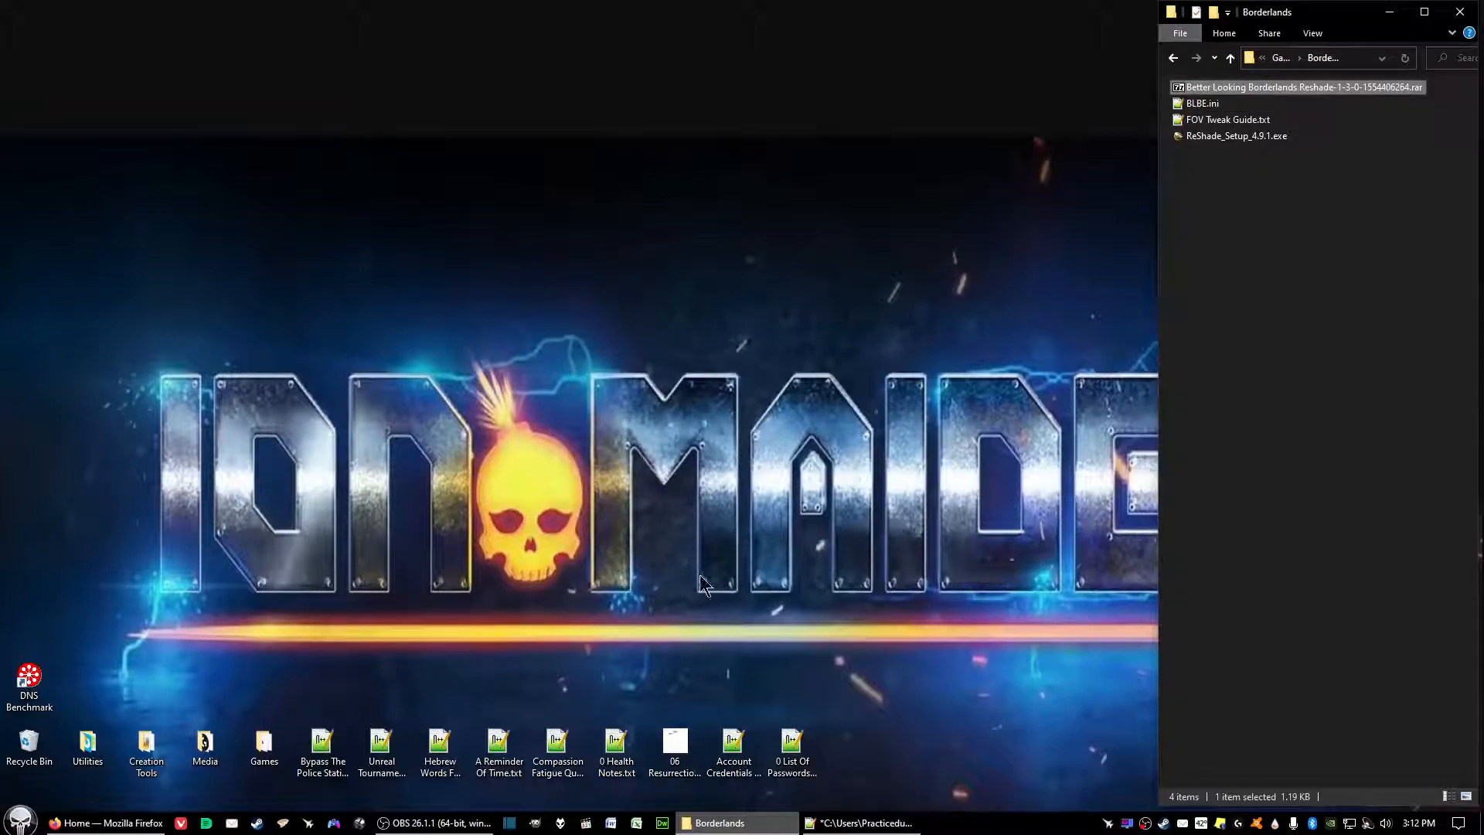
mouse_move(771, 524)
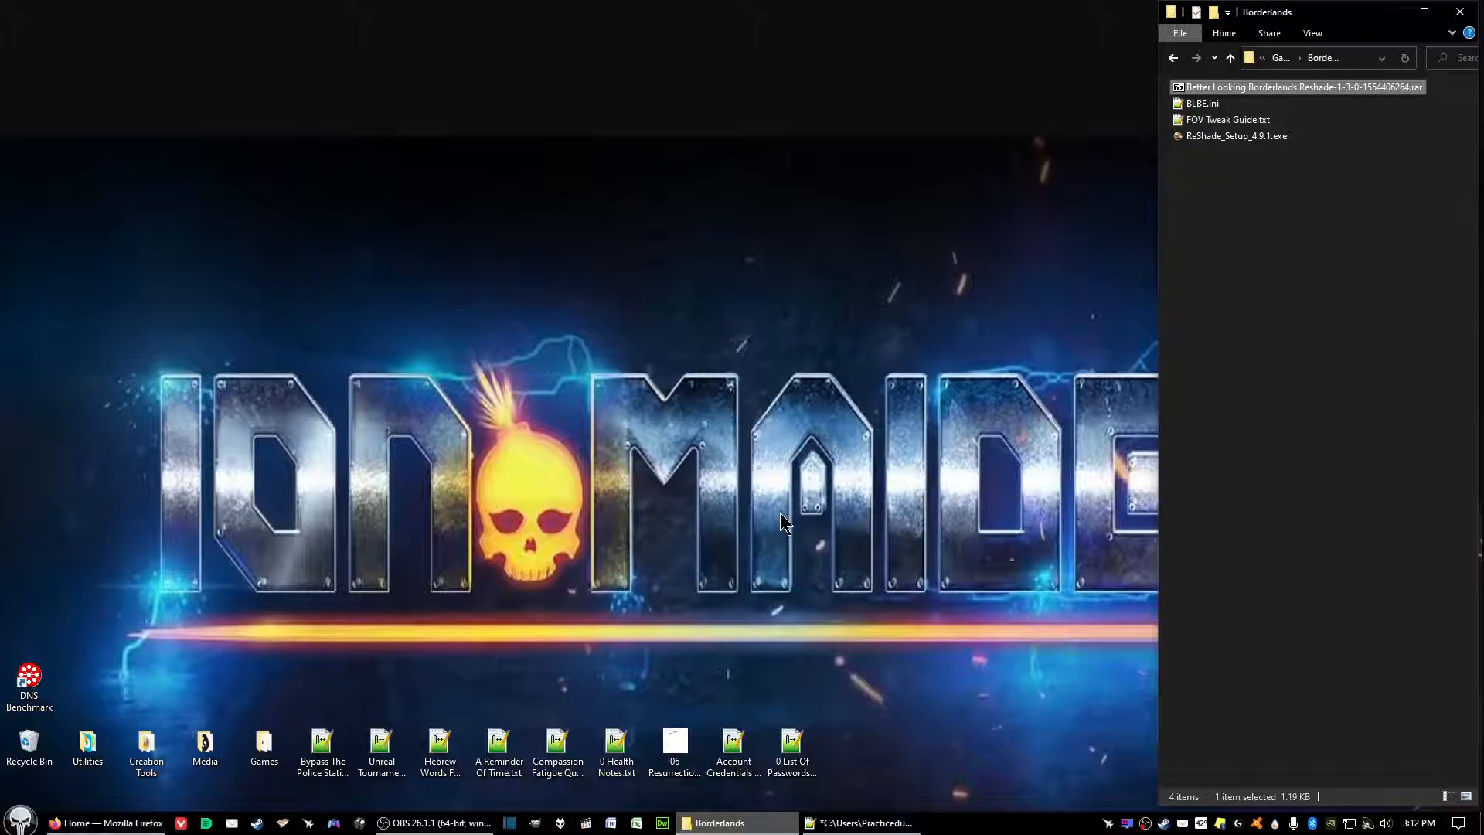
mouse_move(1246, 276)
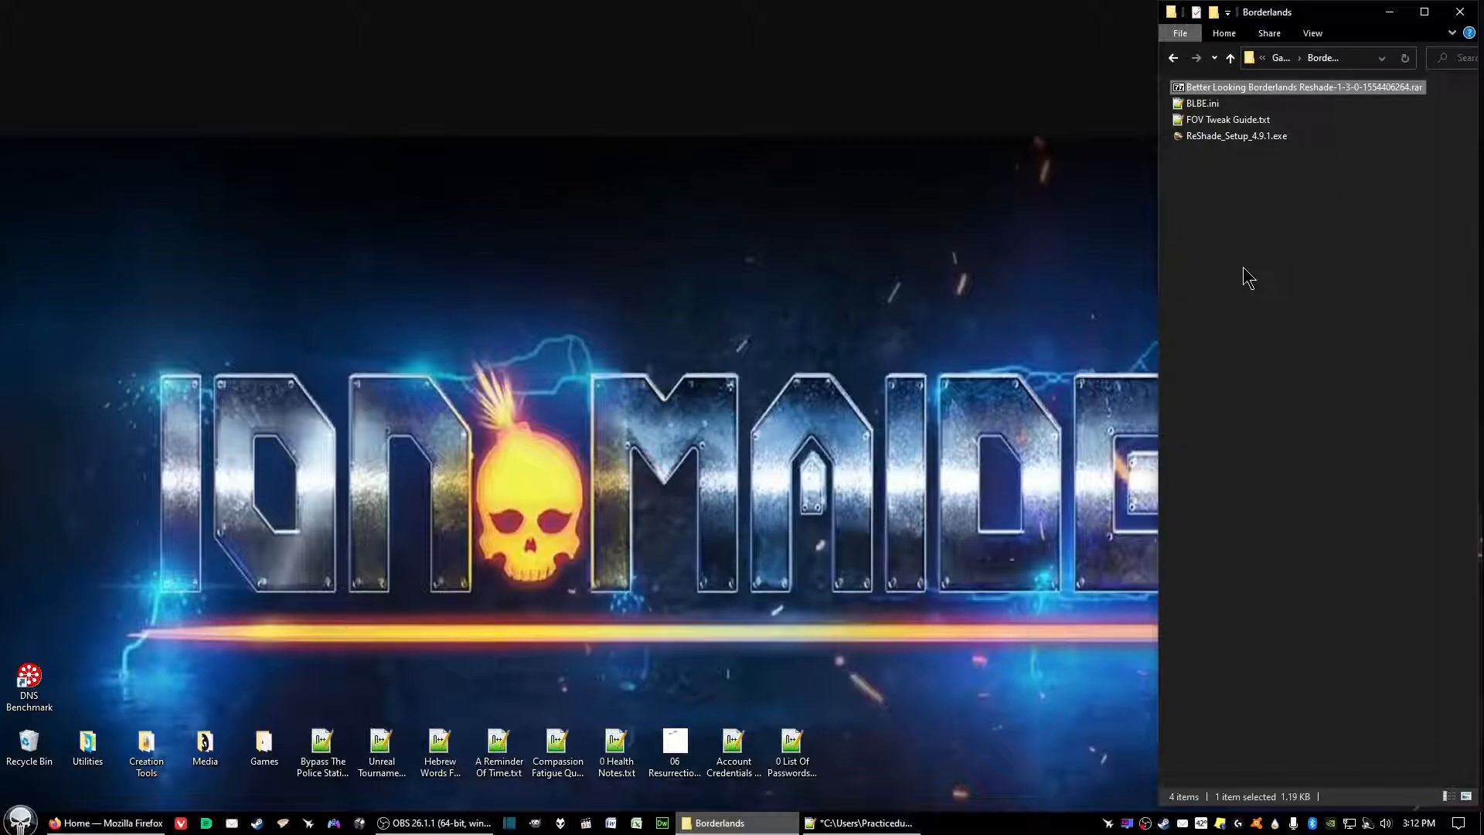
mouse_move(1269, 157)
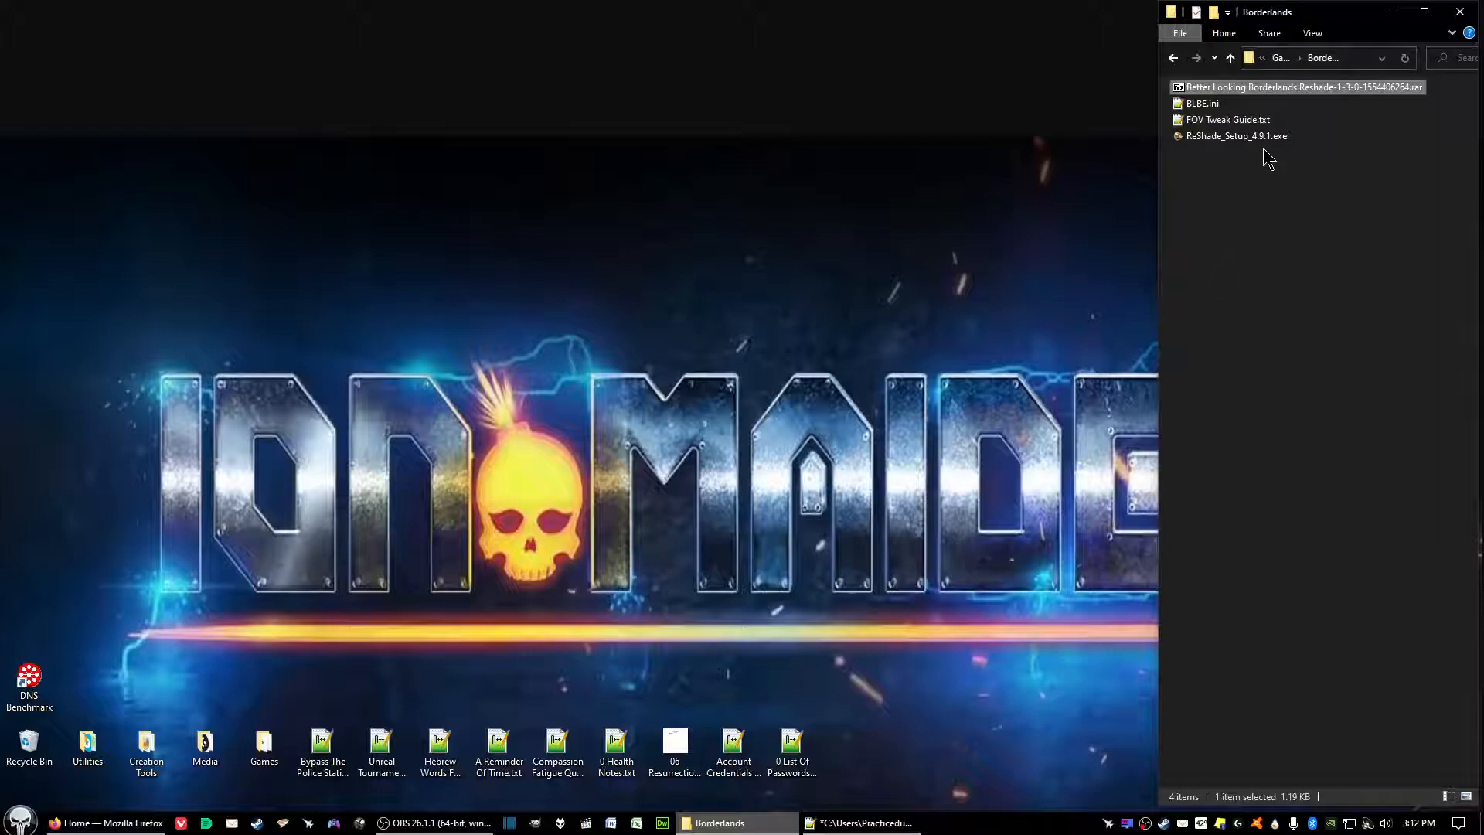
mouse_move(1242, 112)
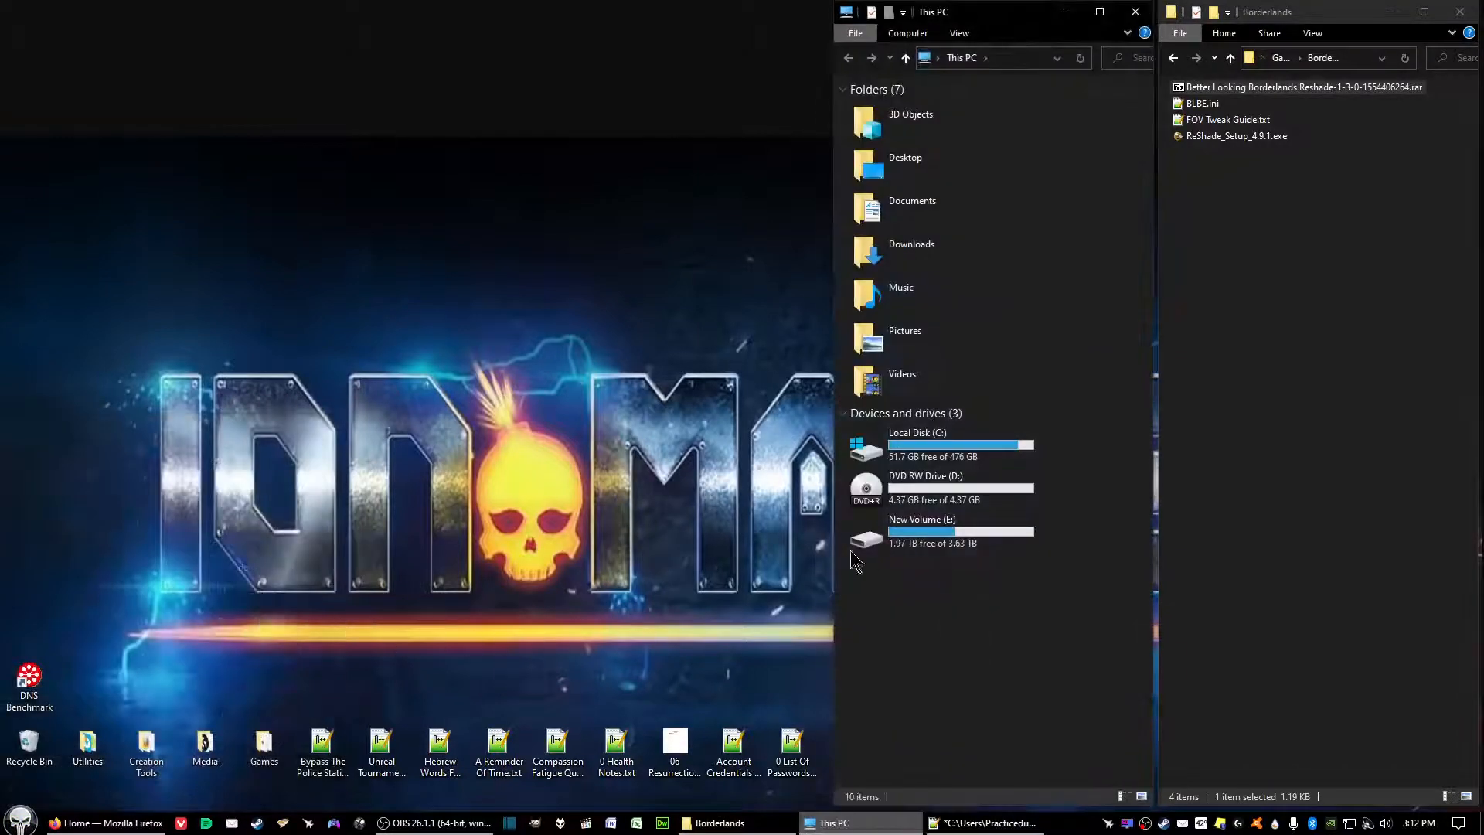
mouse_move(945, 450)
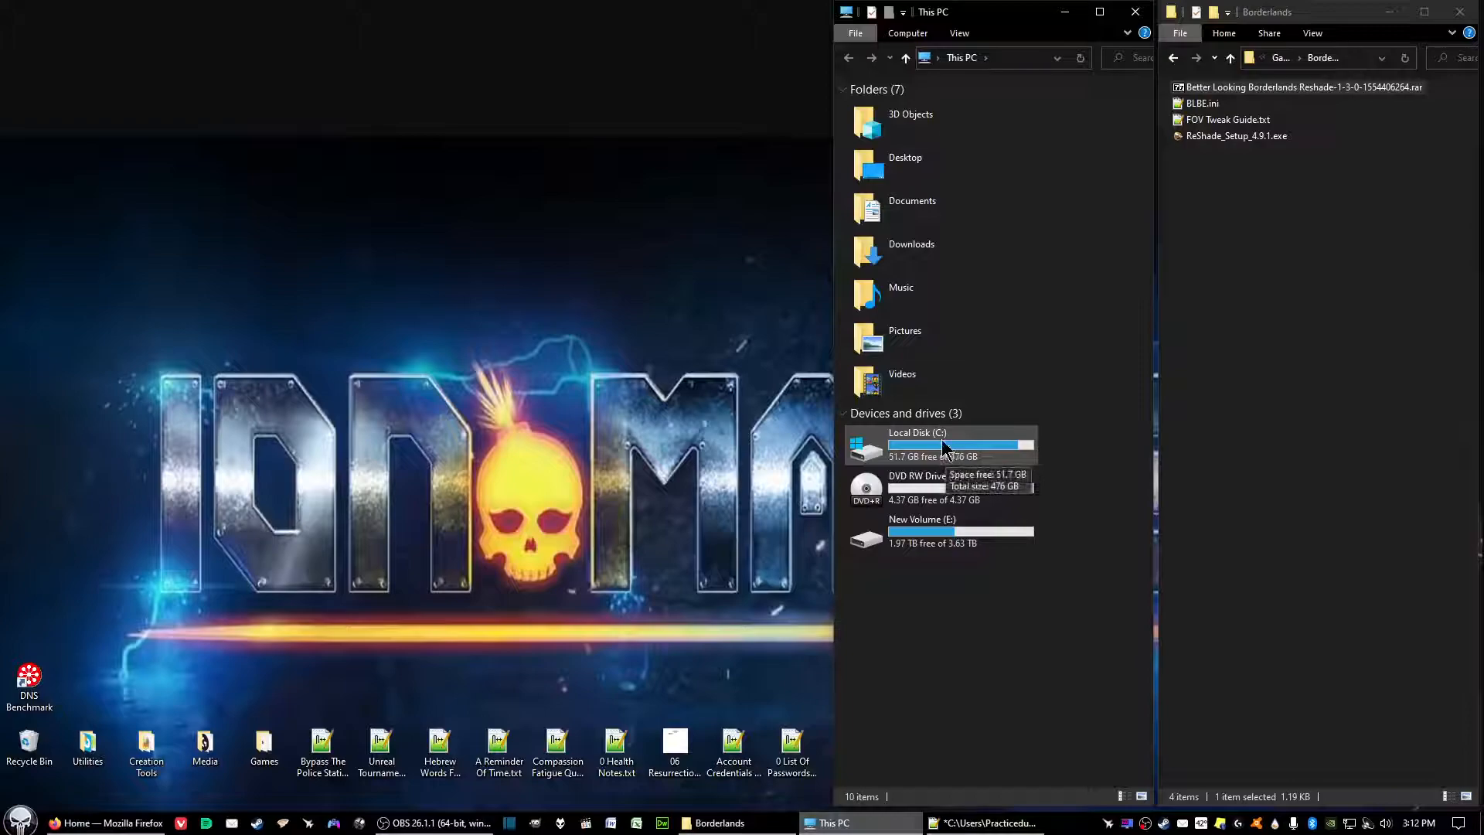
Step: Navigate to C:\Steam\steamapps\common\BorderlandsGOTYEnhanced\Binaries\Win64 in a second Explorer window
double_click(917, 432)
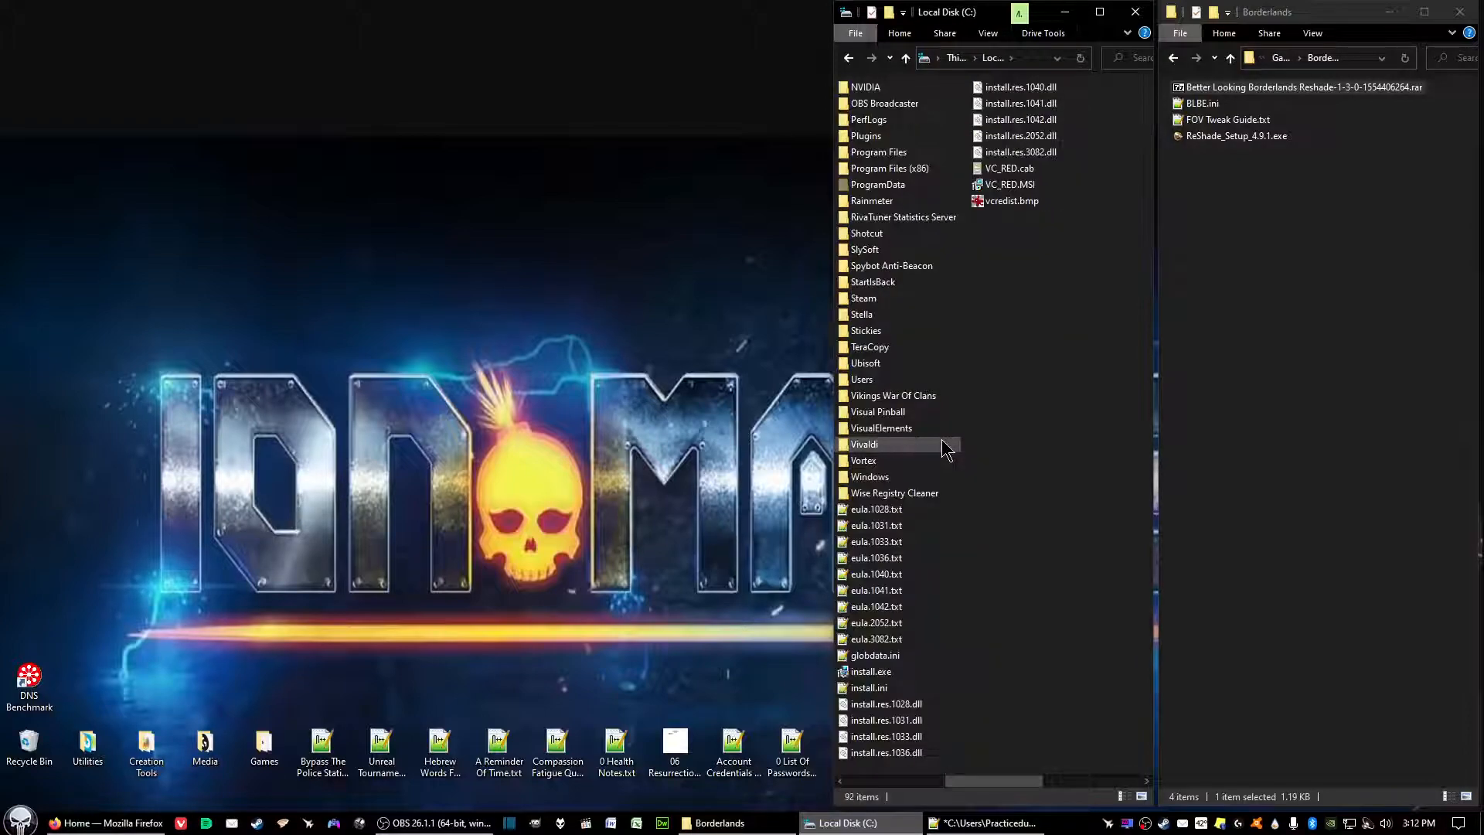
double_click(863, 298)
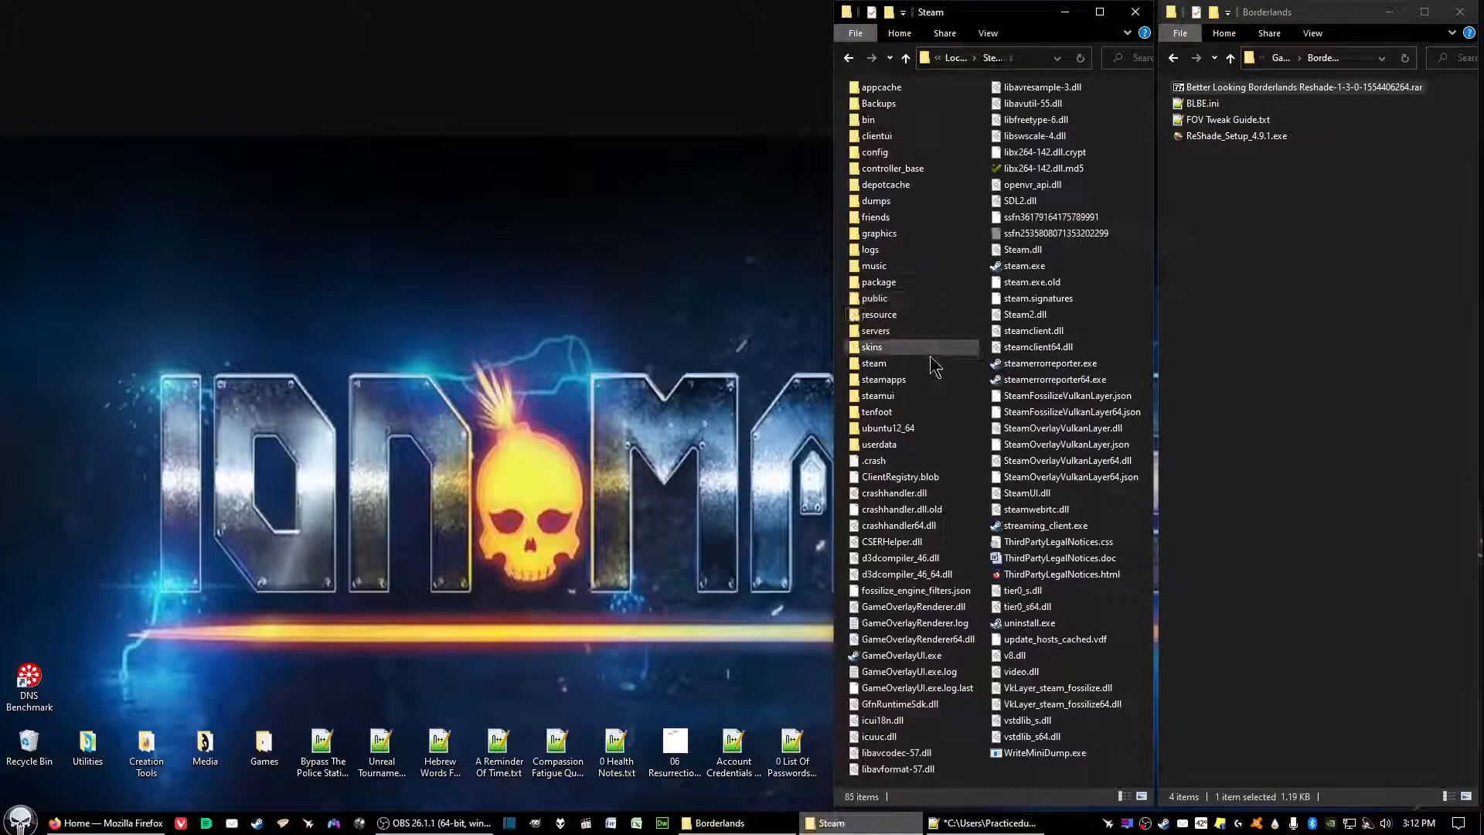
double_click(884, 379)
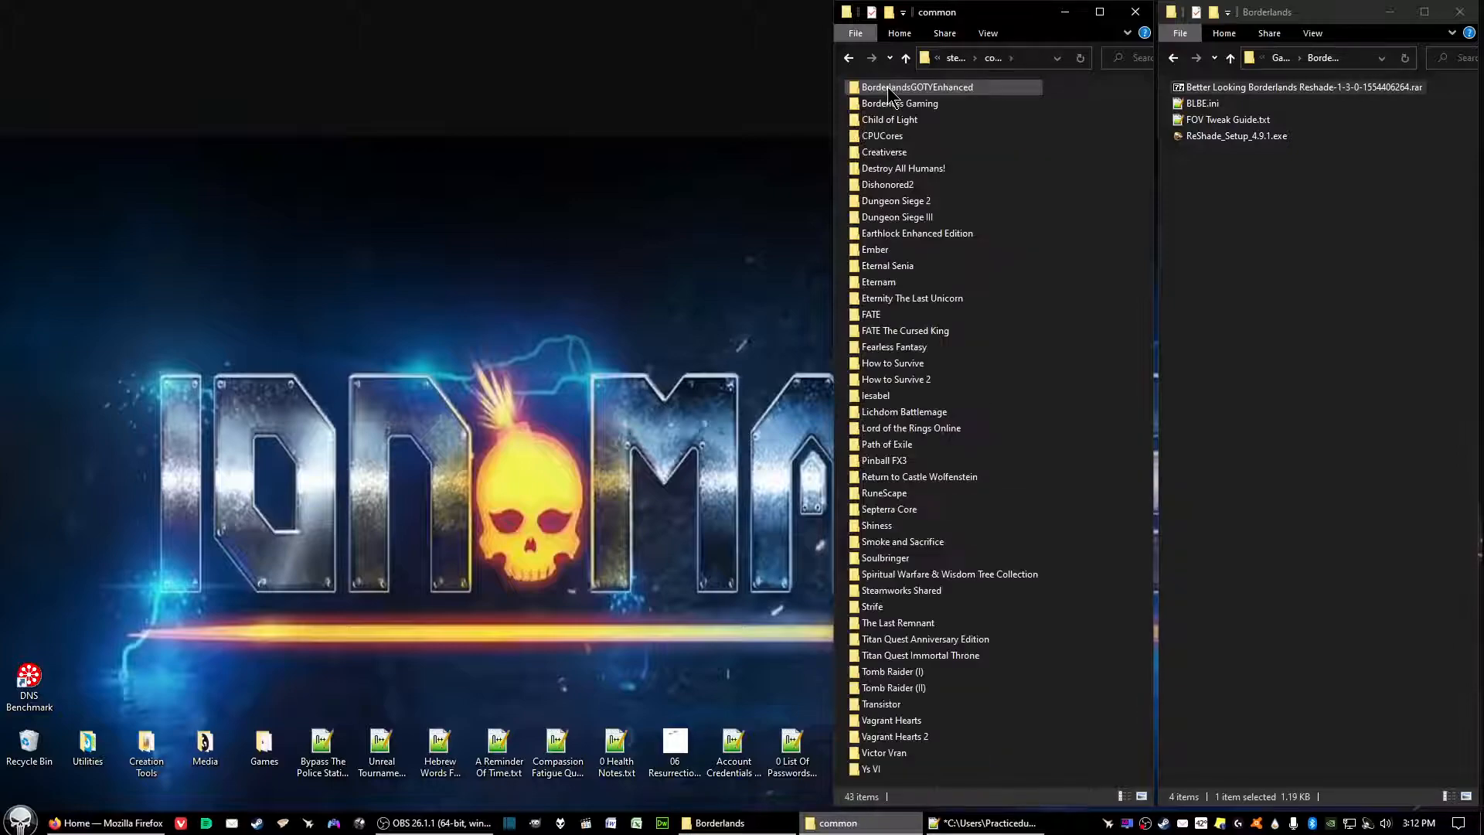
mouse_move(927, 93)
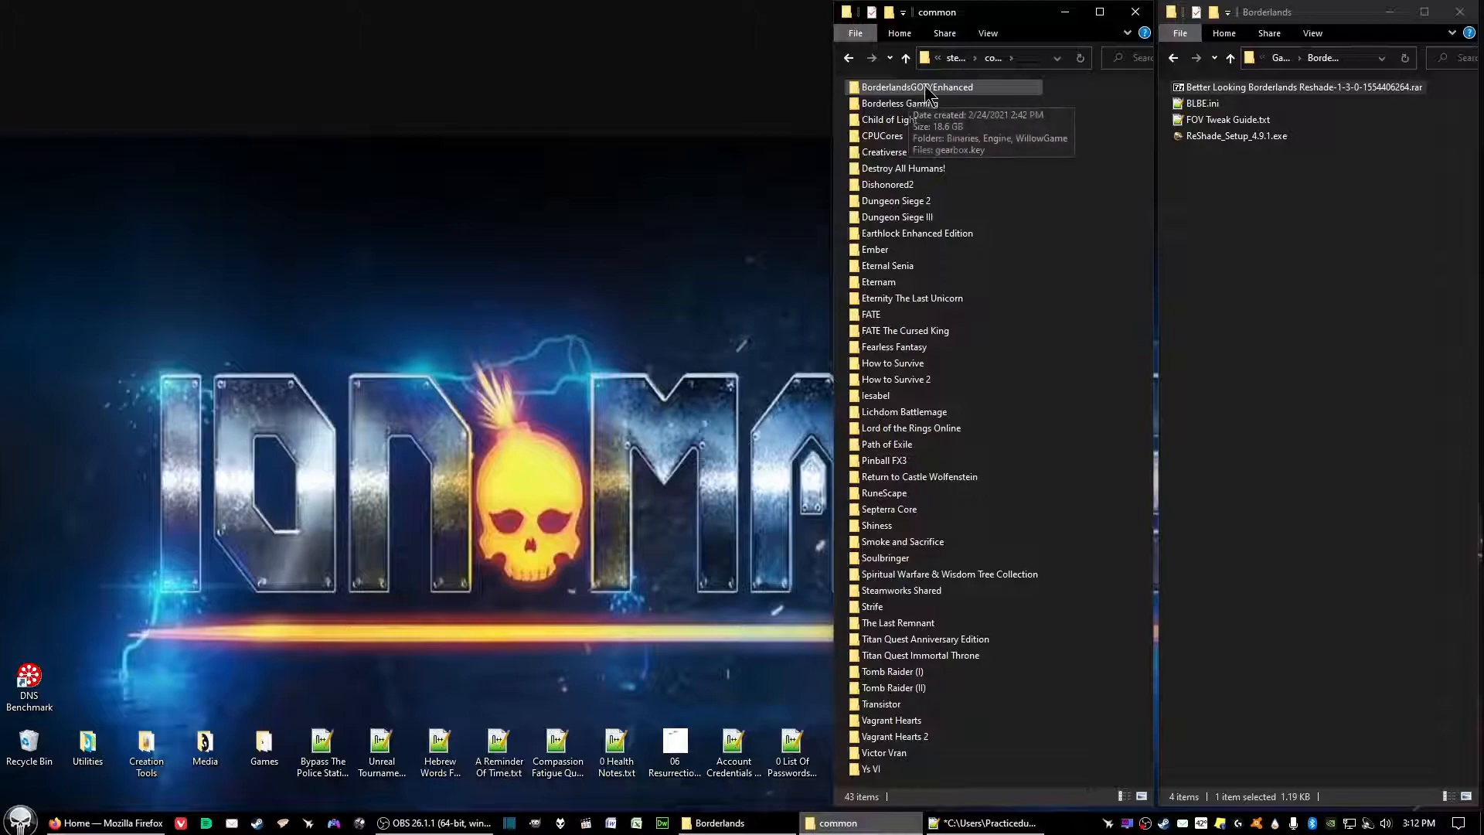
double_click(917, 86)
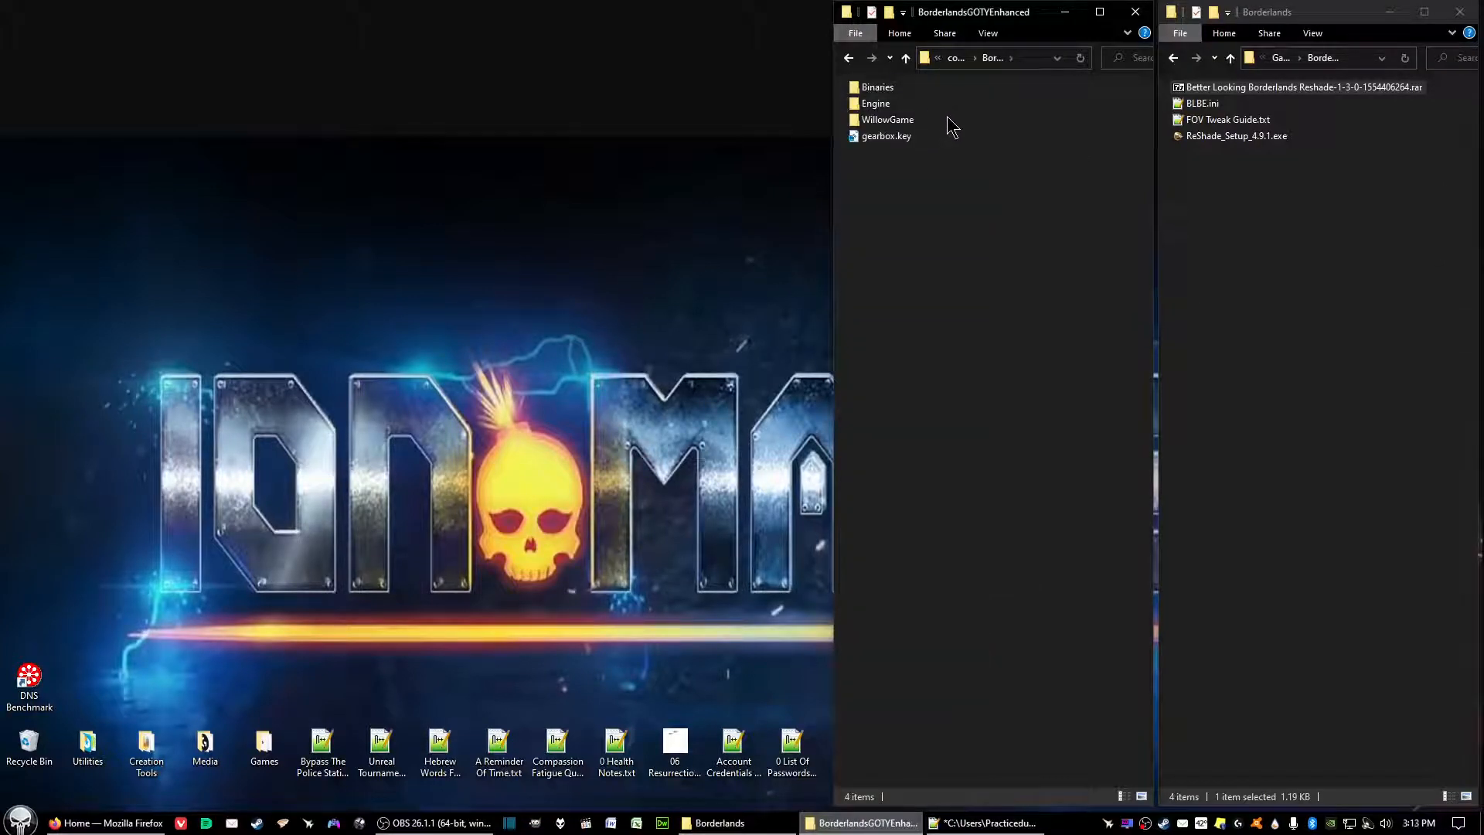
double_click(878, 87)
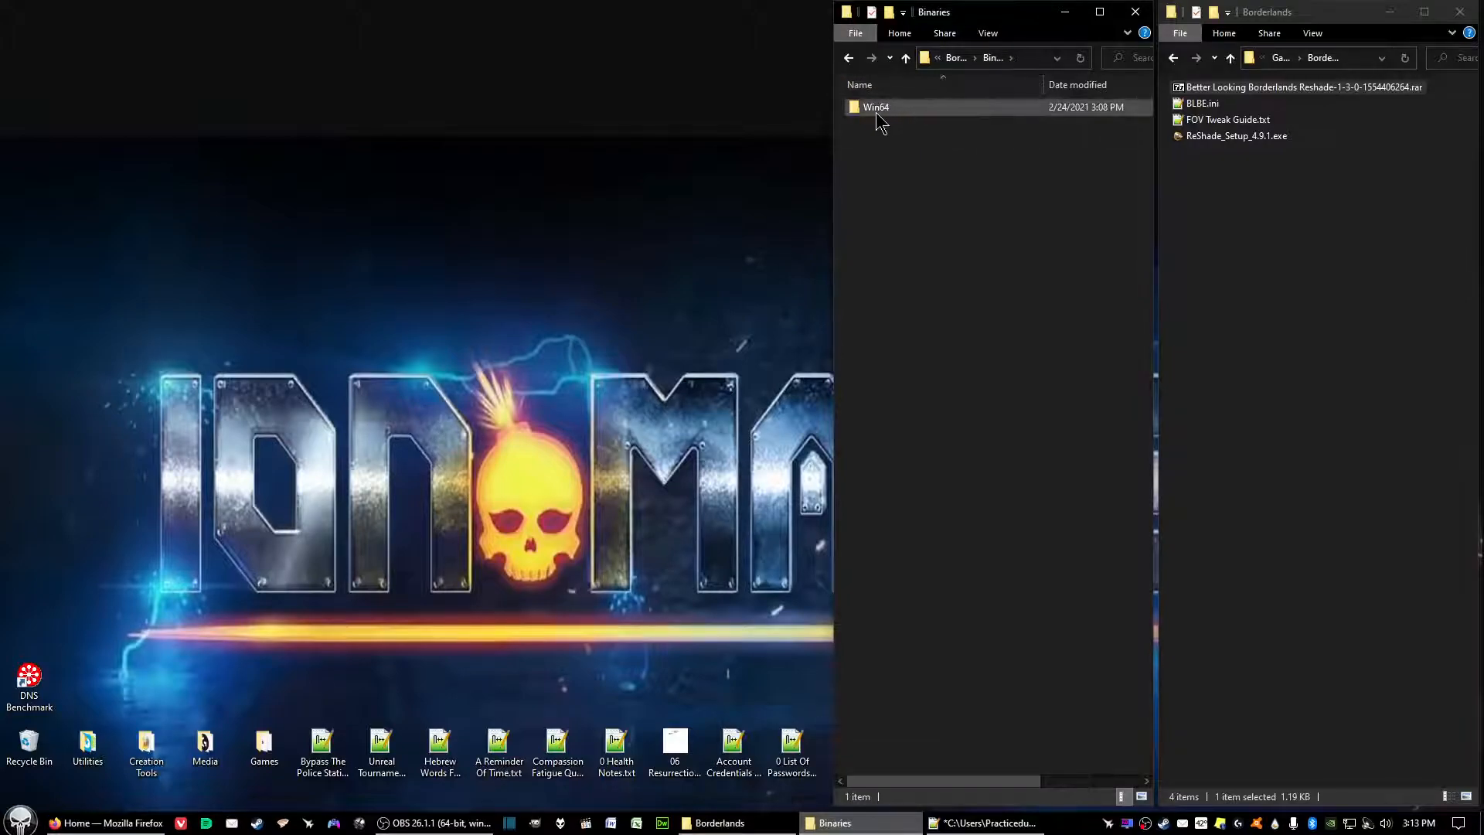
double_click(876, 107)
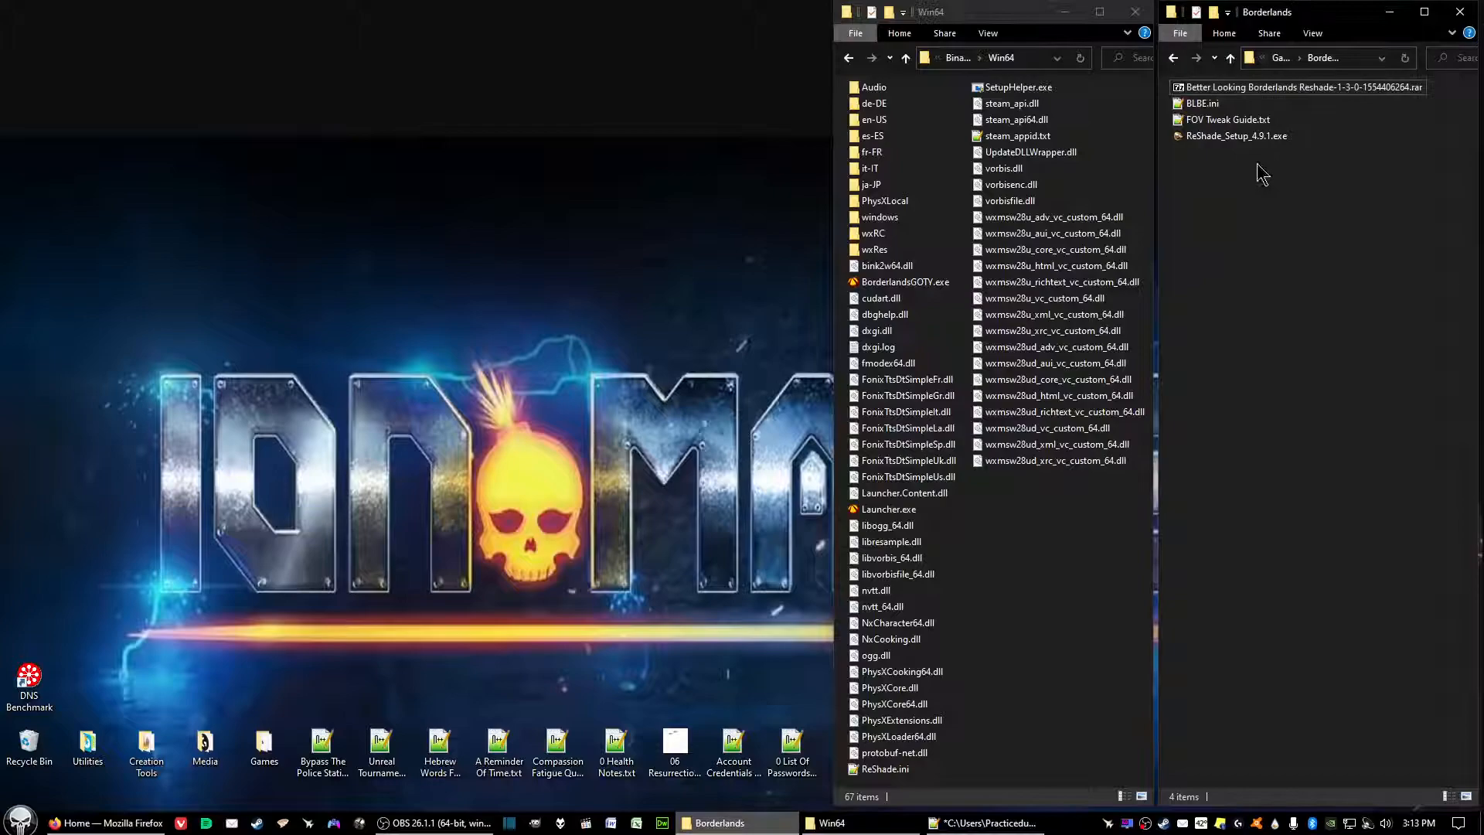
left_click(1235, 135)
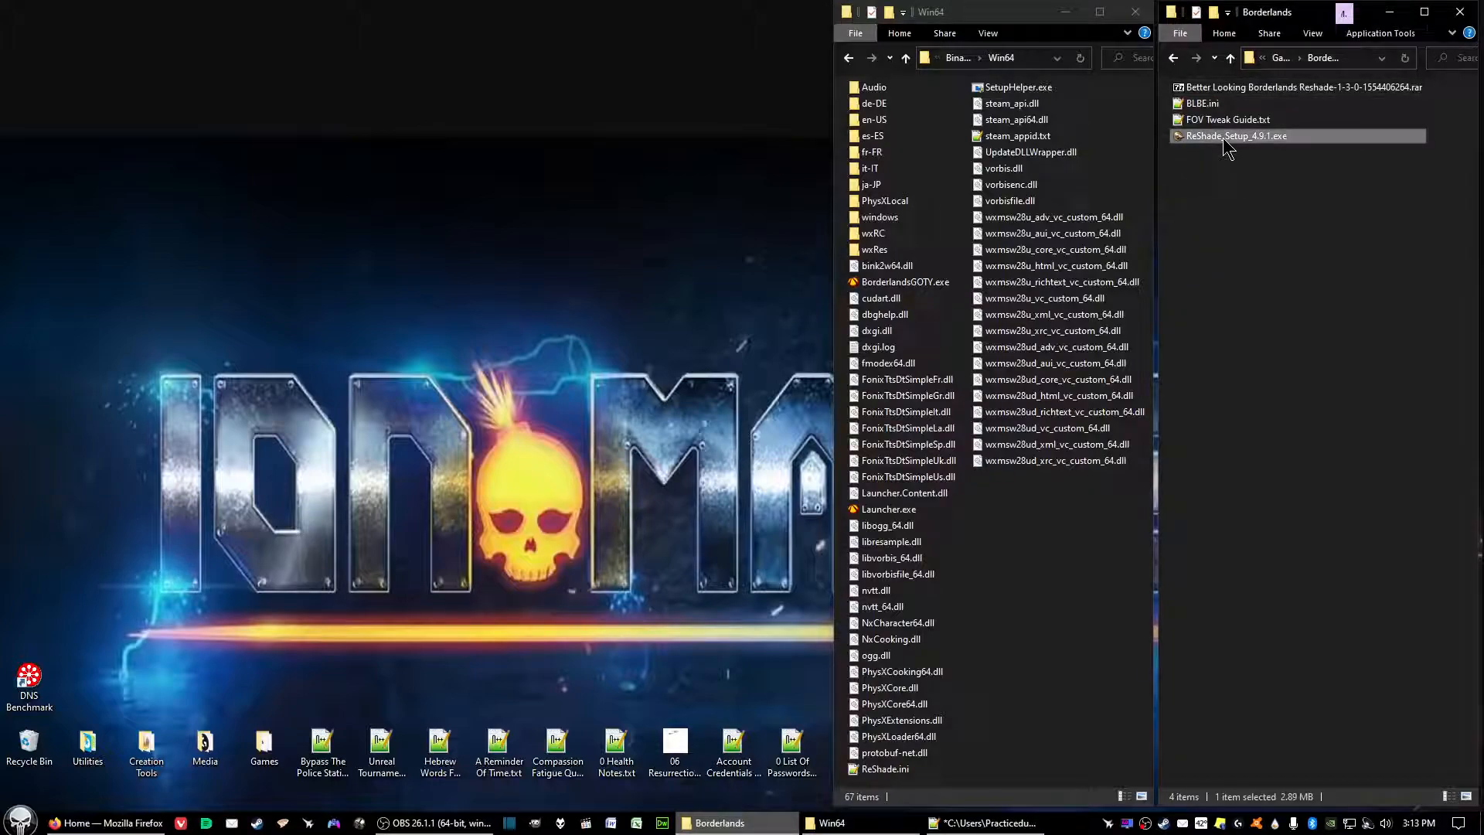
mouse_move(1237, 146)
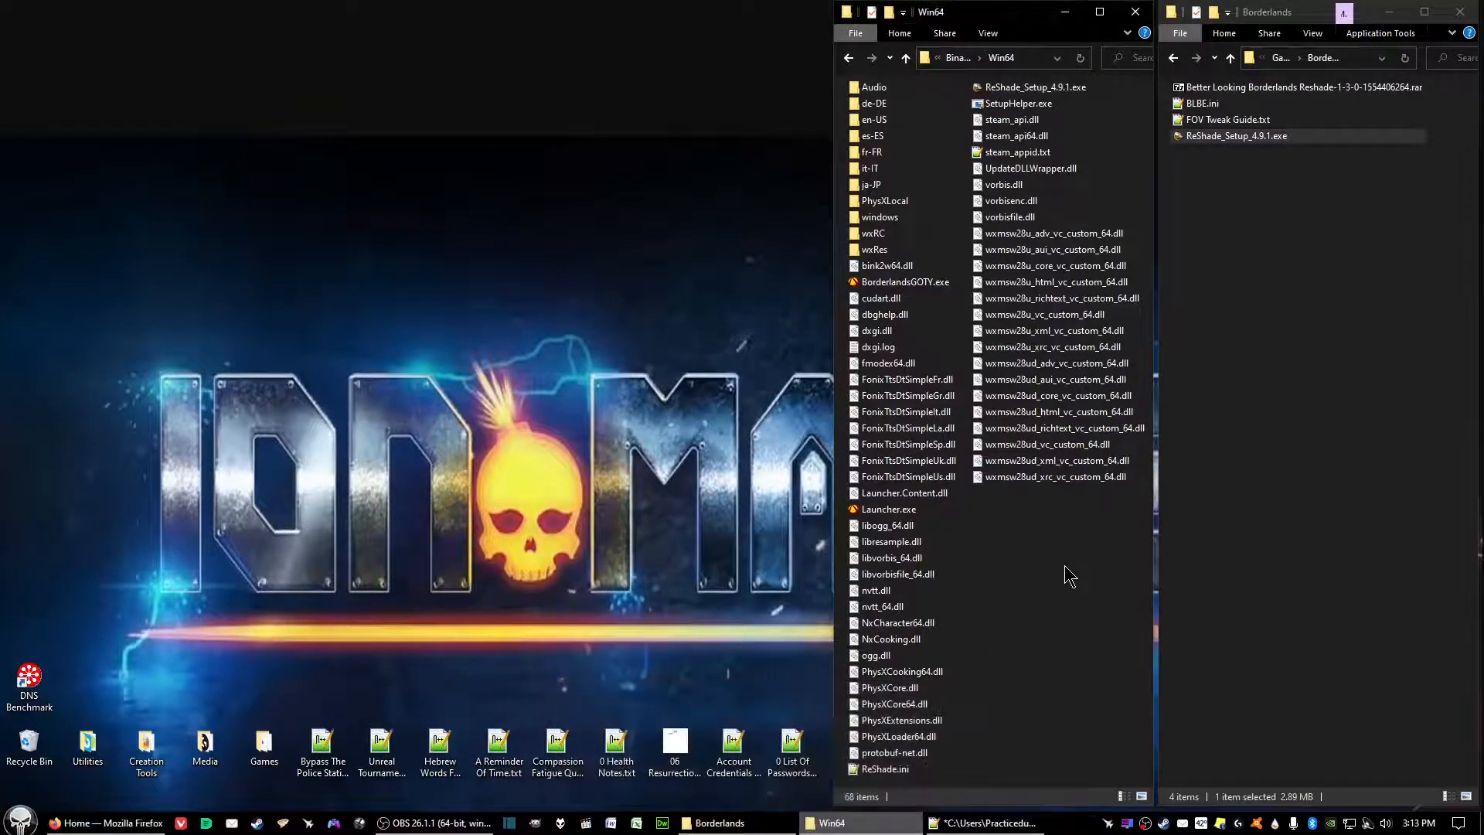
Step: Copy ReShade_Setup_4.9.1.exe and BLBE.ini into the Win64 folder
left_click(1200, 103)
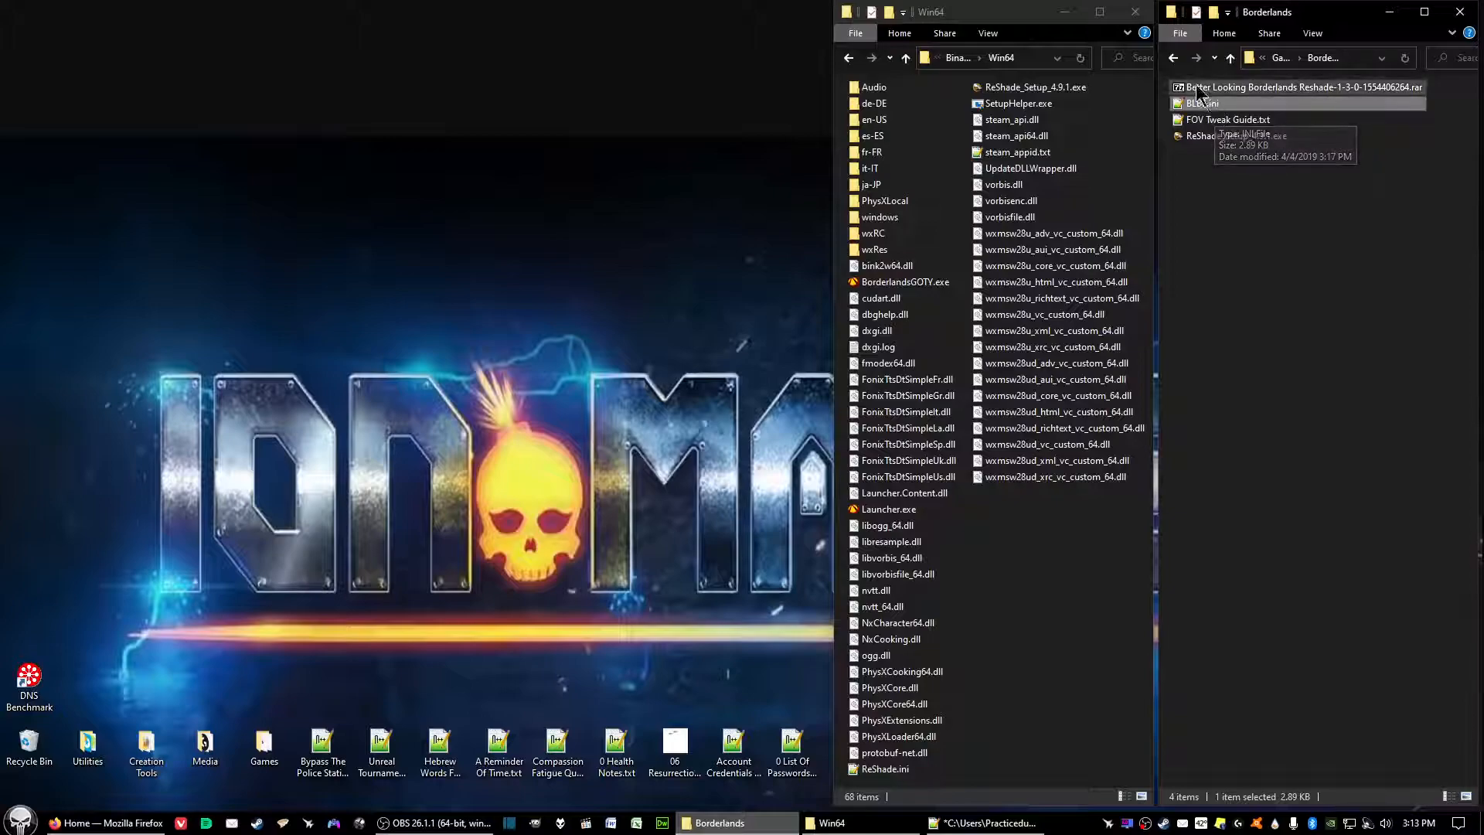
mouse_move(1235, 99)
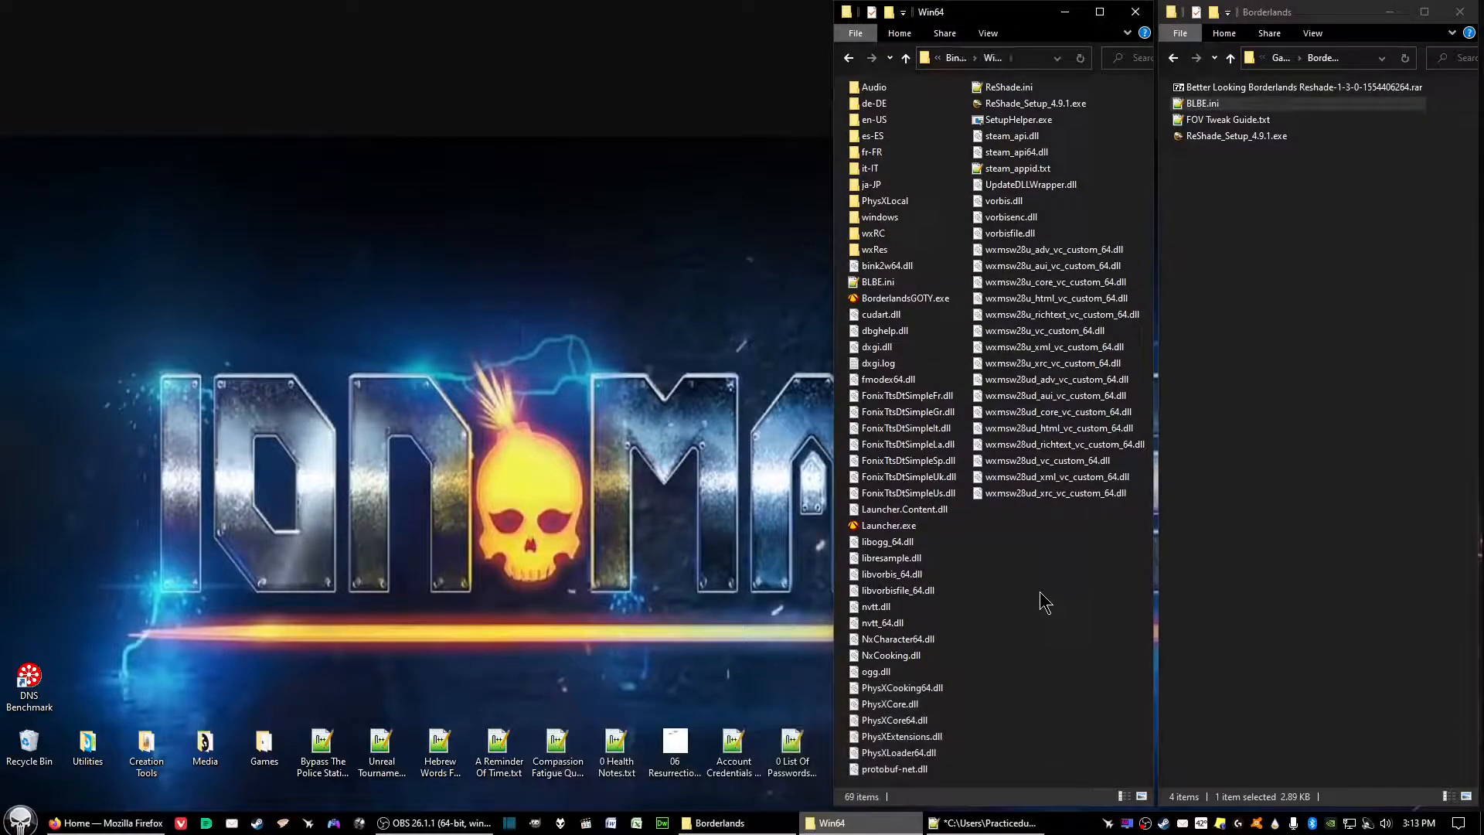
mouse_move(1079, 520)
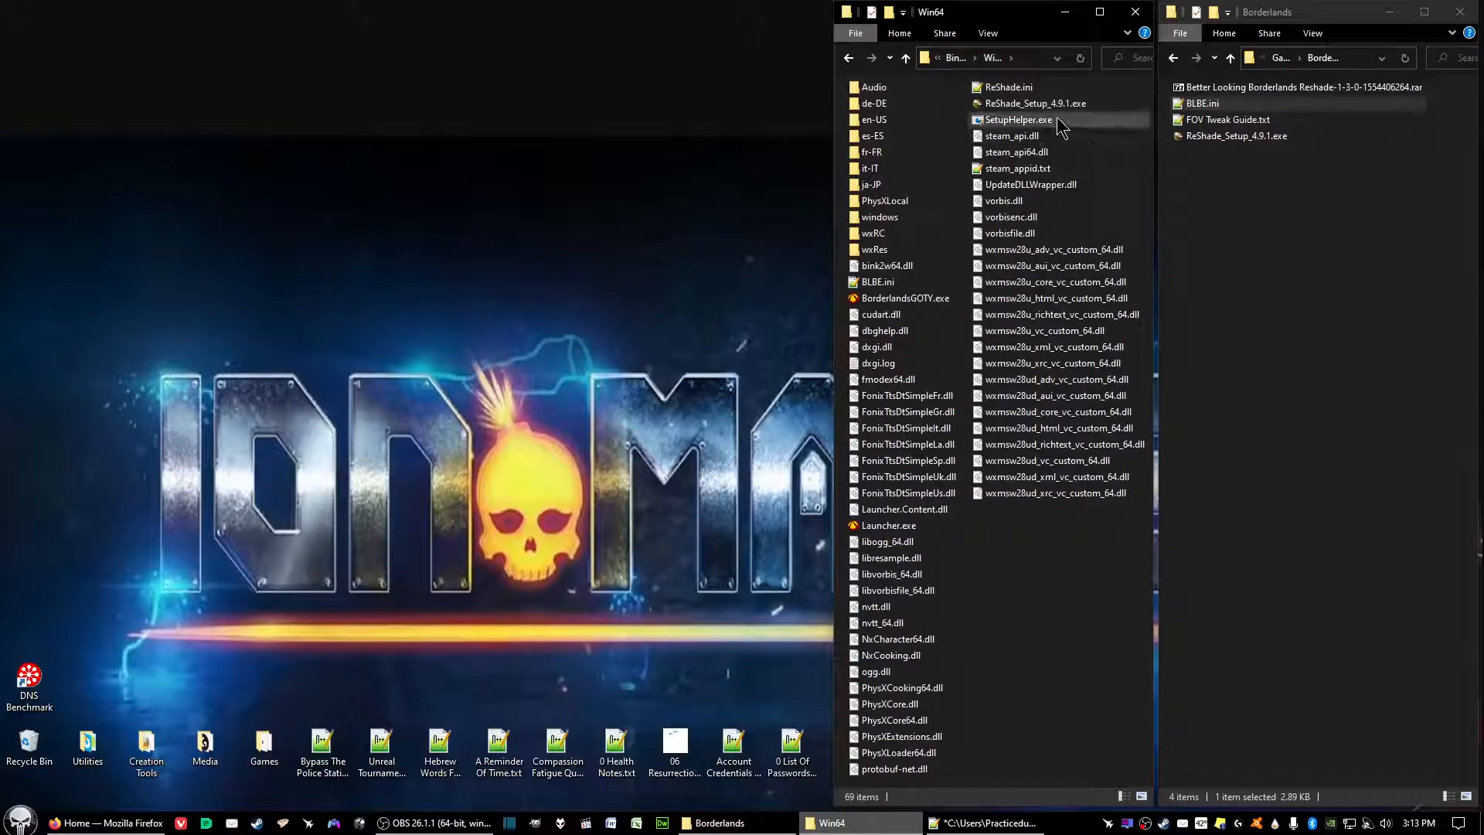
mouse_move(1001, 108)
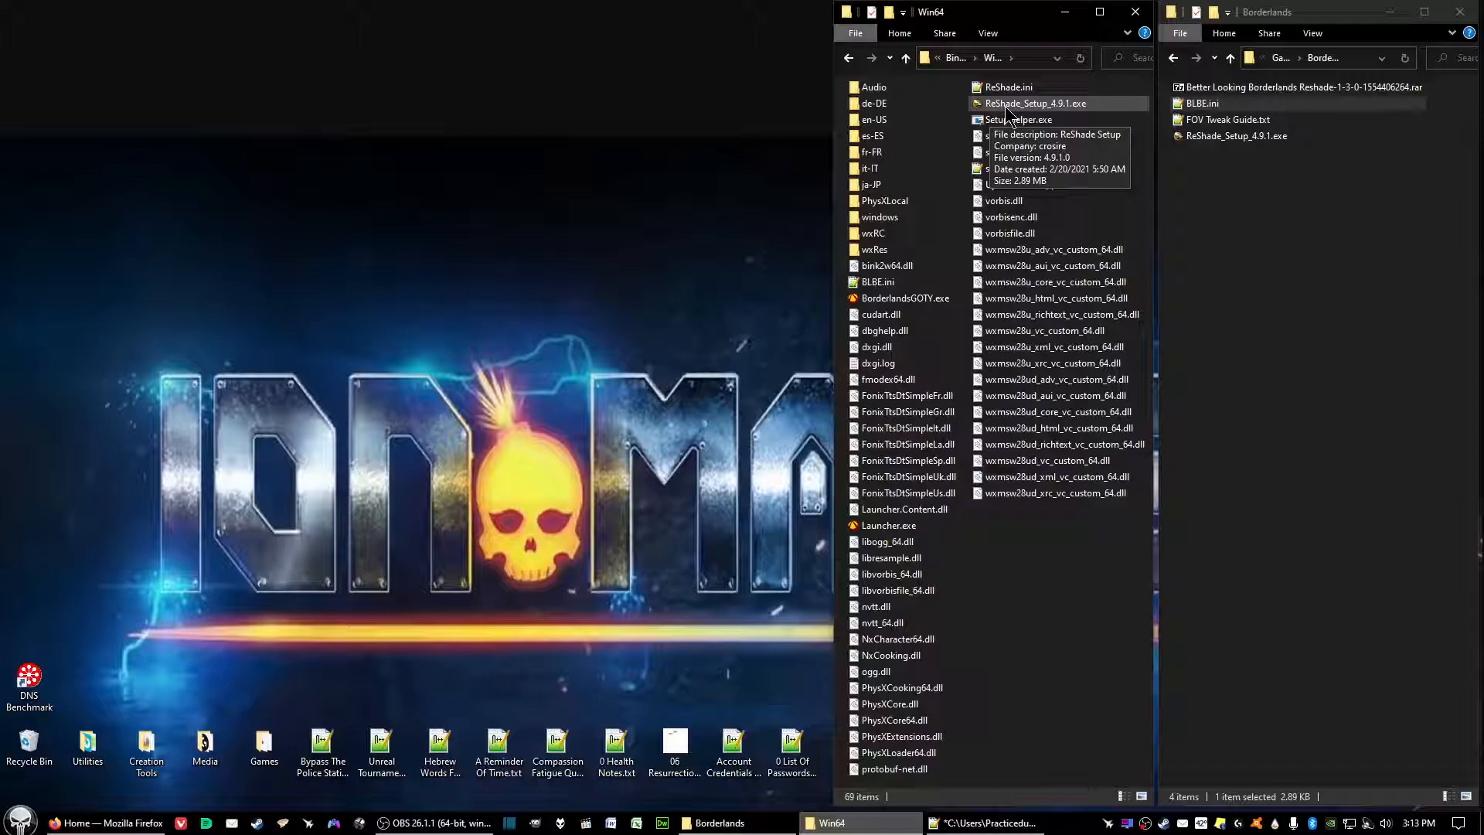
Step: Run ReShade_Setup_4.9.1.exe from Win64 and open its game selection list
right_click(1033, 103)
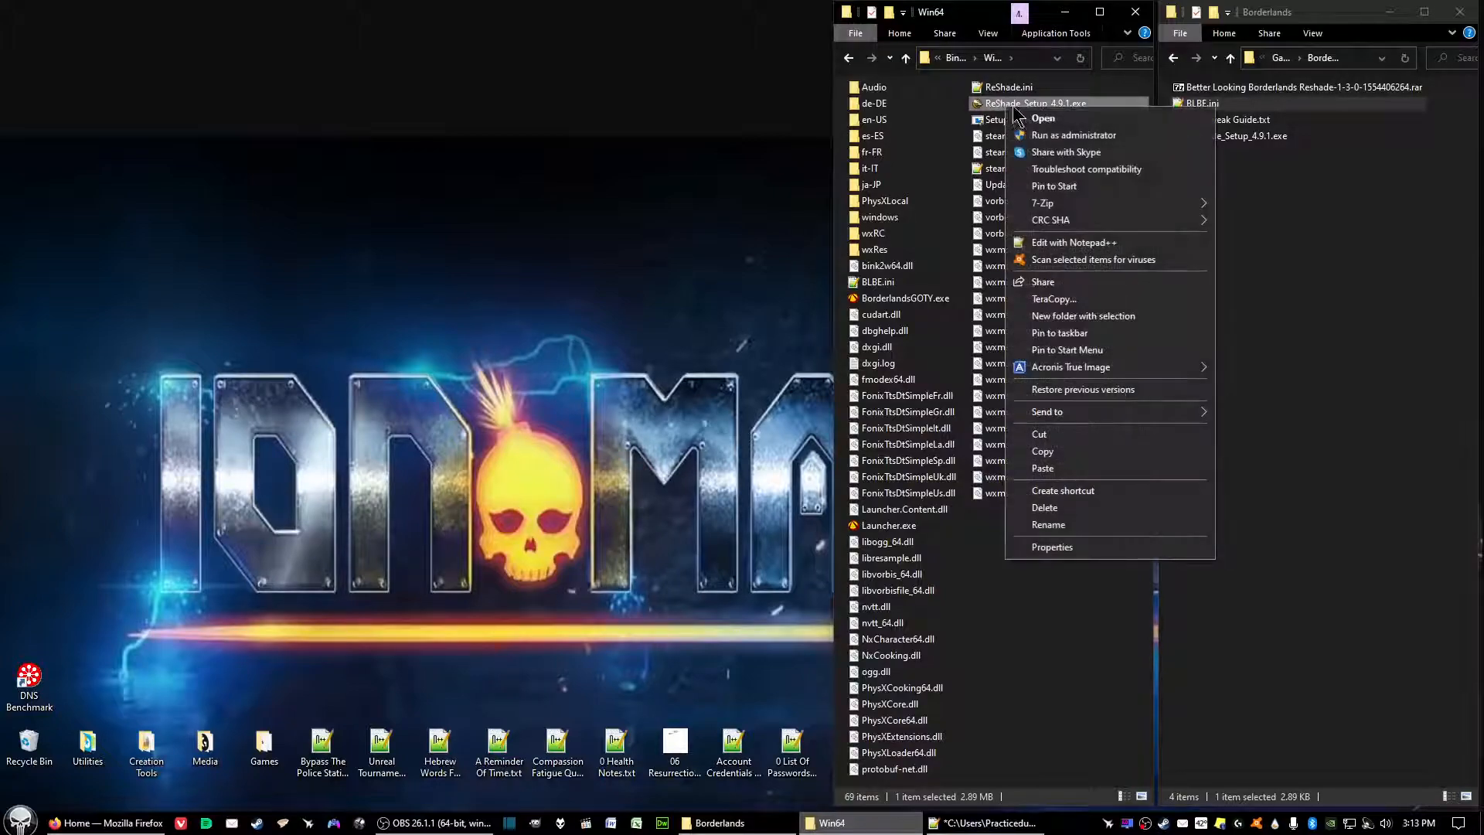
mouse_move(1068, 135)
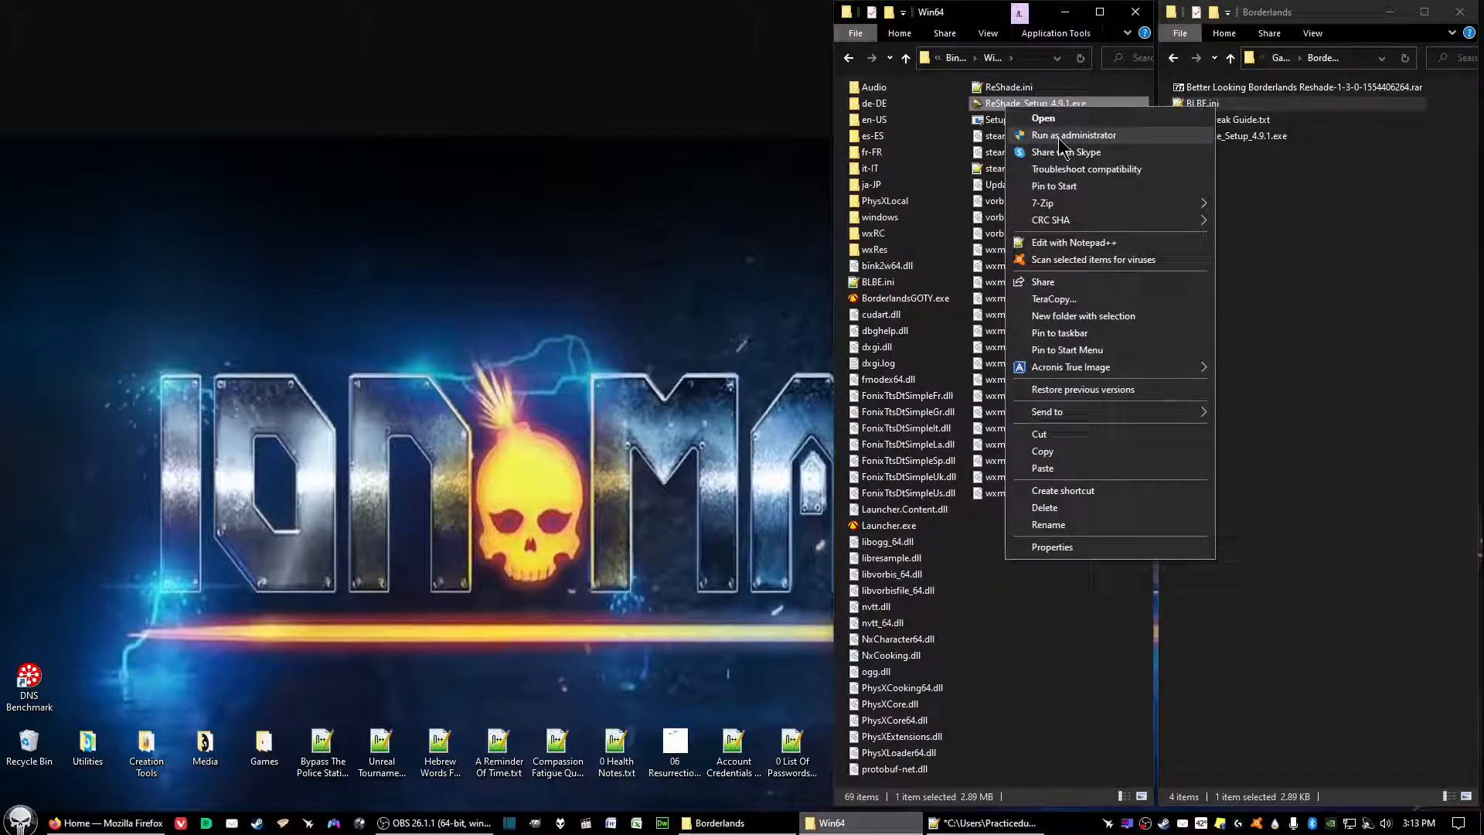
left_click(1074, 136)
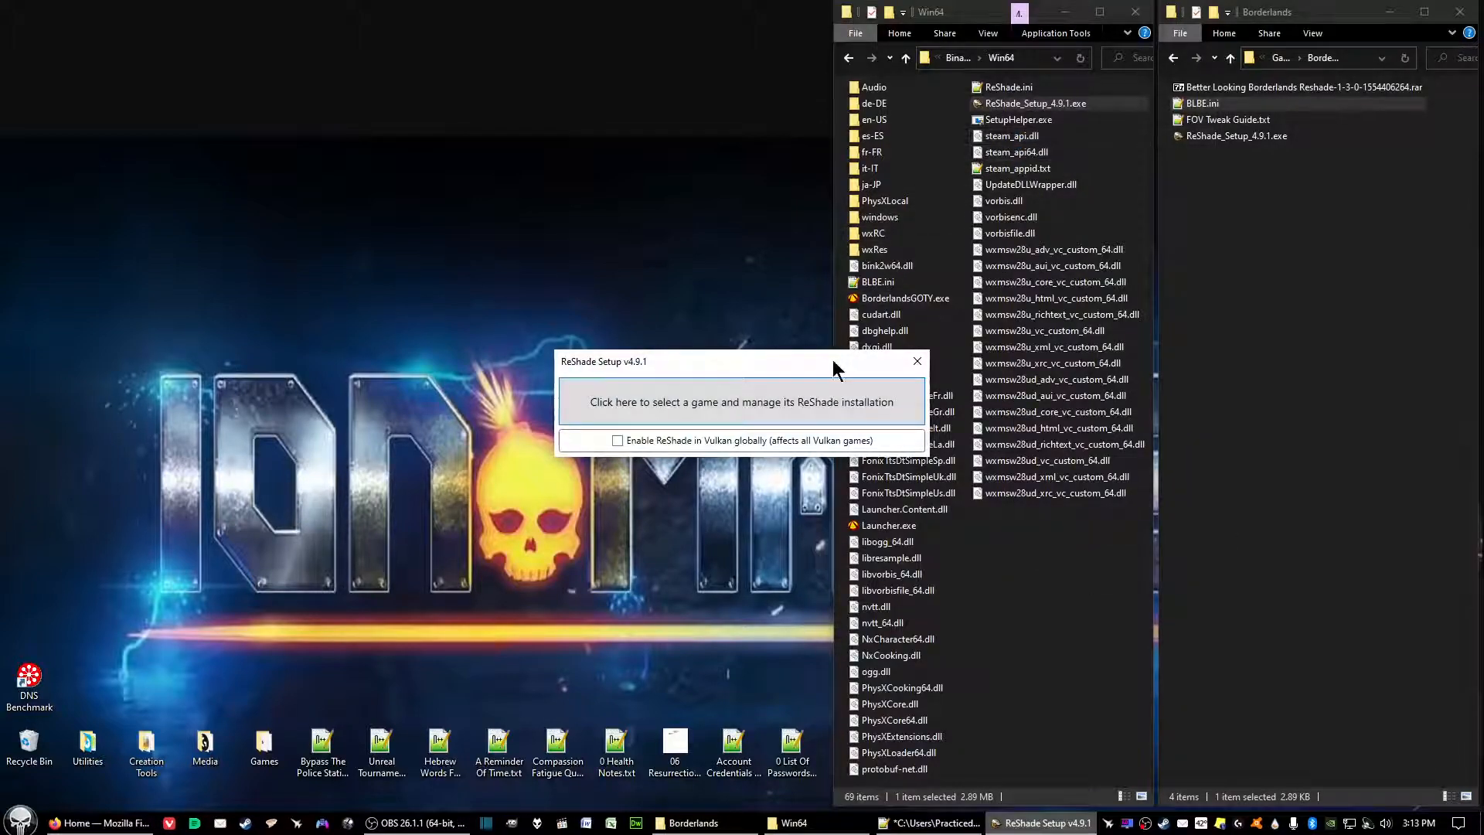
mouse_move(753, 416)
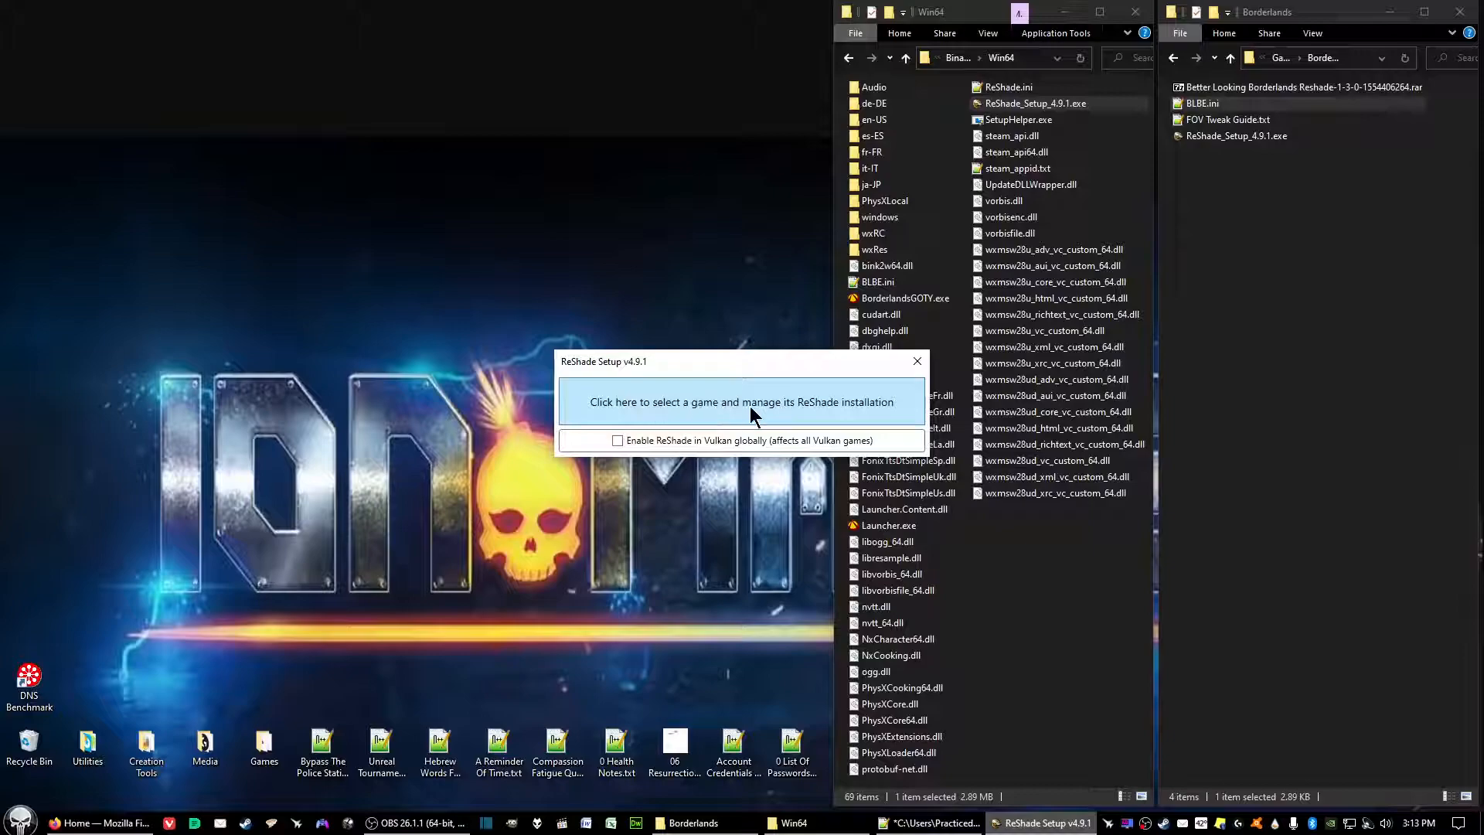
mouse_move(740, 414)
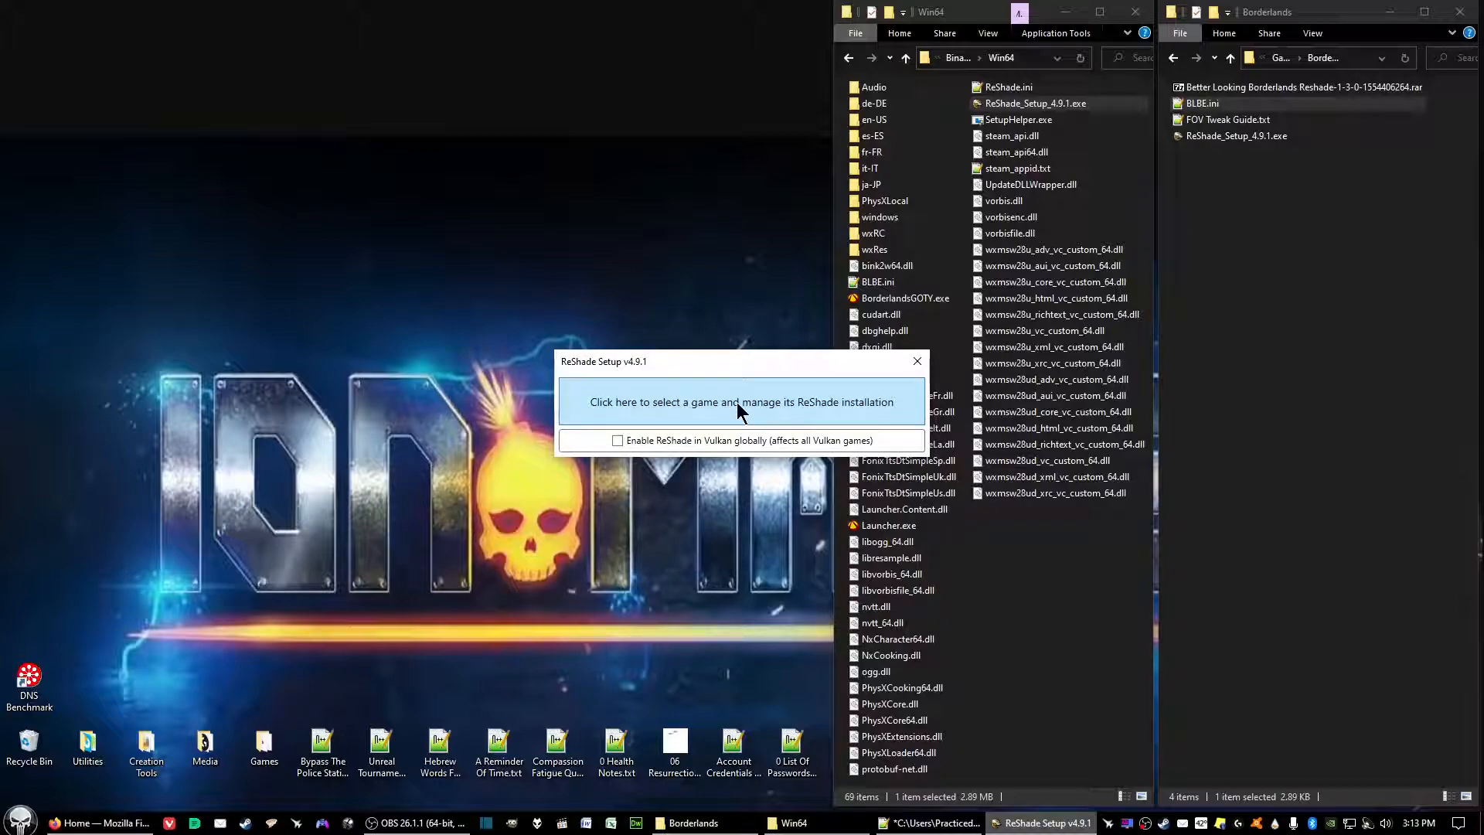
left_click(742, 402)
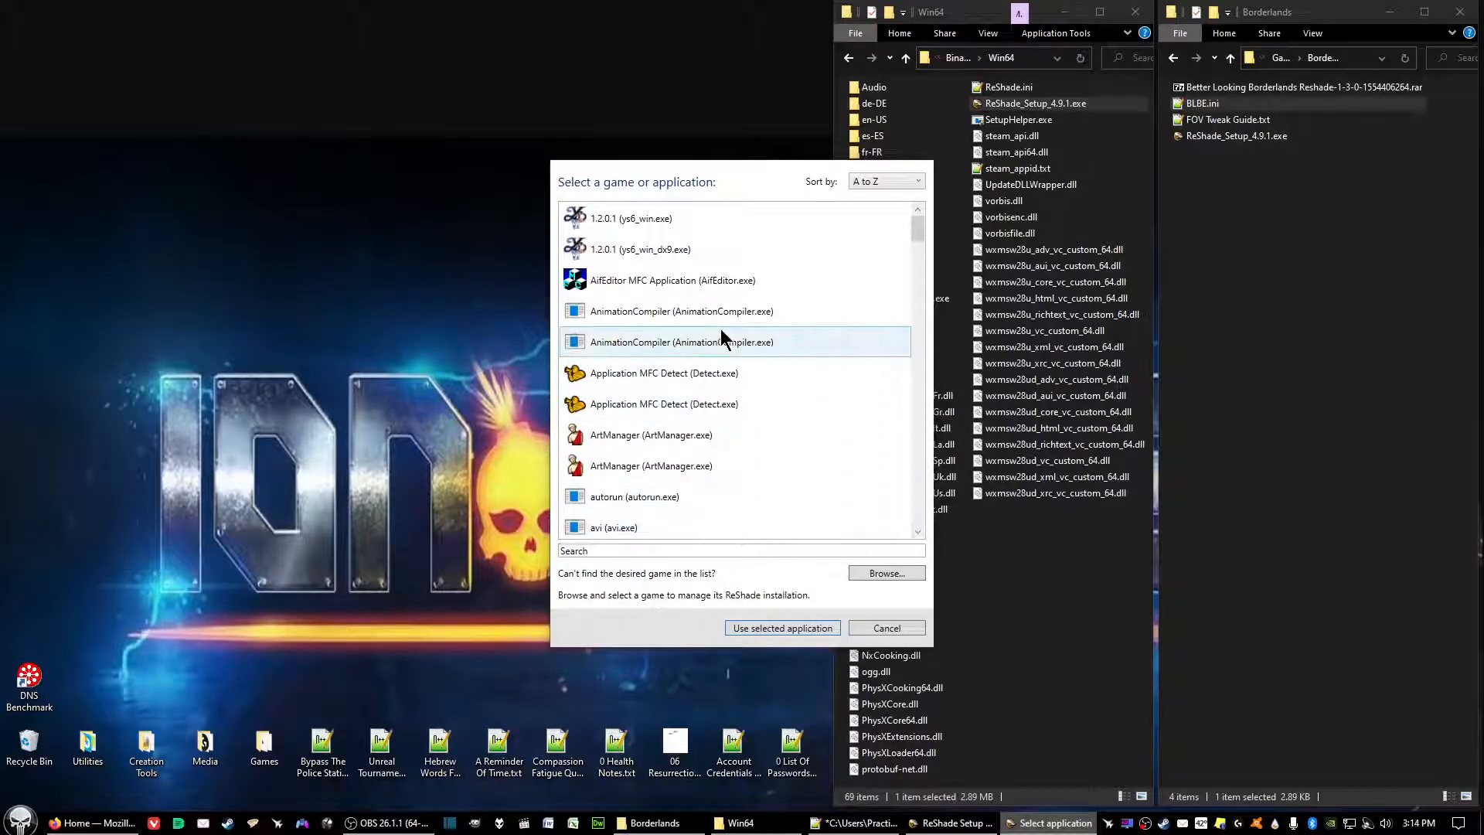
Step: Select Borderlands Game of the Year Edition and update its existing ReShade installation
scroll("down", 3)
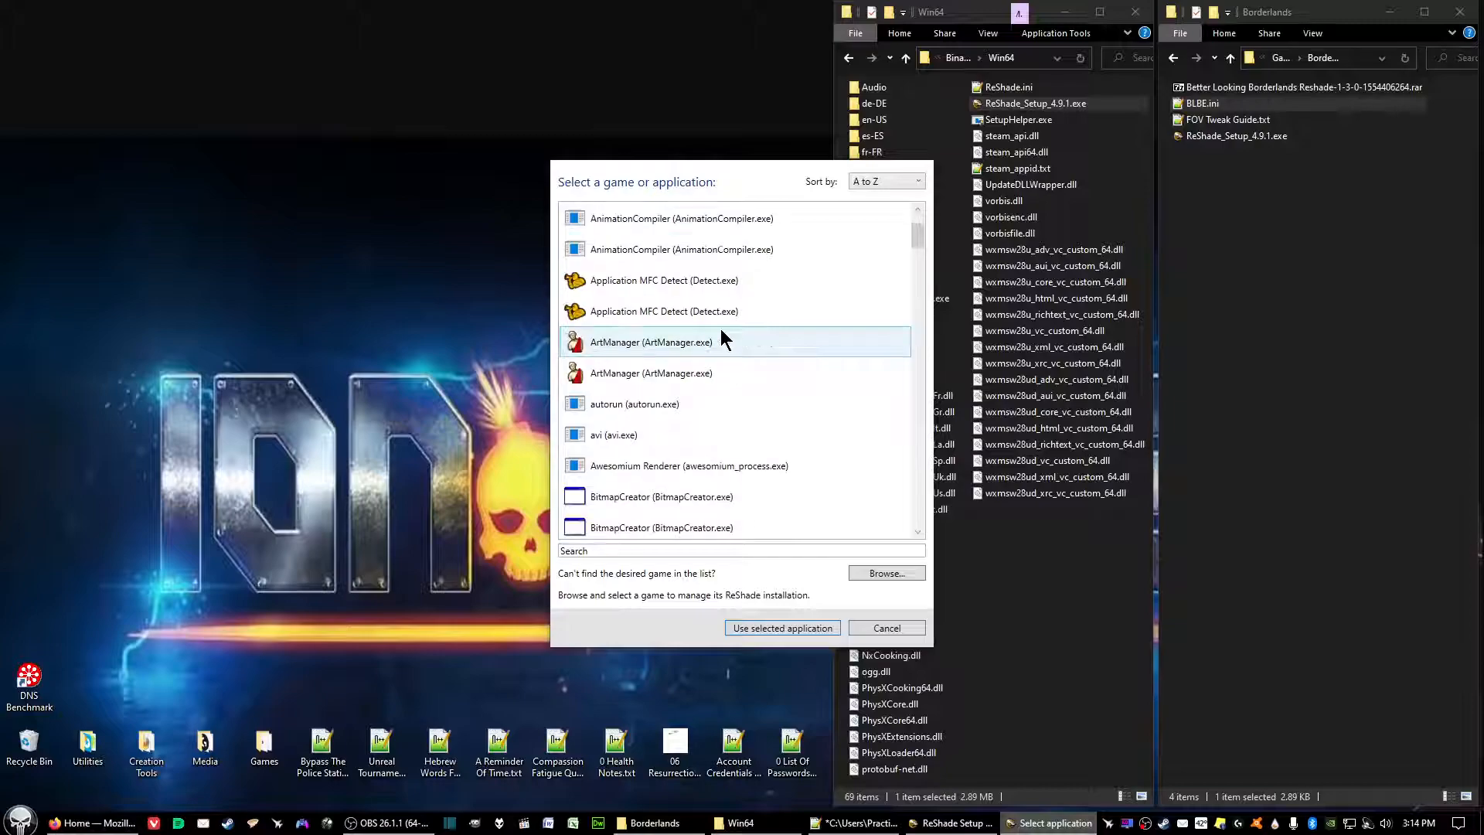
scroll("down", 3)
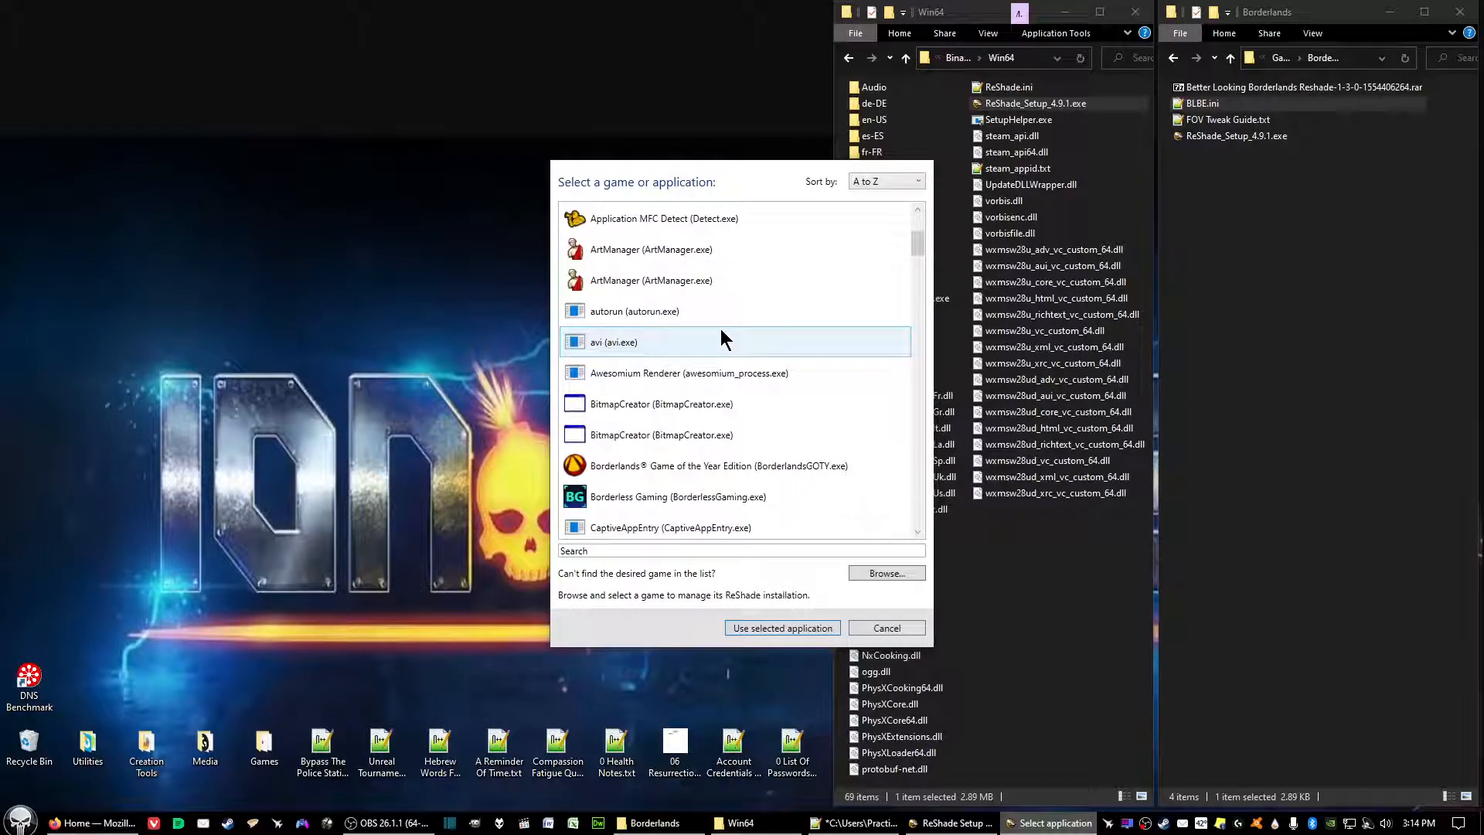
scroll("down", 3)
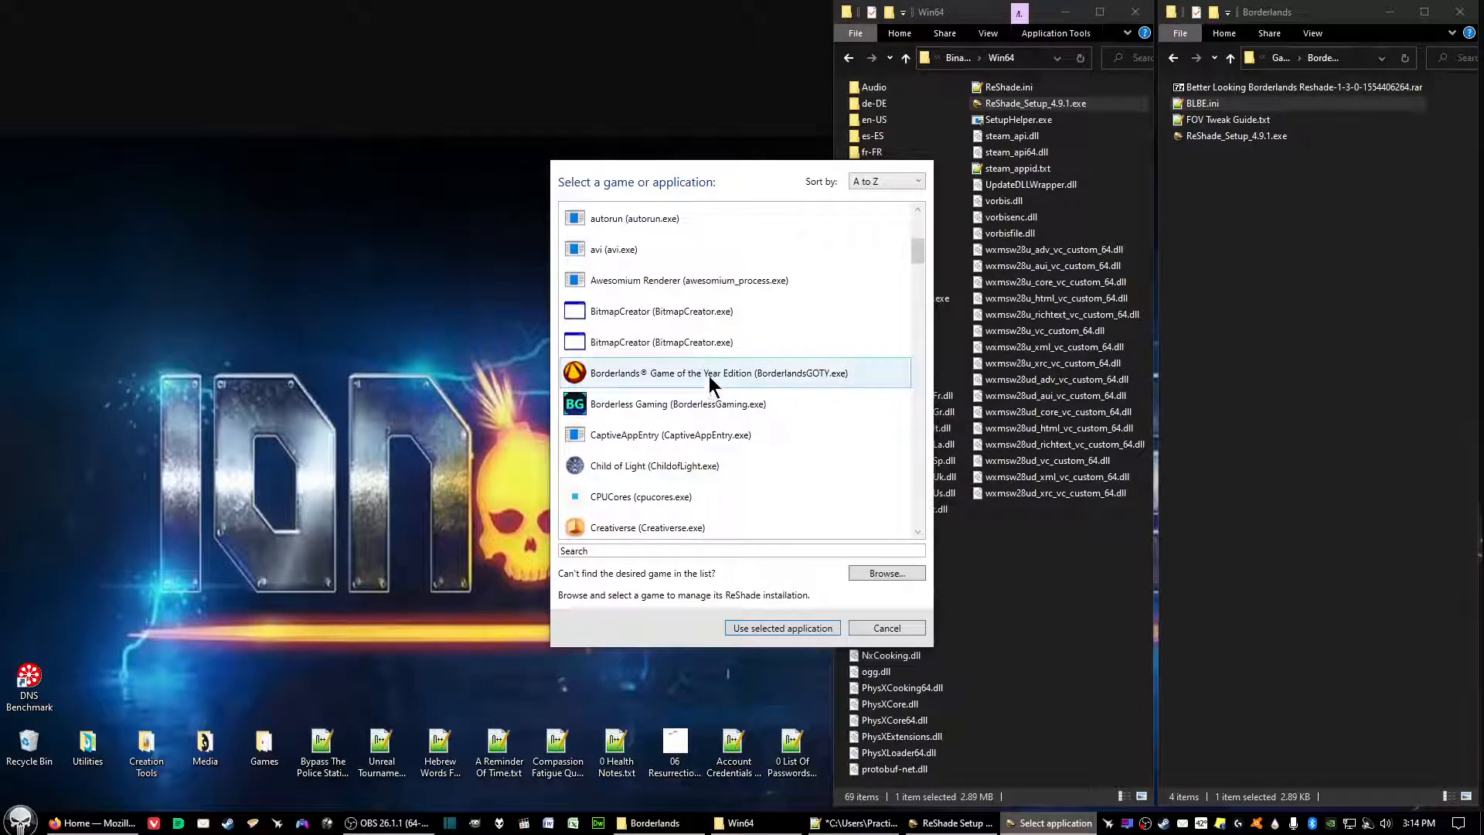
mouse_move(712, 383)
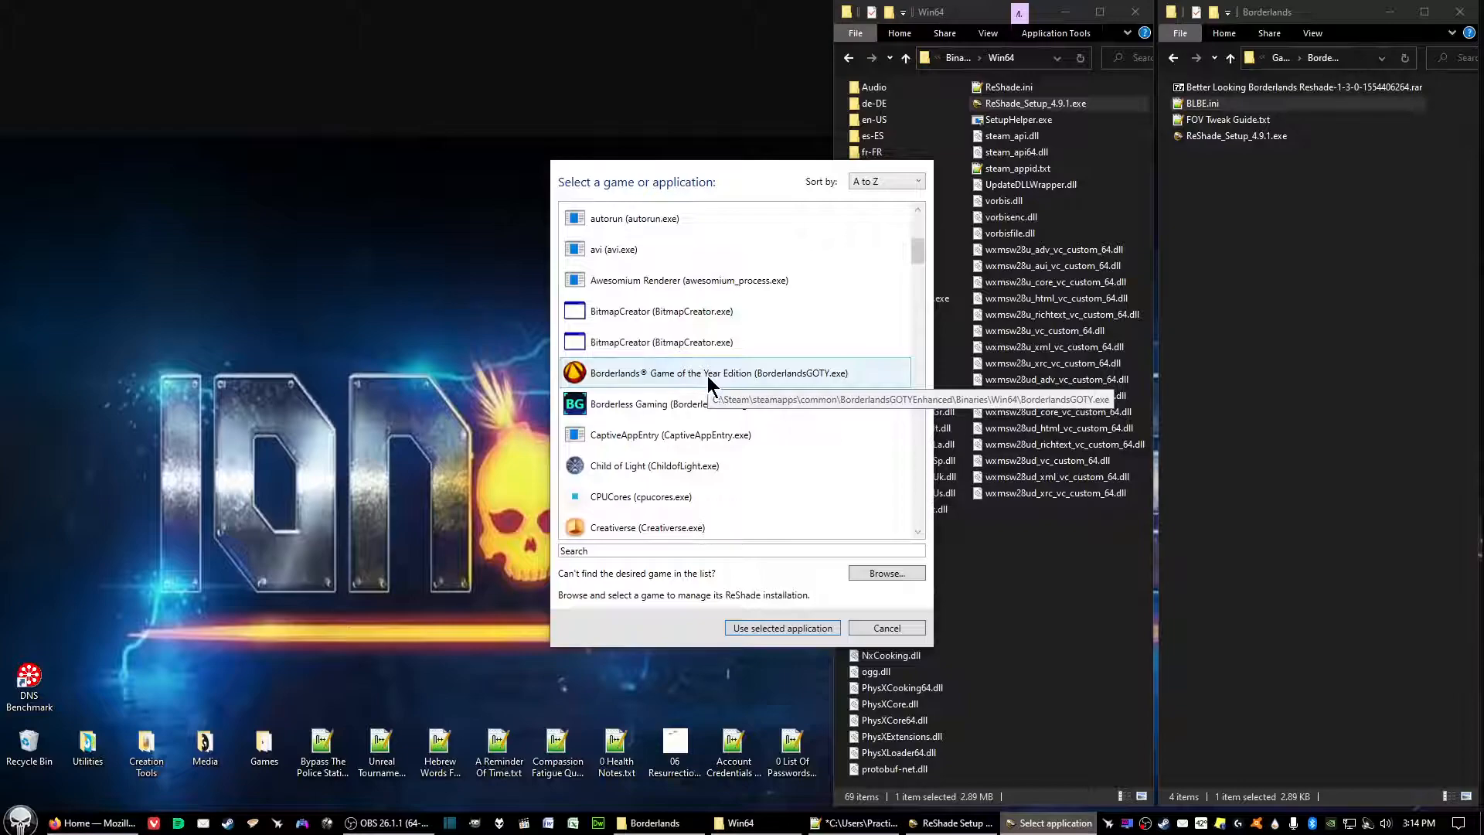
left_click(718, 372)
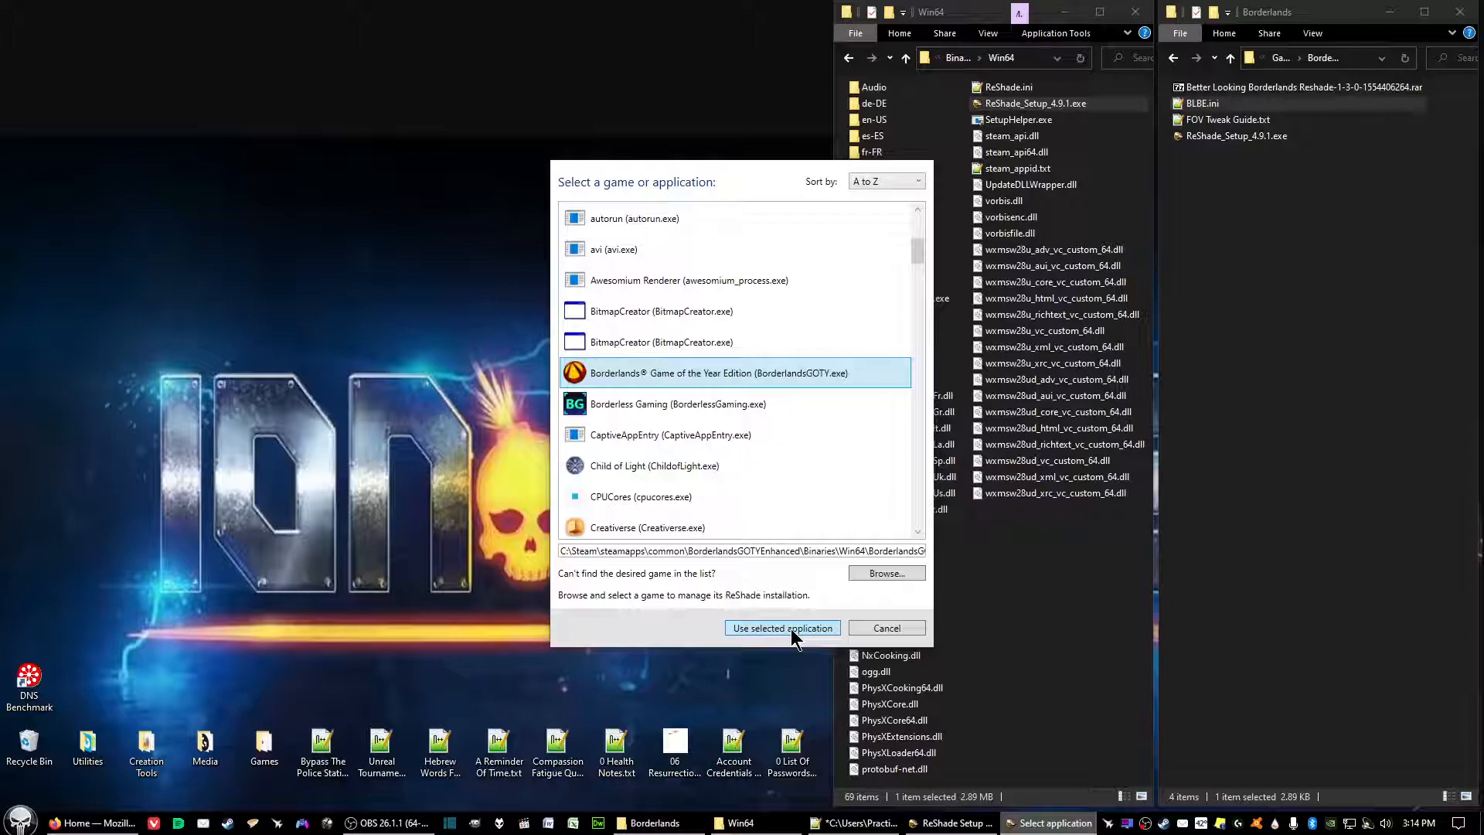
left_click(781, 628)
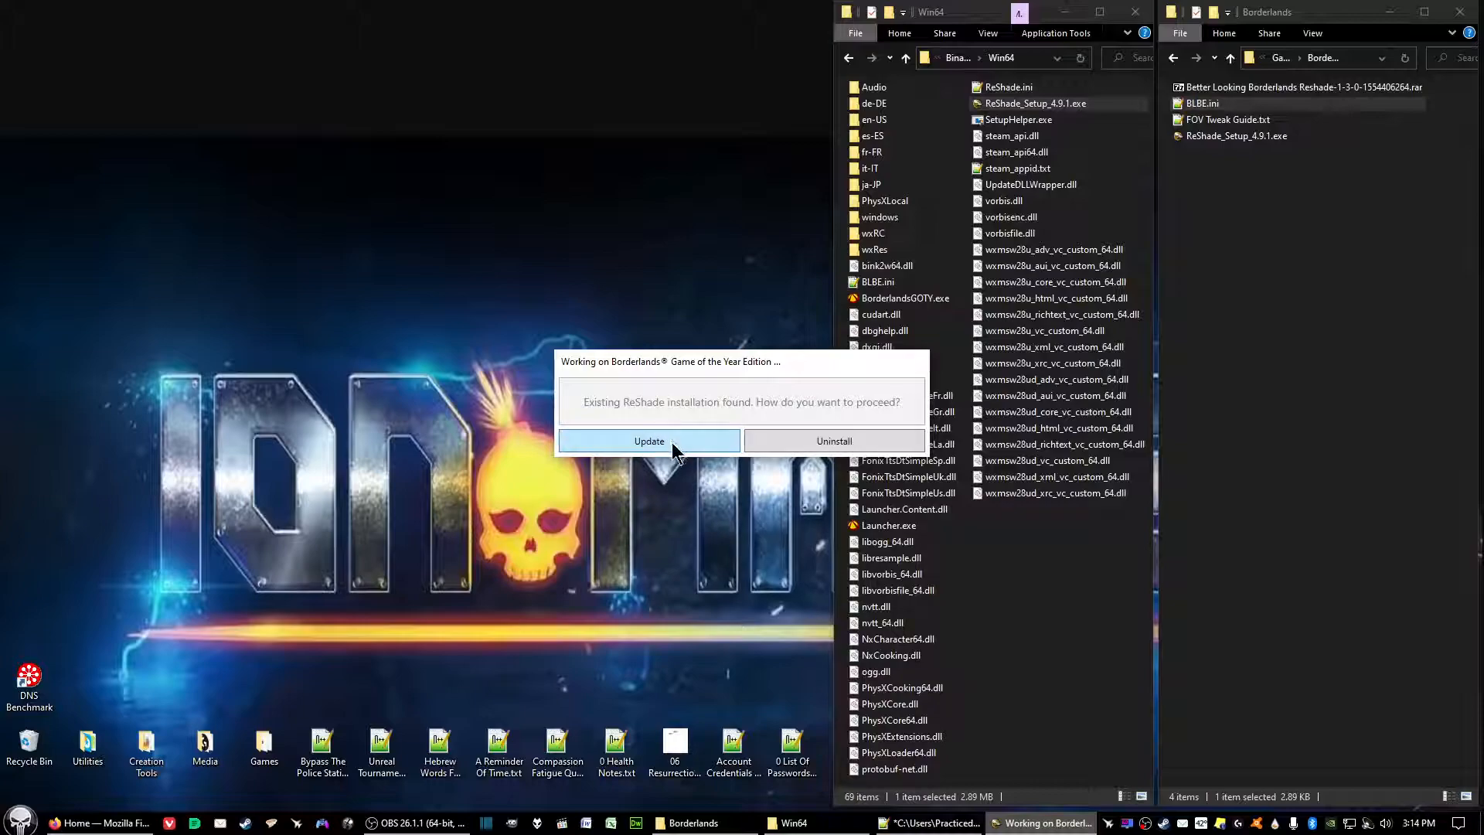
left_click(649, 440)
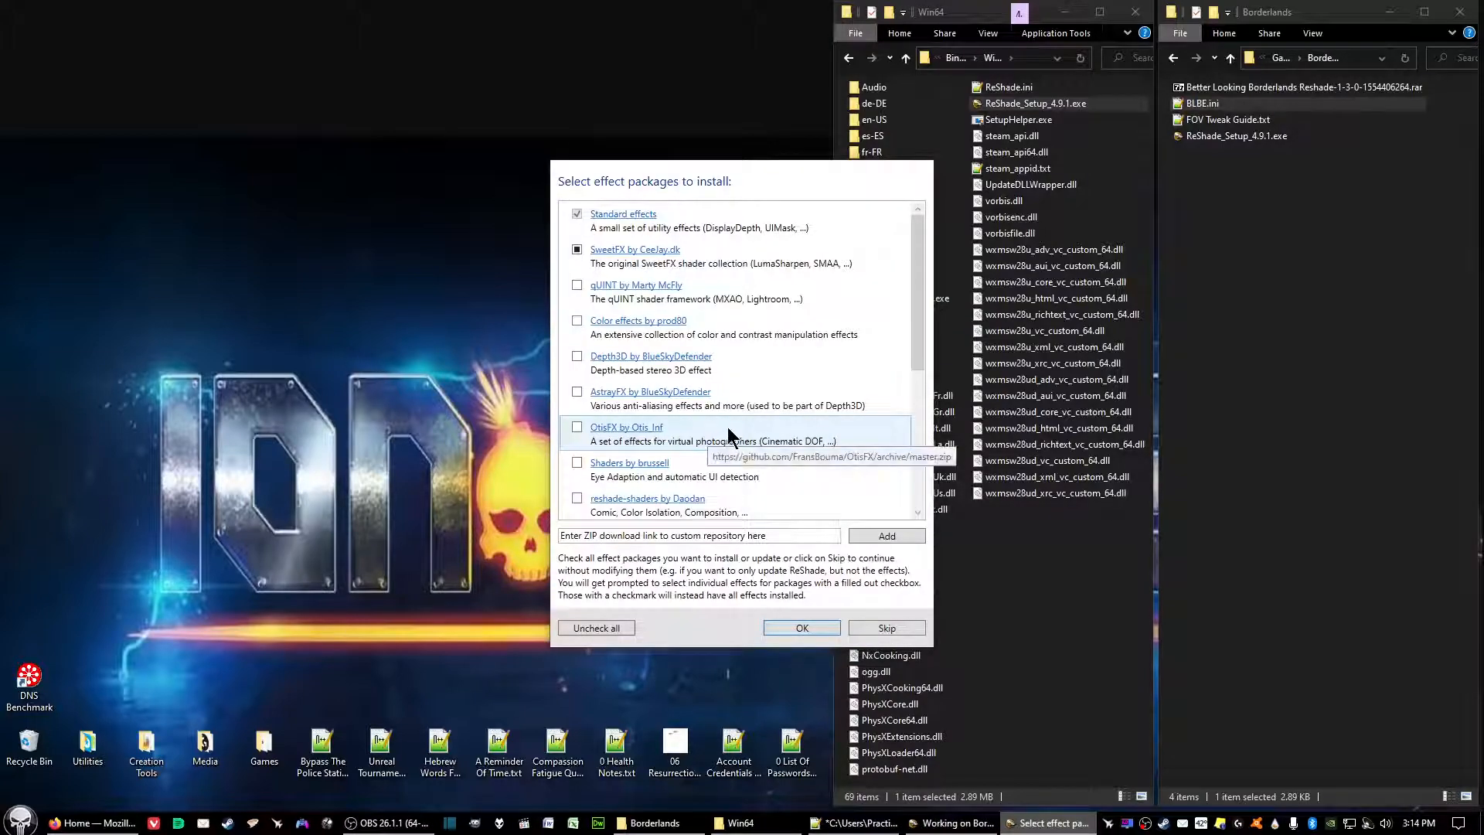
mouse_move(815, 433)
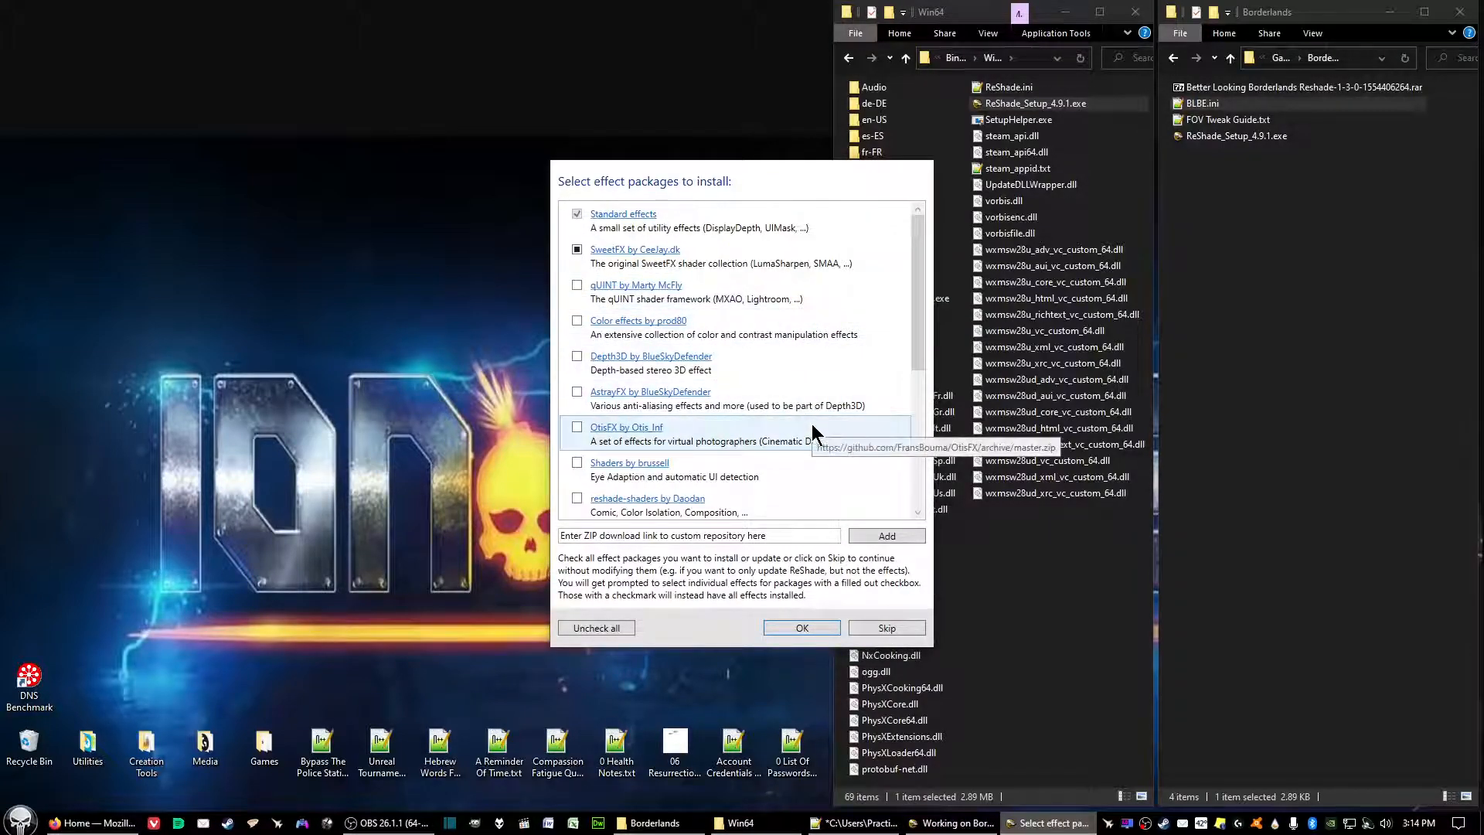
mouse_move(829, 406)
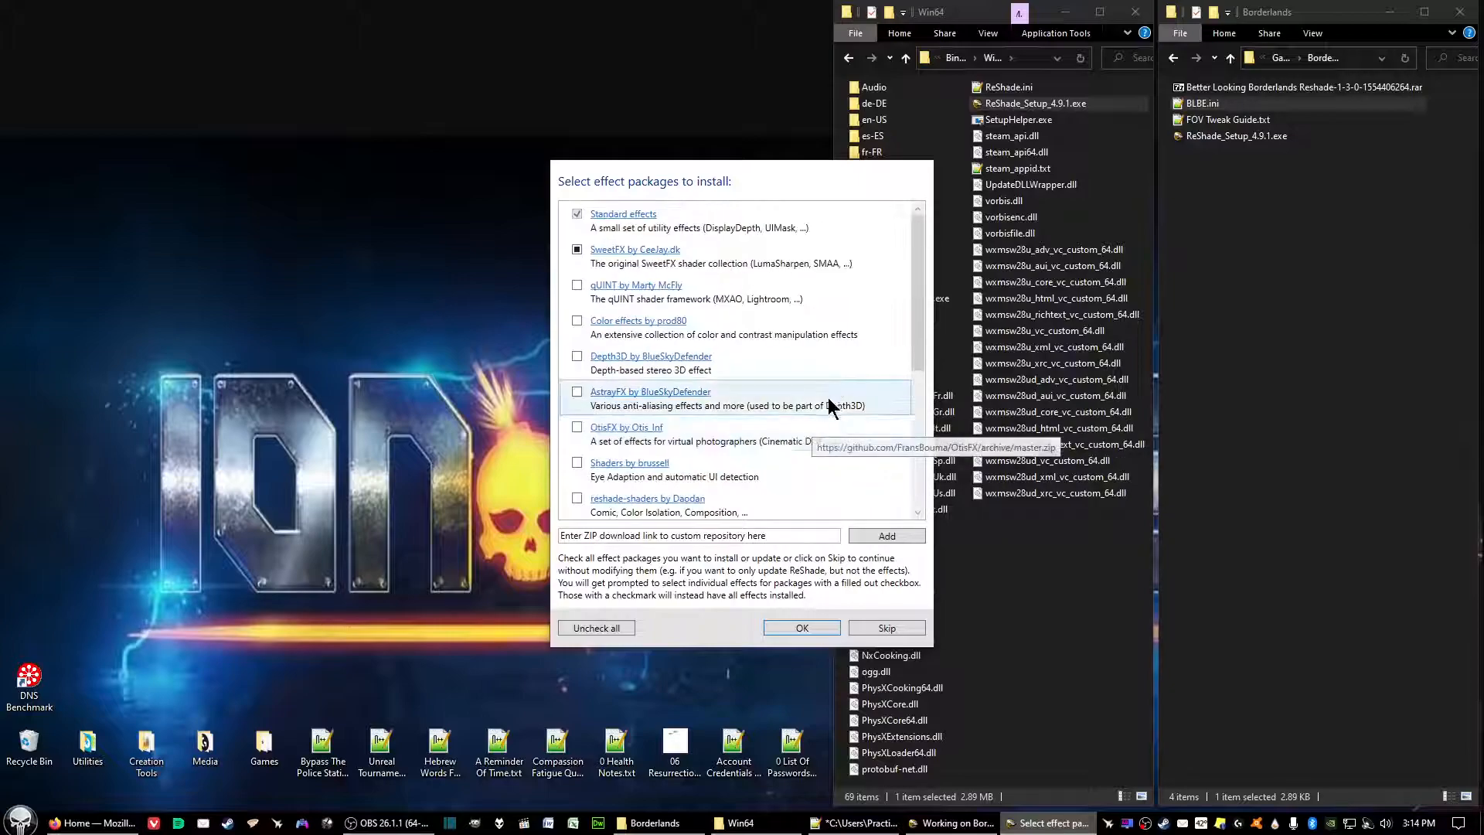
mouse_move(780, 359)
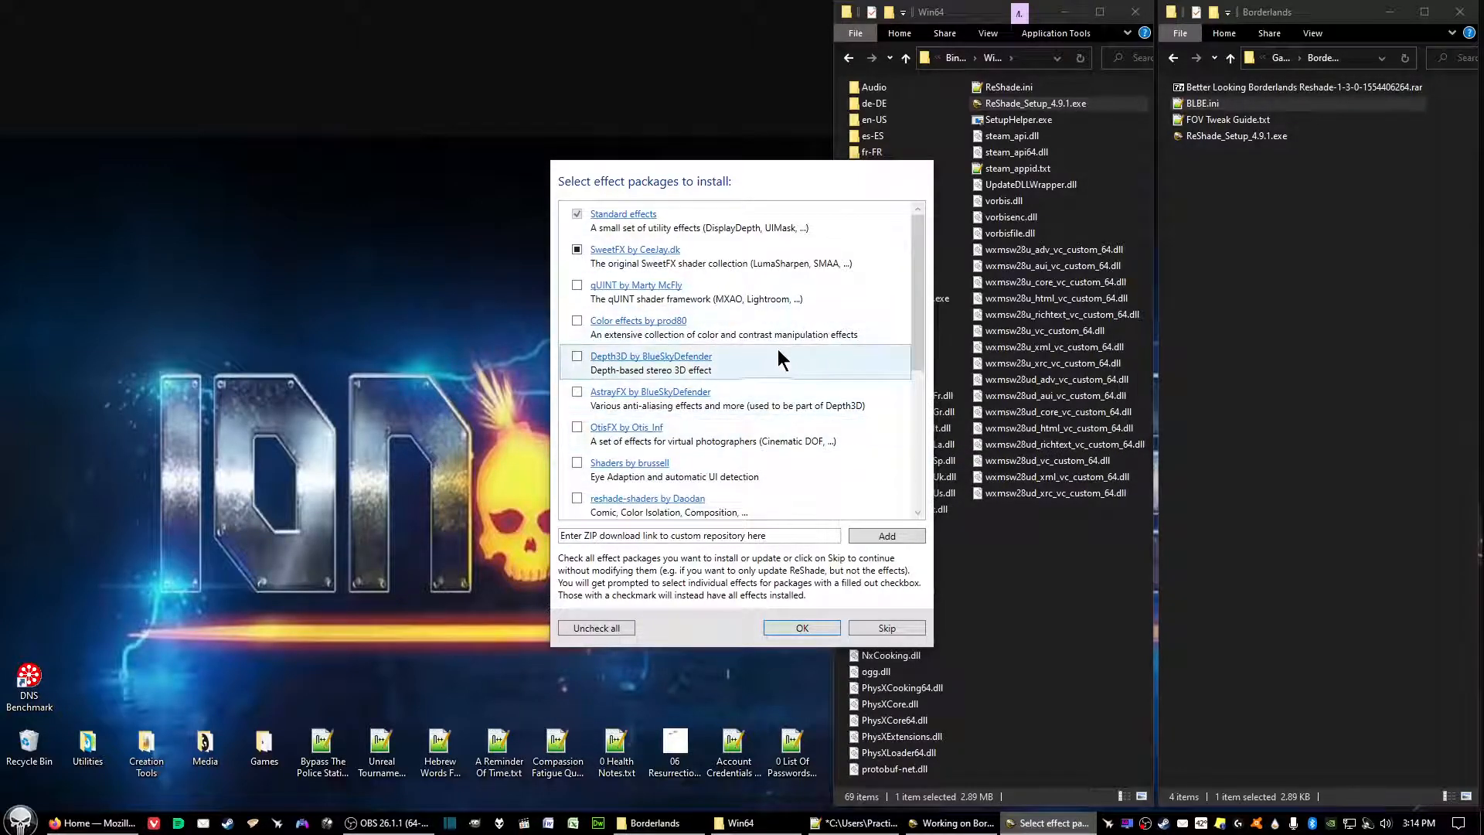
mouse_move(787, 427)
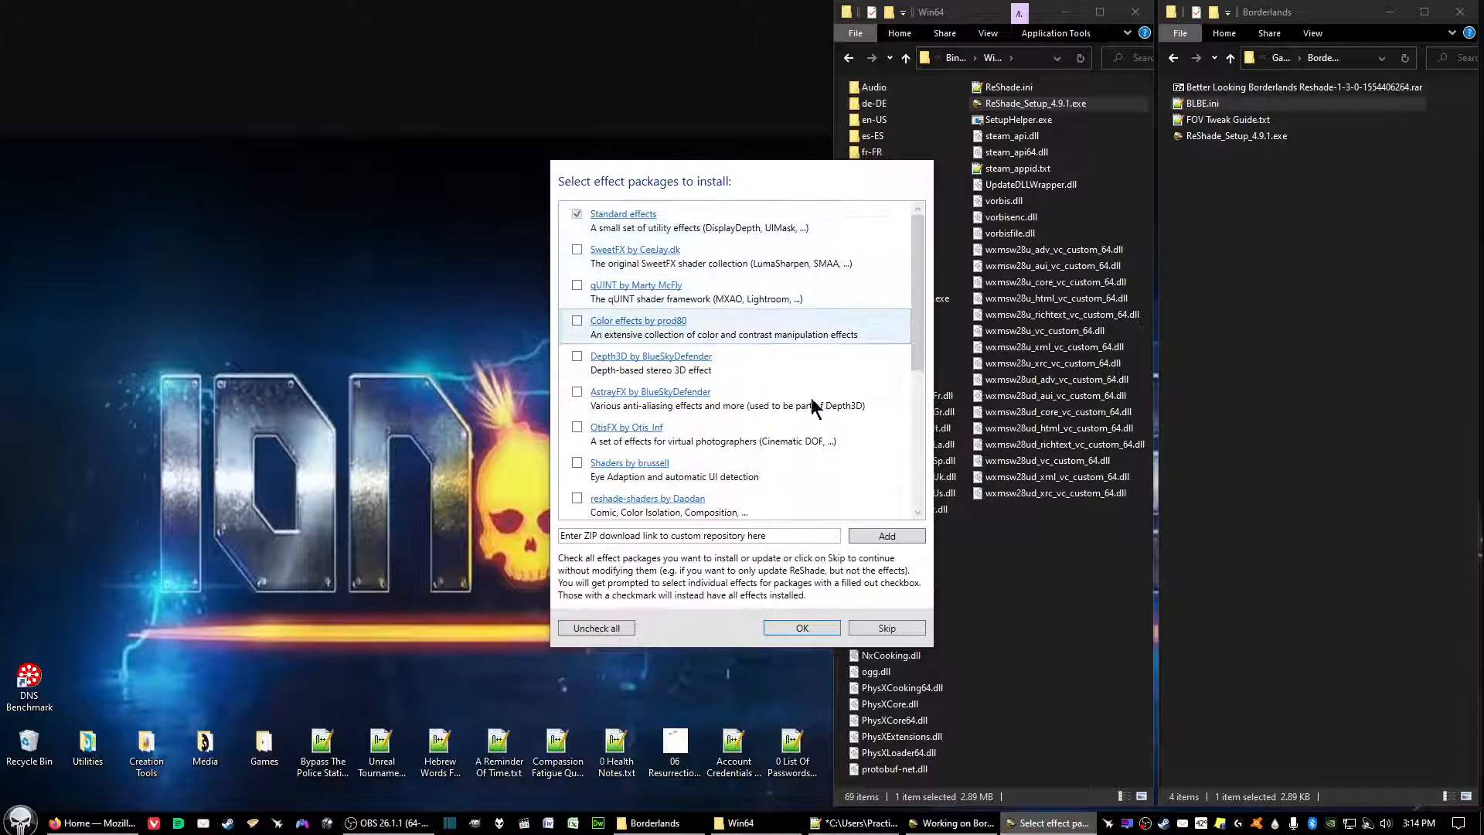
Step: Install Standard effects without SweetFX by CeeJay.dk and close the finished setup
scroll("down", 3)
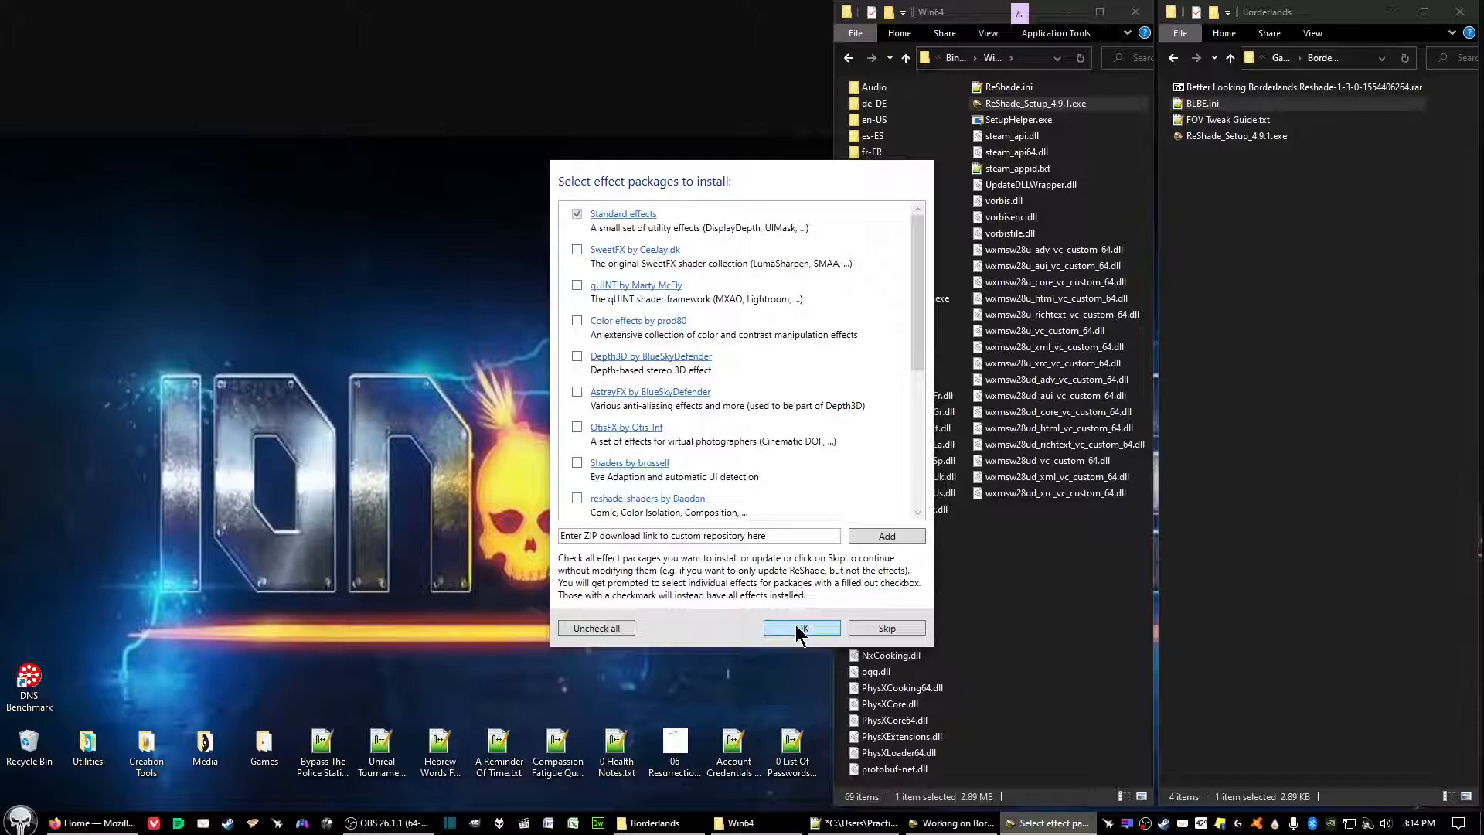
left_click(802, 628)
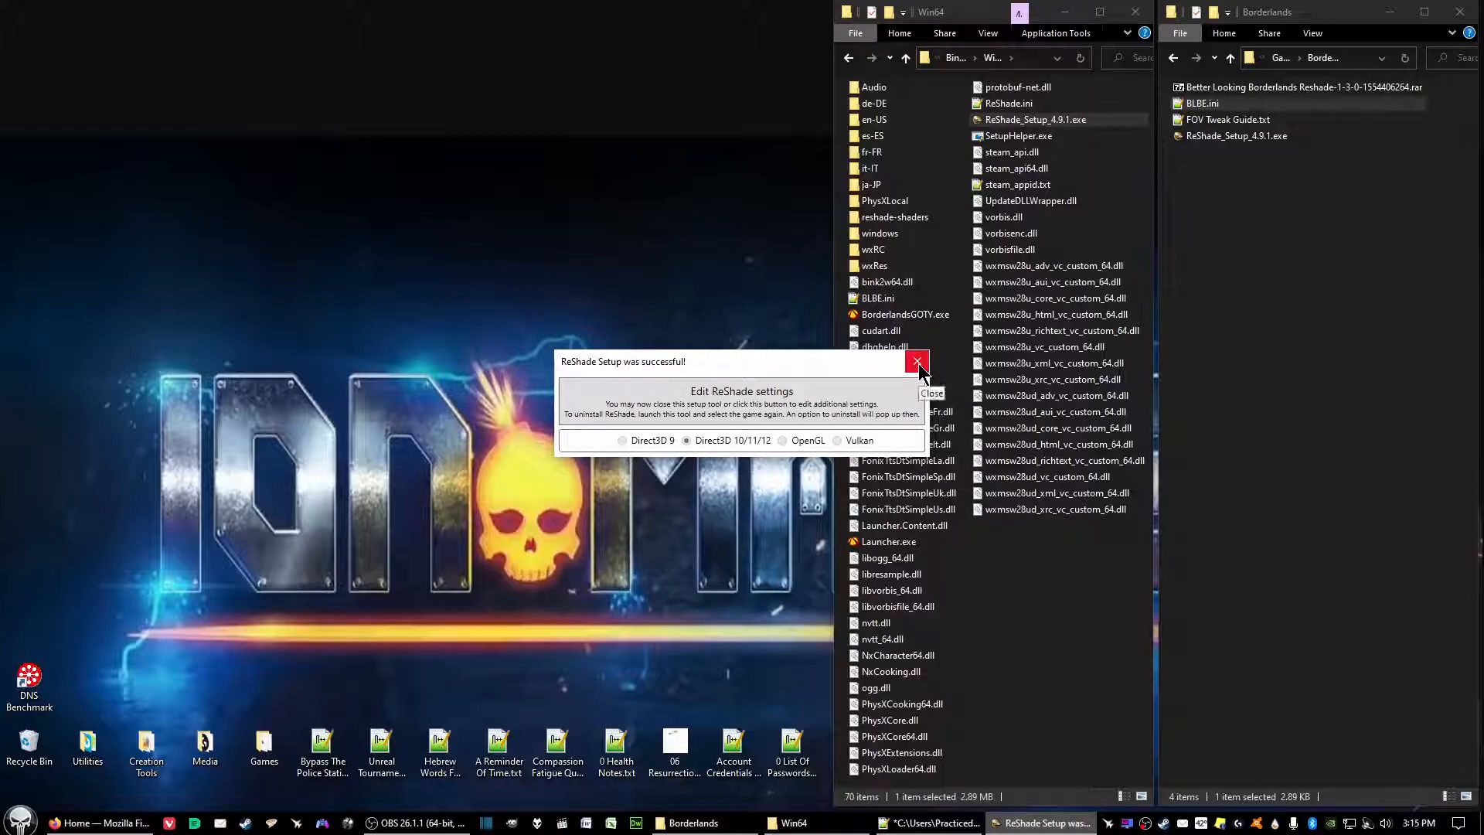
left_click(917, 362)
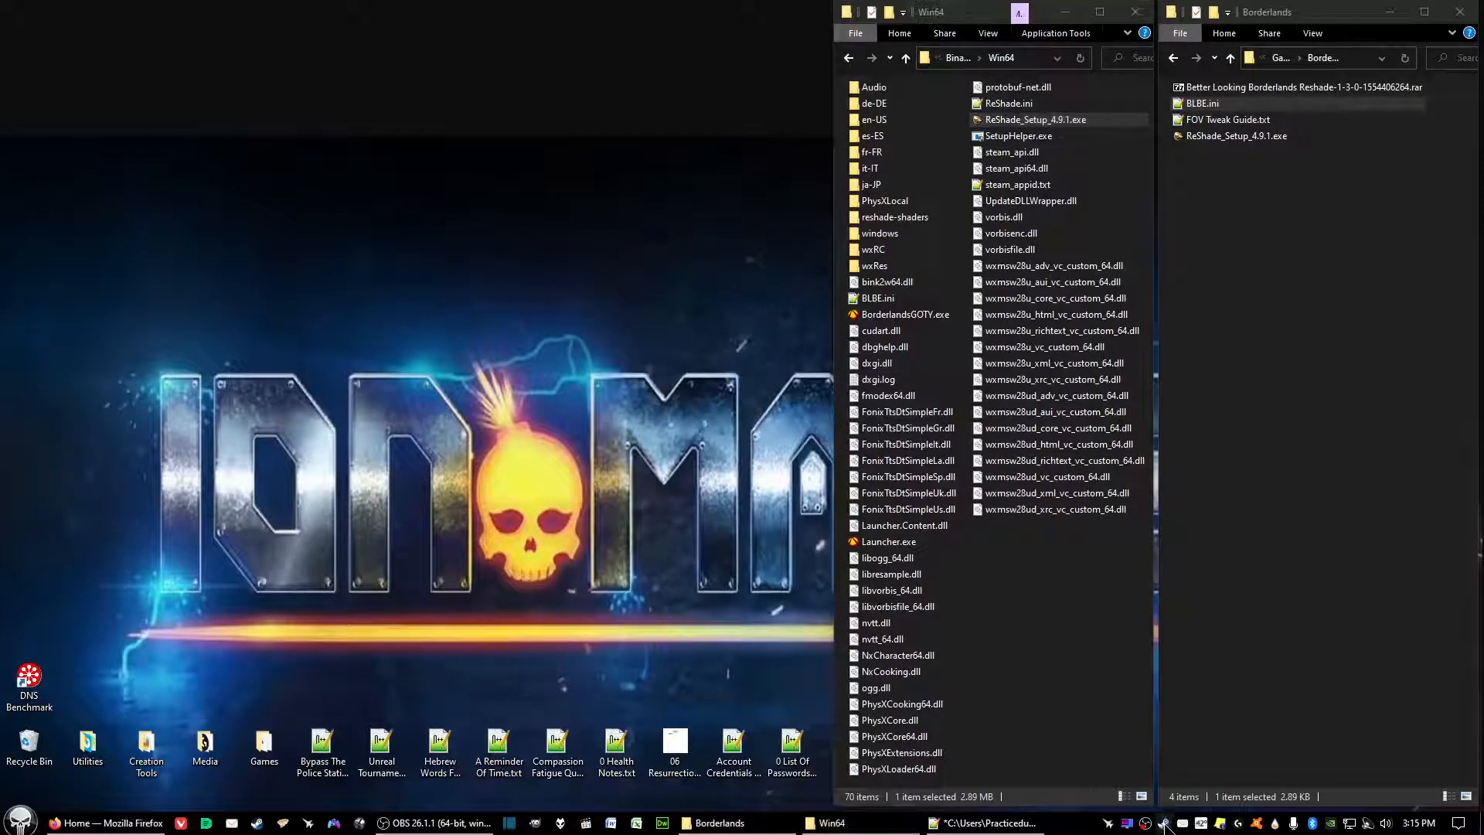
Step: Launch Borderlands GOTY Enhanced from the Steam tray menu
left_click(1167, 823)
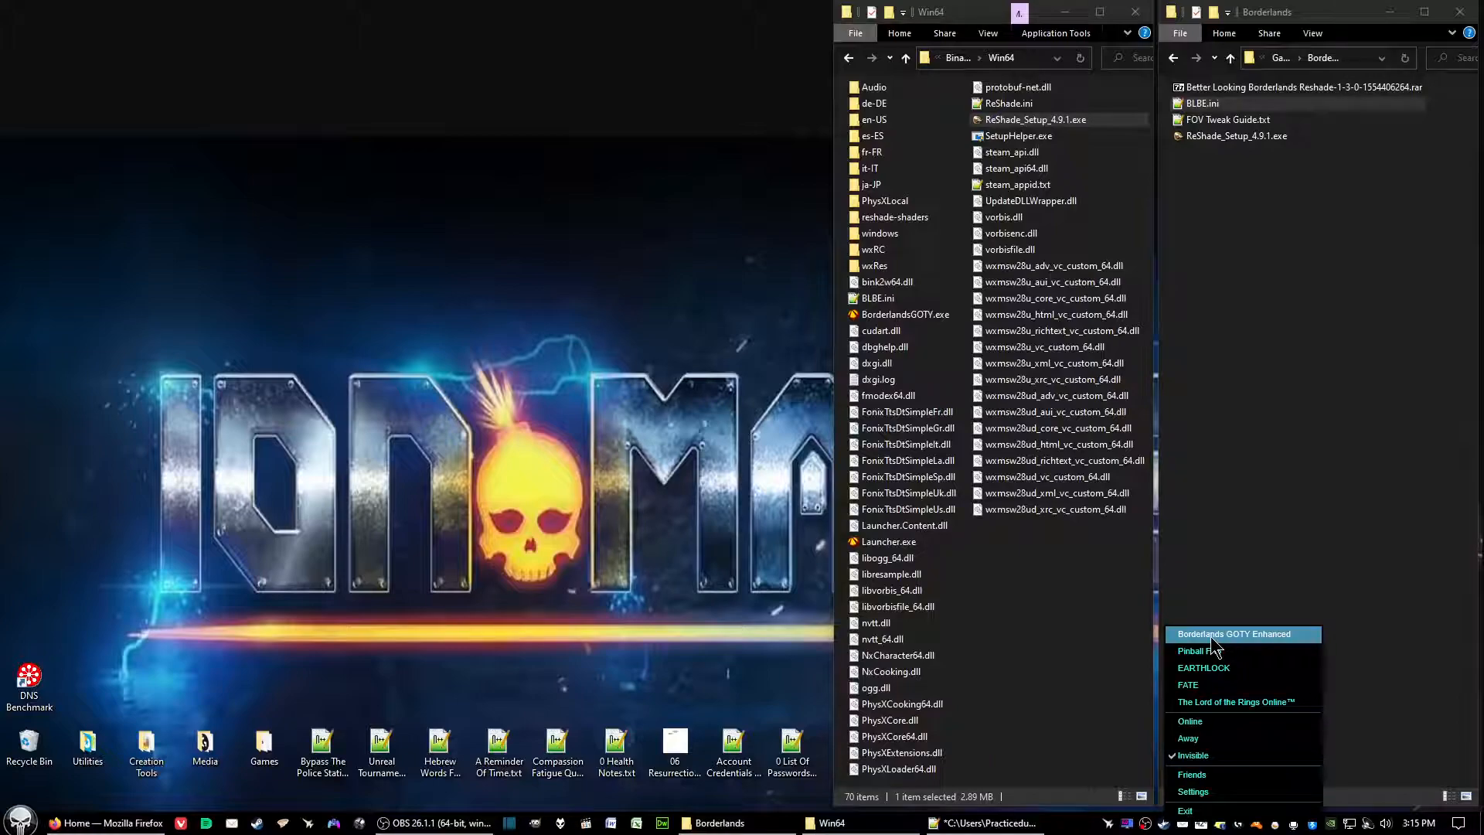
left_click(1226, 633)
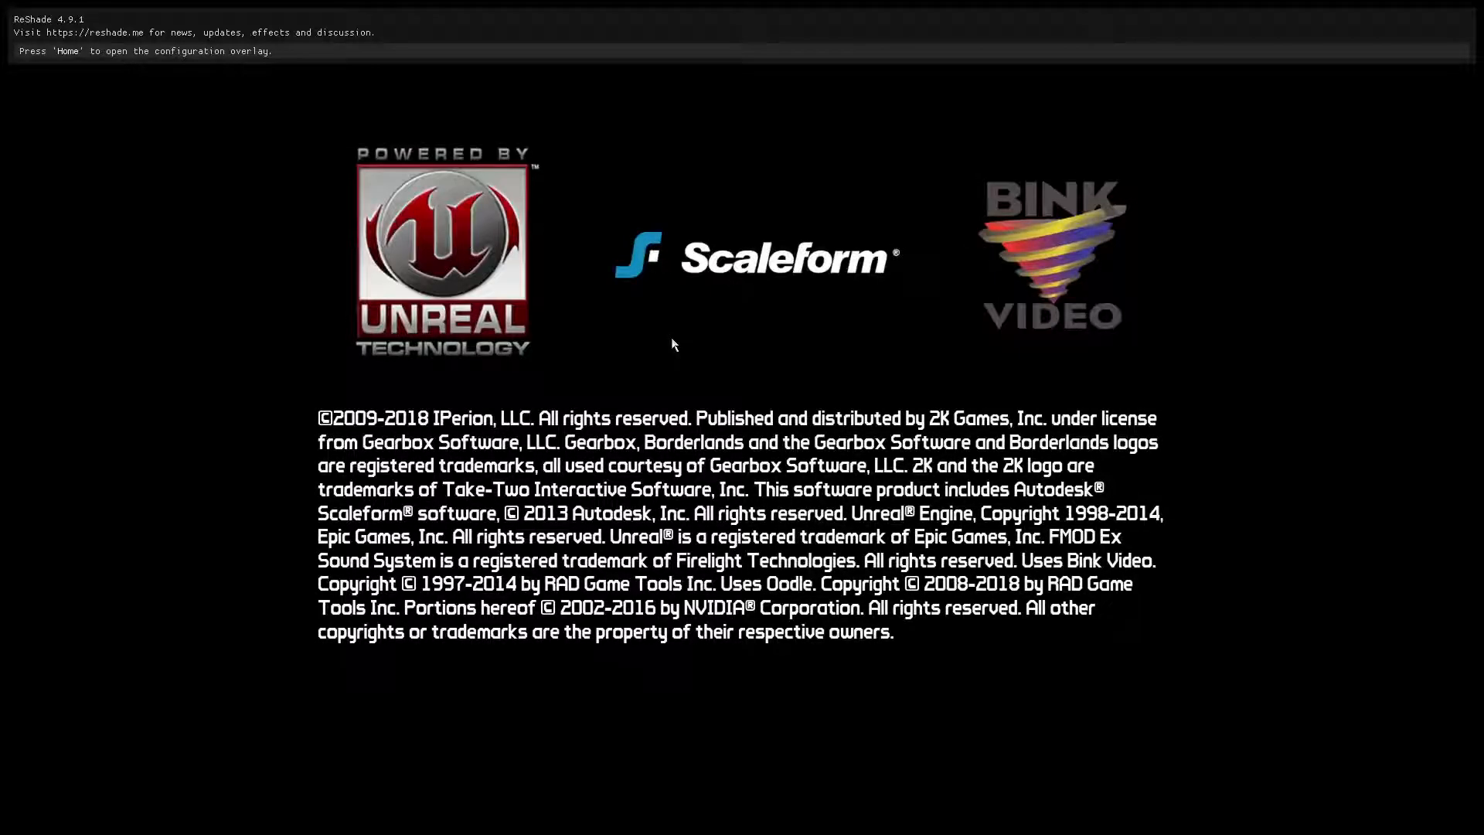
Step: Open the ReShade overlay to view effects like Daltonize, UIMask, LUT and Deband
key("Home")
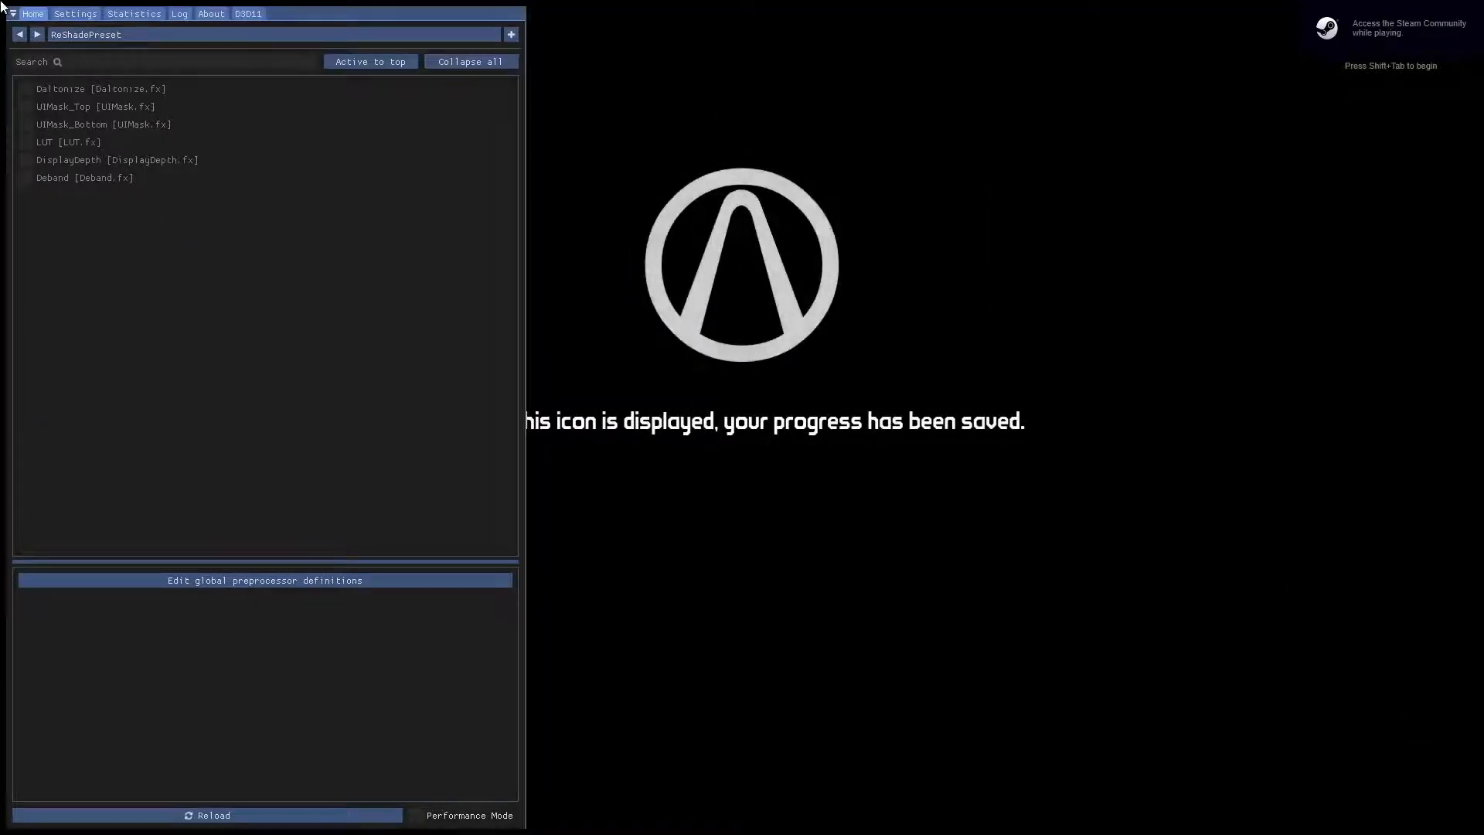
mouse_move(346, 731)
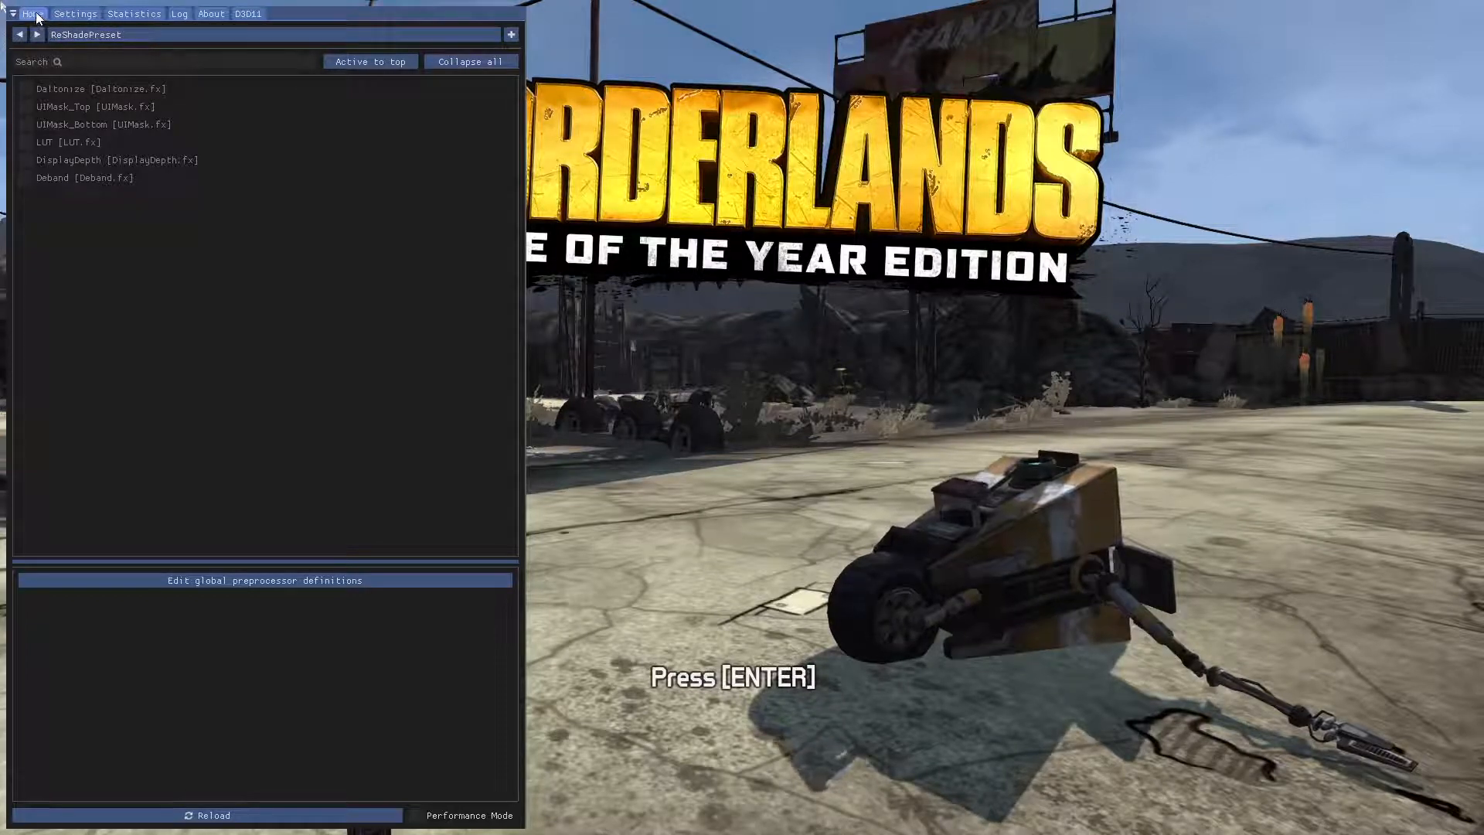
mouse_move(560, 314)
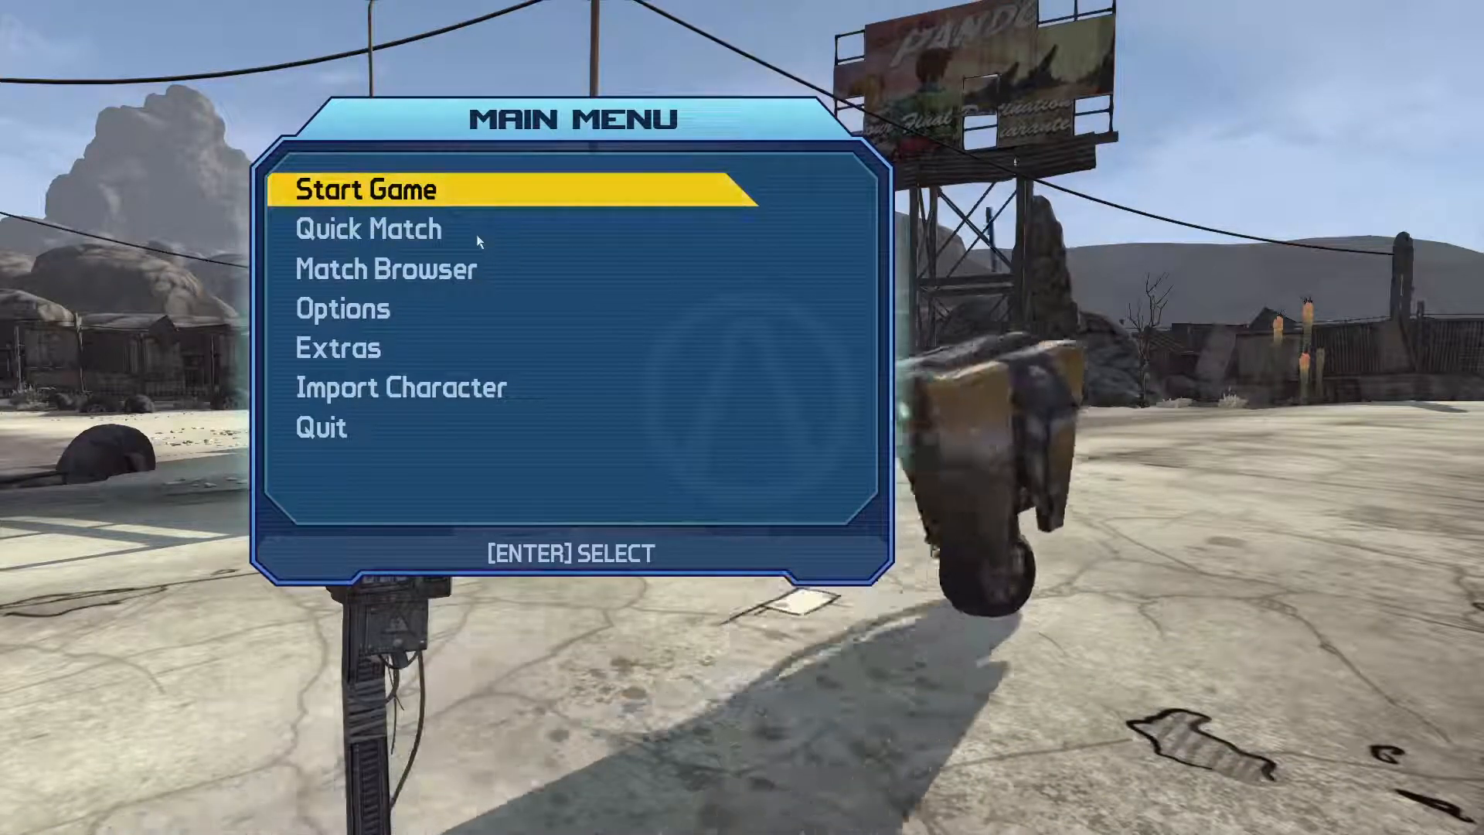
Step: Choose Start Game, then Play Game to load in as the level 22 Hunter
left_click(365, 190)
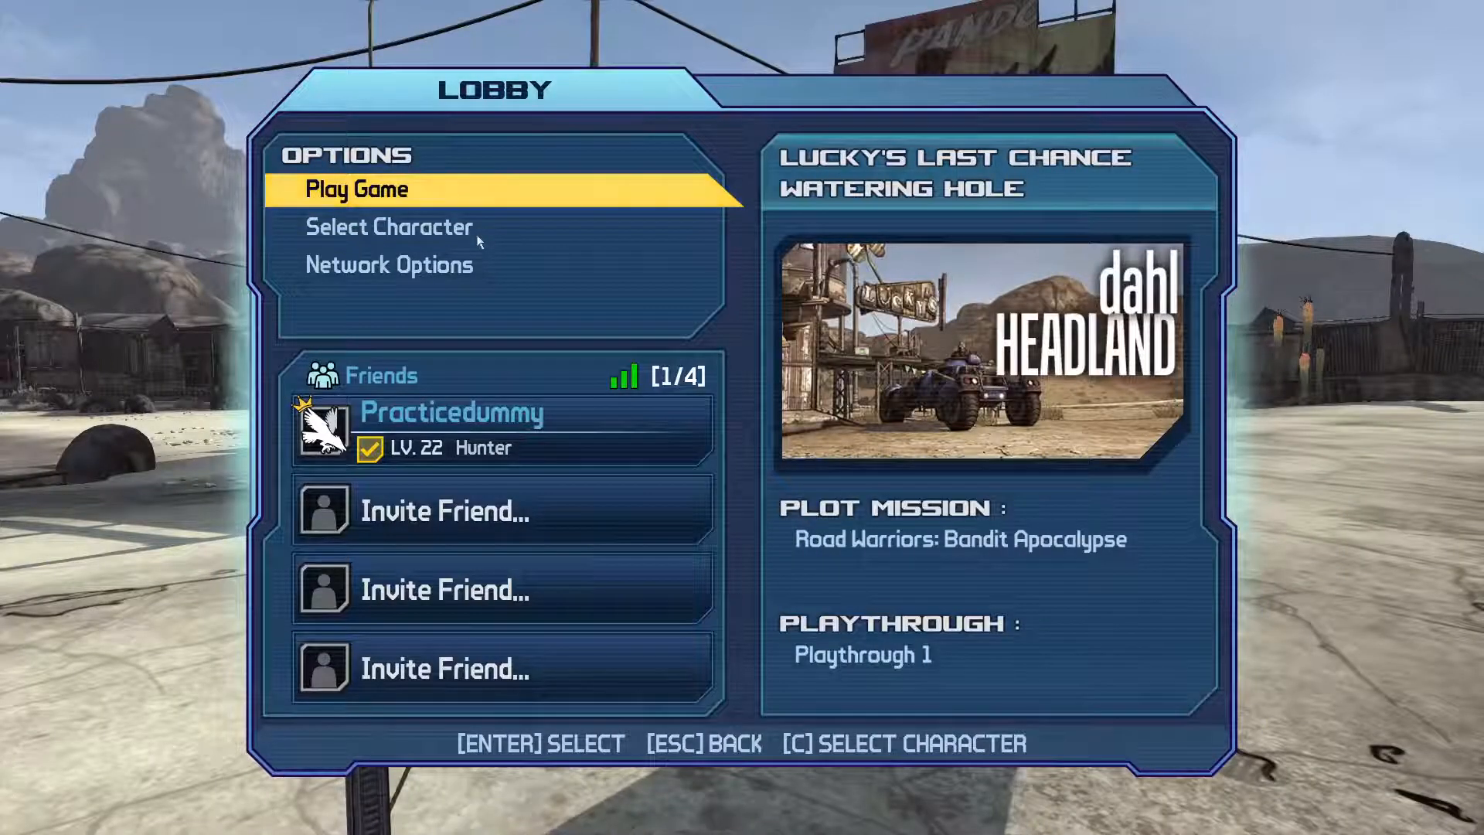
left_click(355, 188)
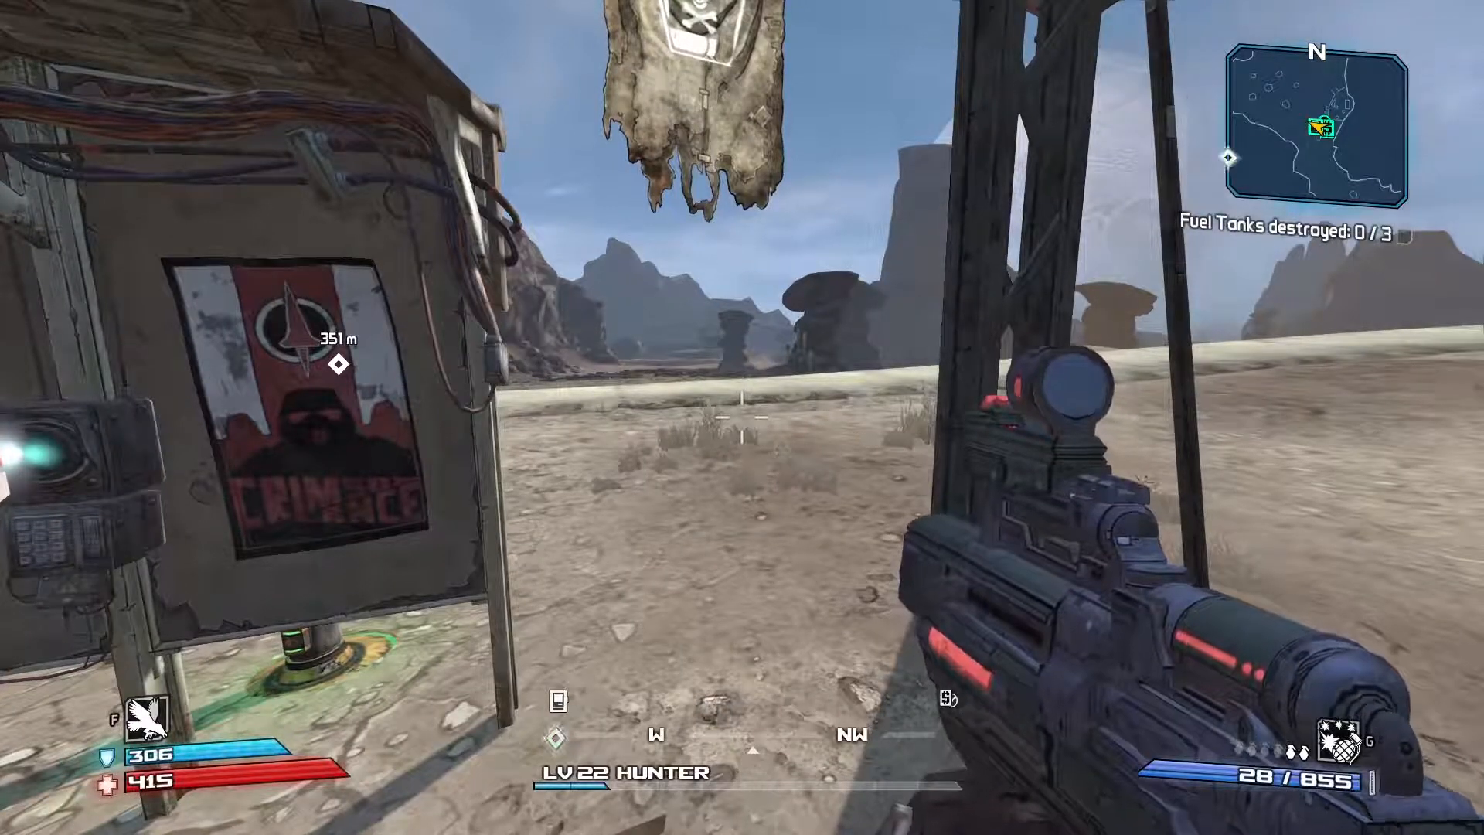
mouse_move(742, 420)
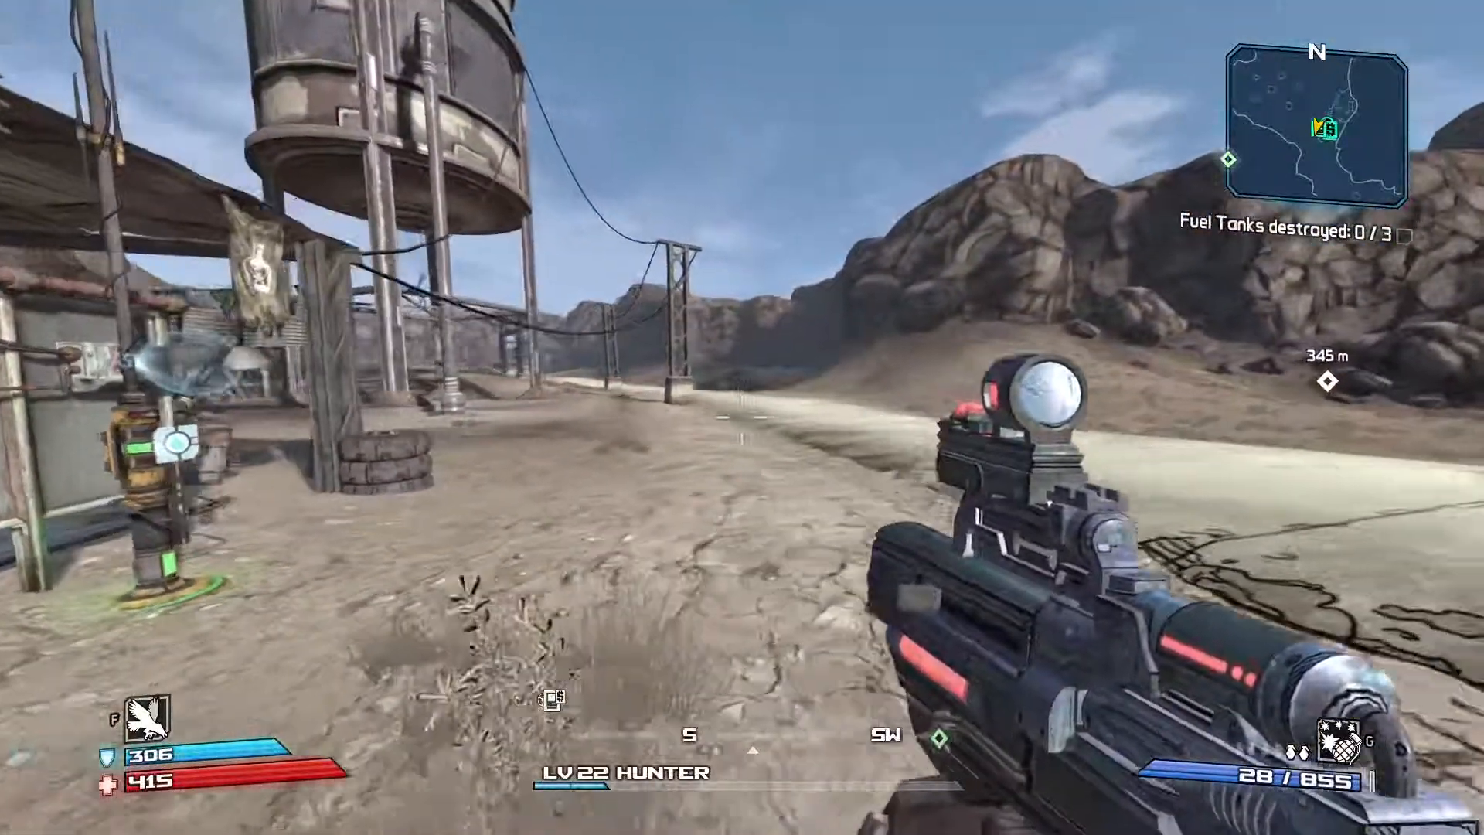